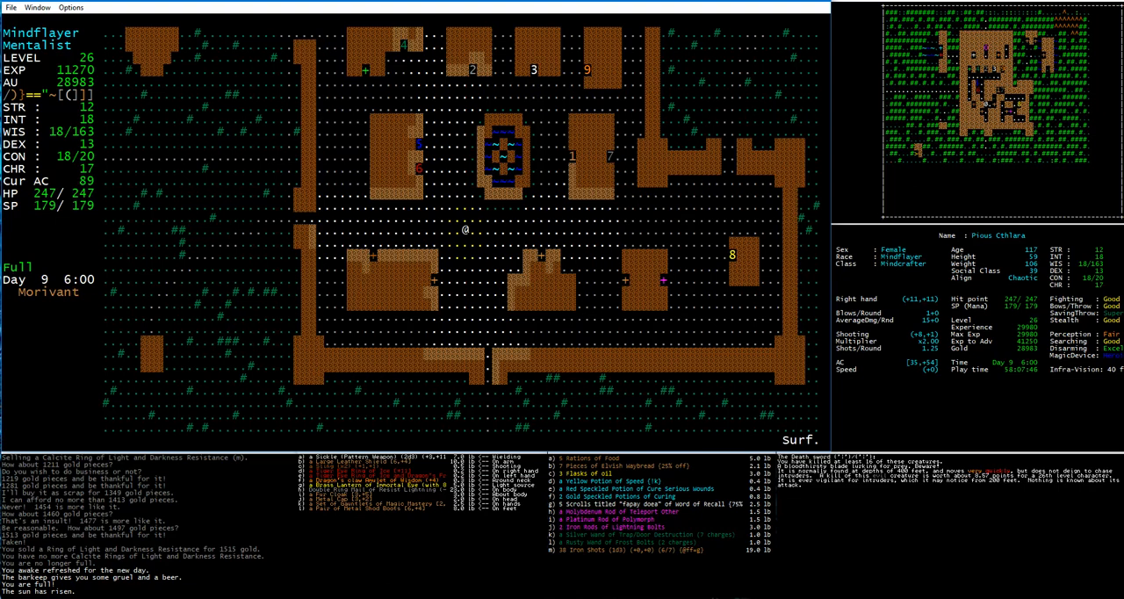
Step: Buy 8 Rations of Food at the General Store and return to town with 28967 gold
{"action": "key", "text": "i"}
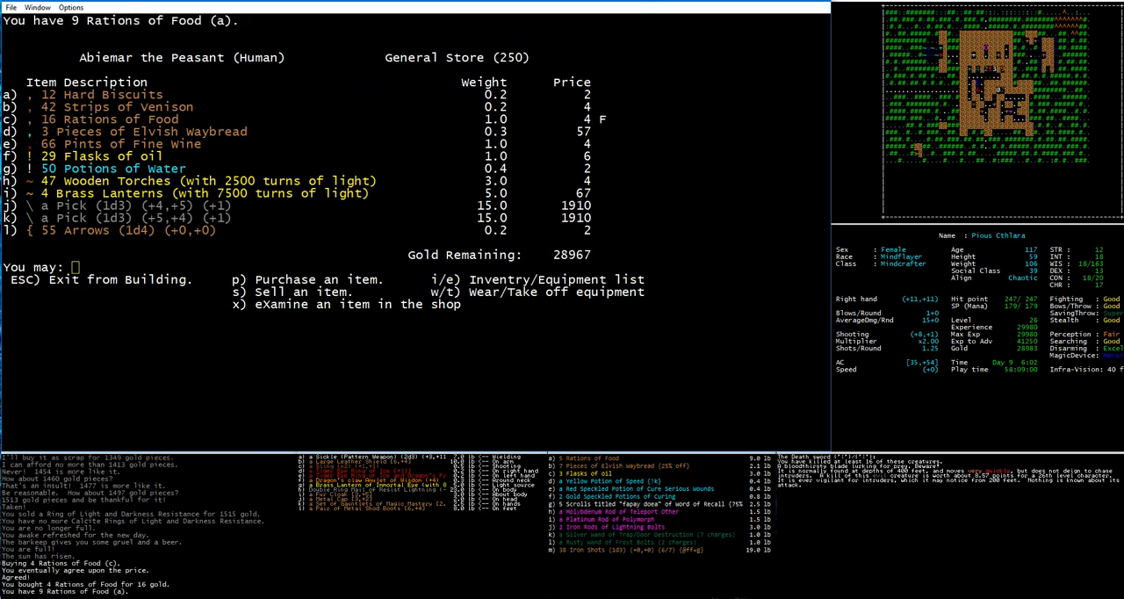
{"action": "key", "text": "Escape"}
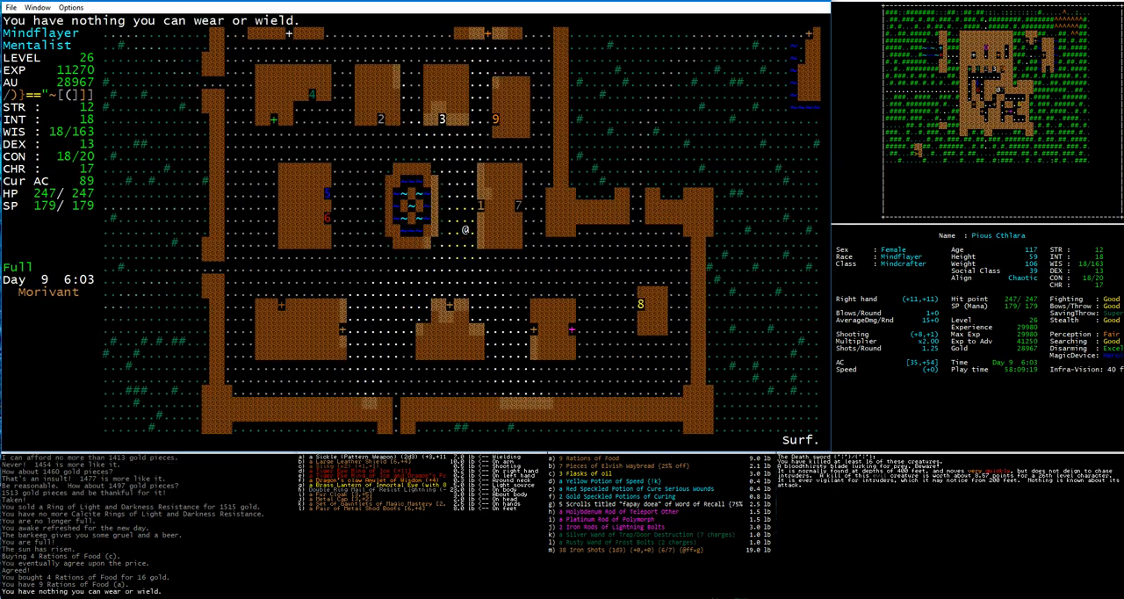
{"action": "key", "text": "t"}
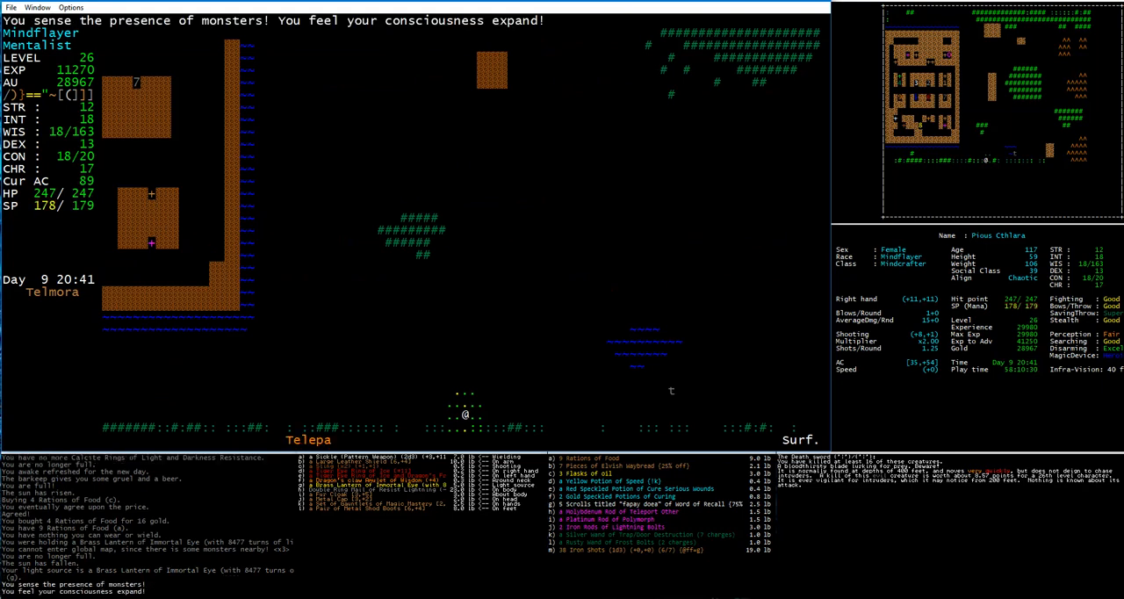
Step: Move the character on through Telmora at night toward the Inn
{"action": "key", "text": "down"}
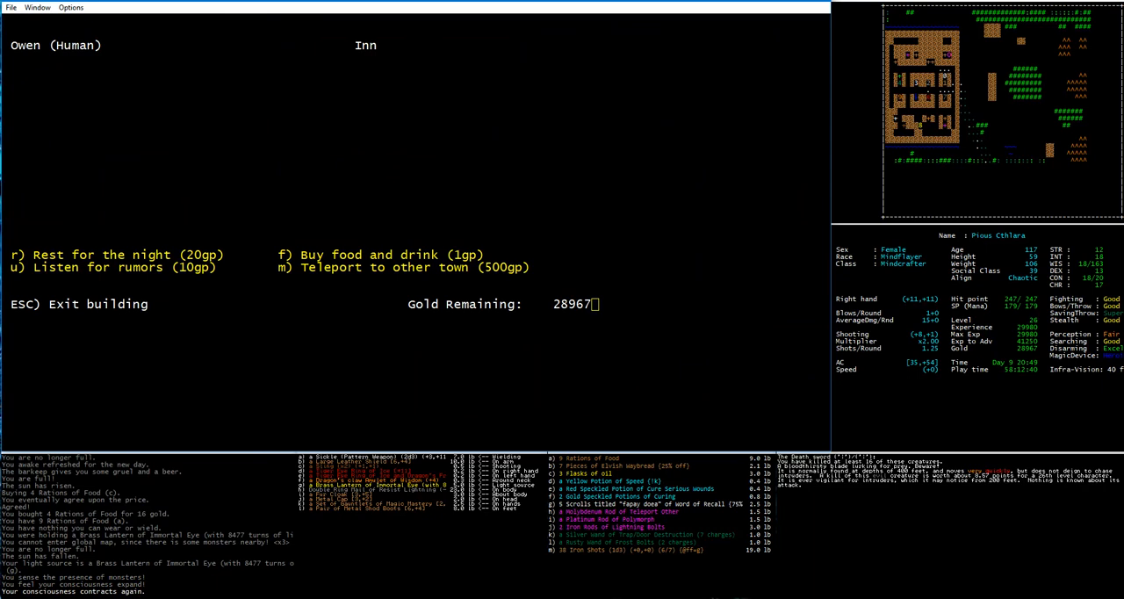
Step: Rest at the Inn for the night for 20gp, waking on day 10
{"action": "left_click", "coordinate": [17, 255]}
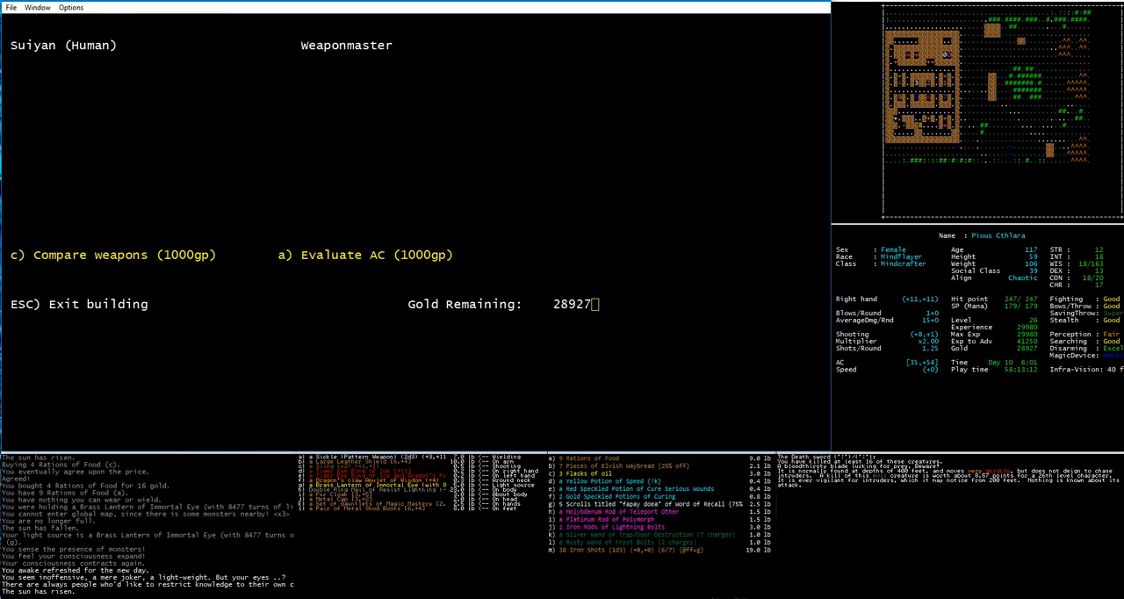
{"action": "key", "text": "Escape"}
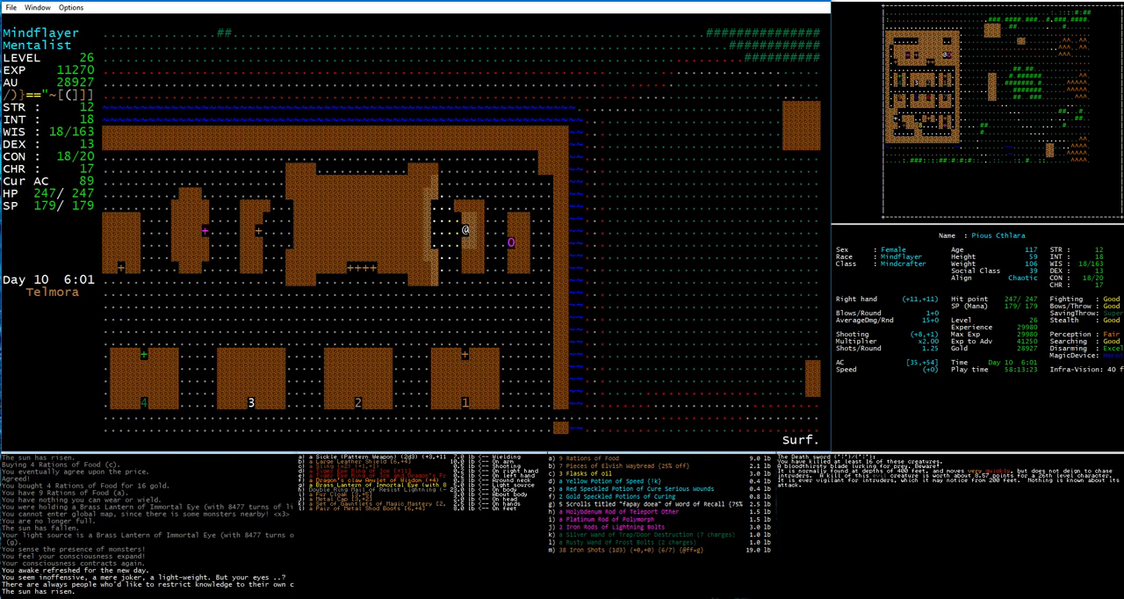
Step: Walk through Telmora toward the Castle on the morning of day 10
{"action": "key", "text": "Down"}
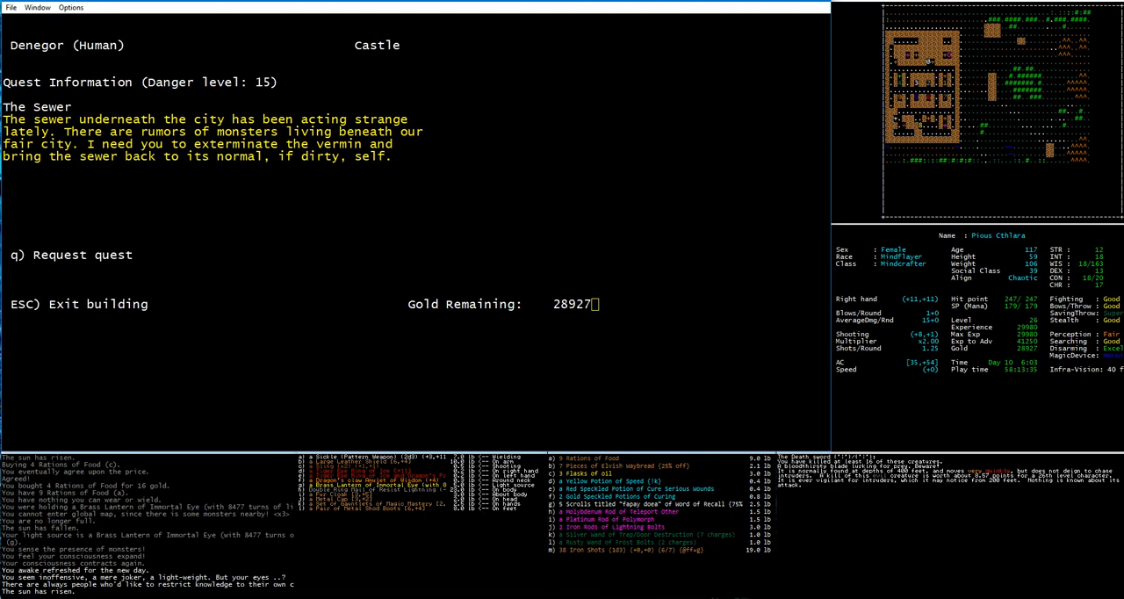
Step: Leave the castle's Sewer quest screen and head to the Arena
{"action": "key", "text": "Escape"}
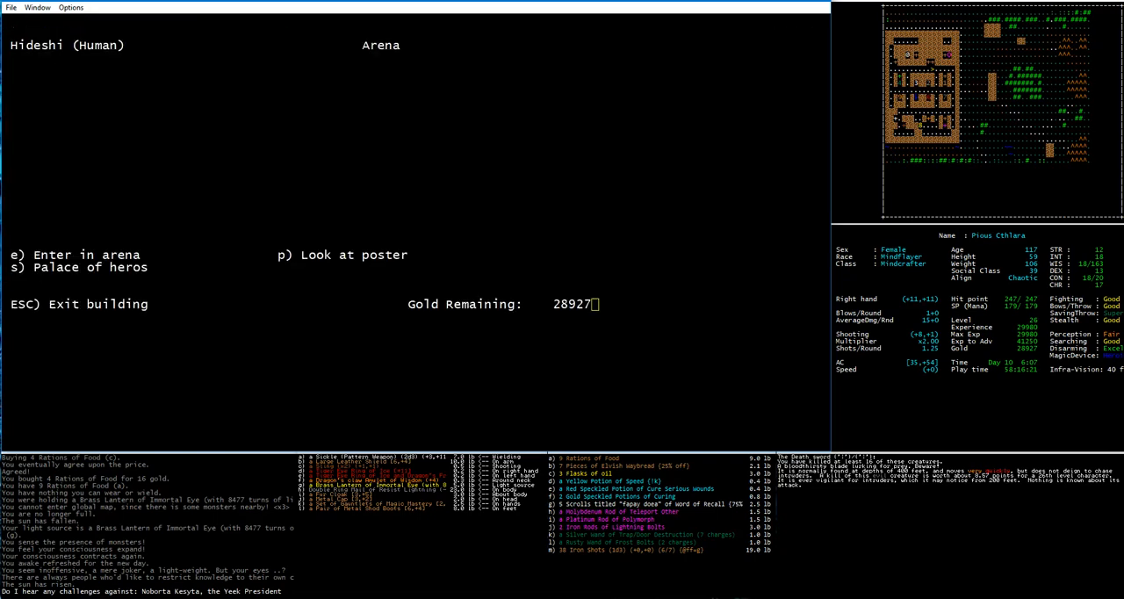
Step: Enter the arena to face Noborta Kesyta, the Yeek President
{"action": "key", "text": "e"}
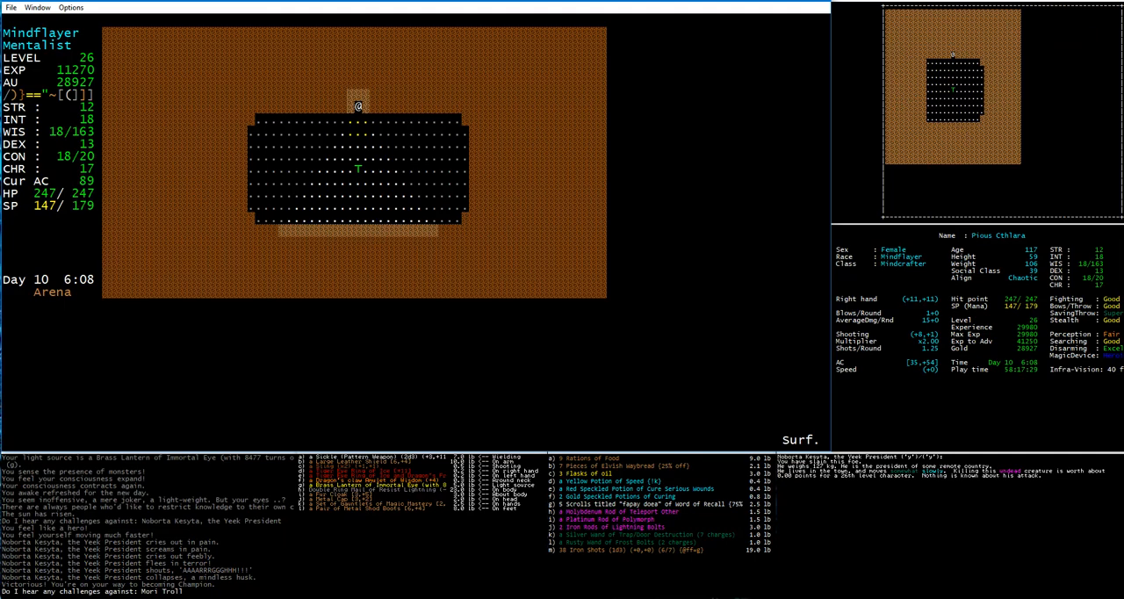
Step: Fight the Mori Troll in the arena until it dies, ending at 252 of 257 HP
{"action": "key", "text": "m"}
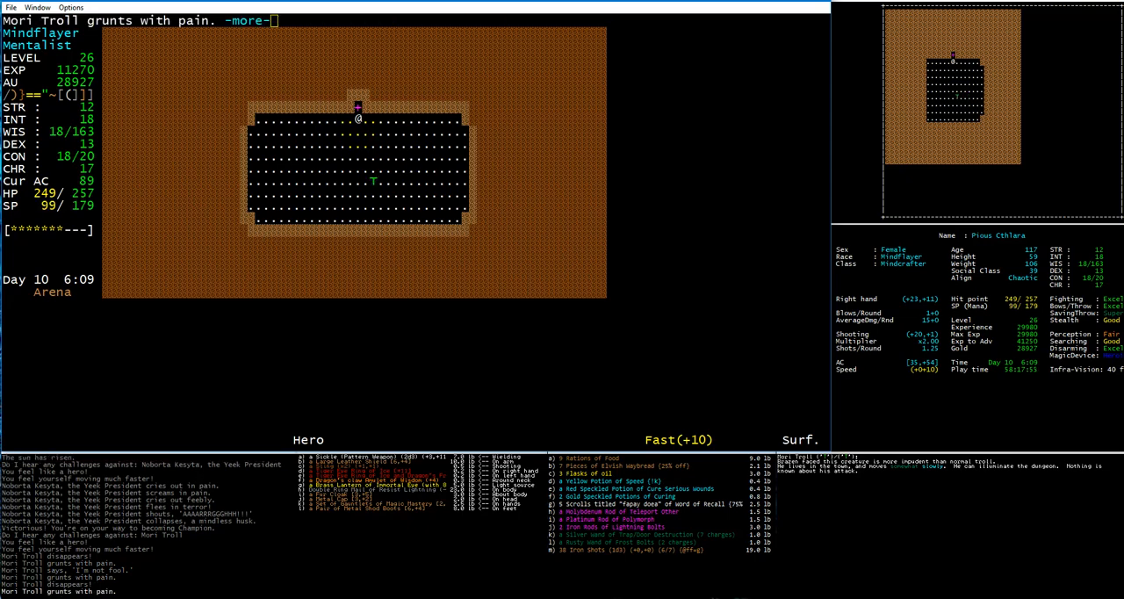
{"action": "key", "text": "space"}
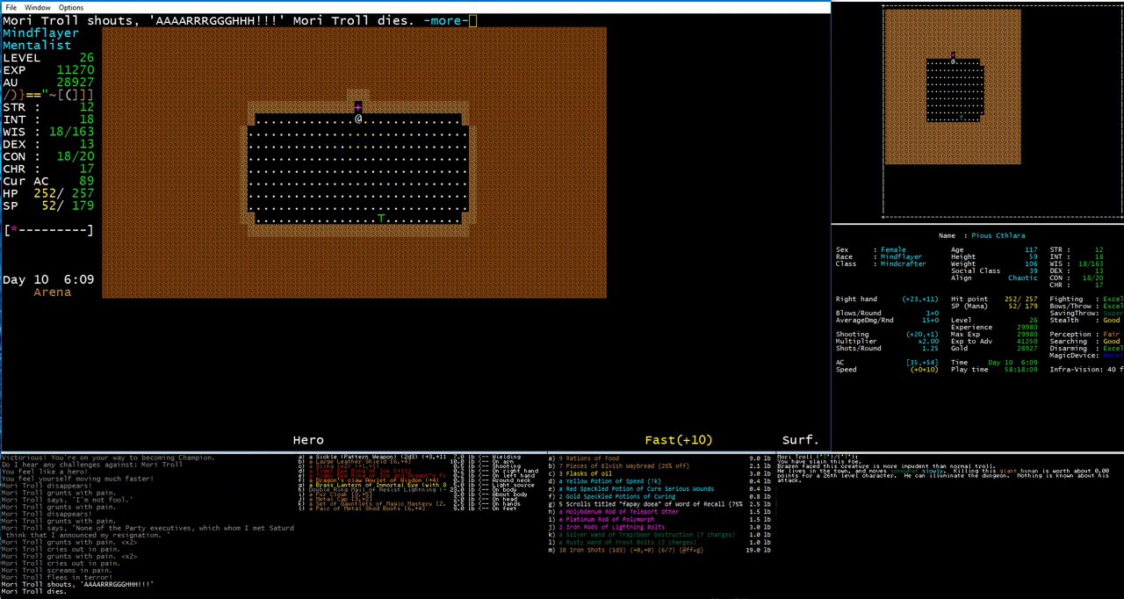
{"action": "key", "text": "space"}
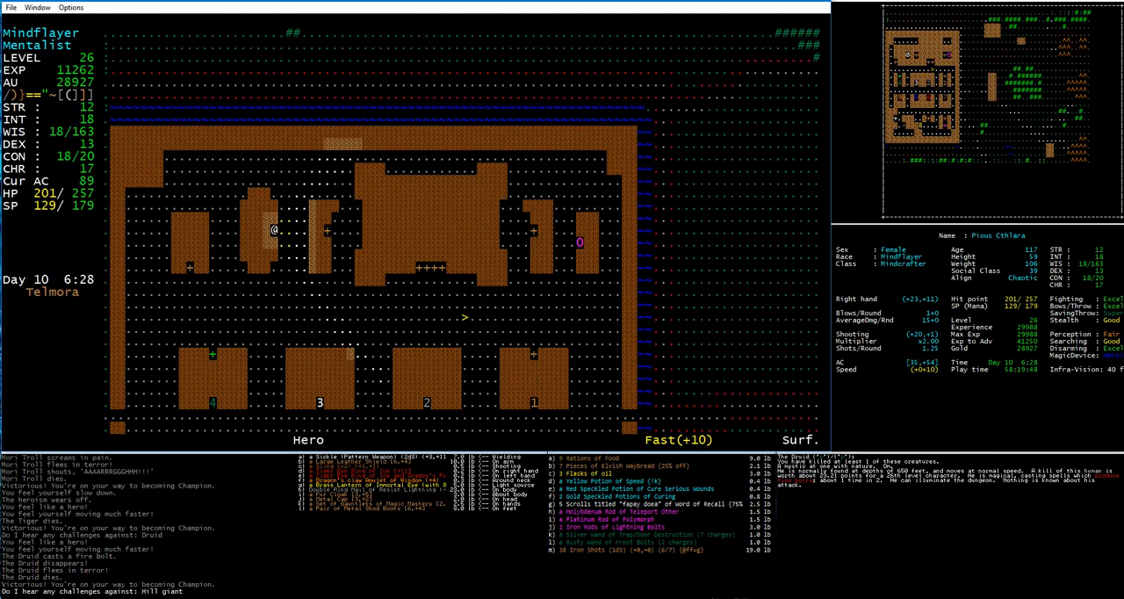
{"action": "key", "text": "Right"}
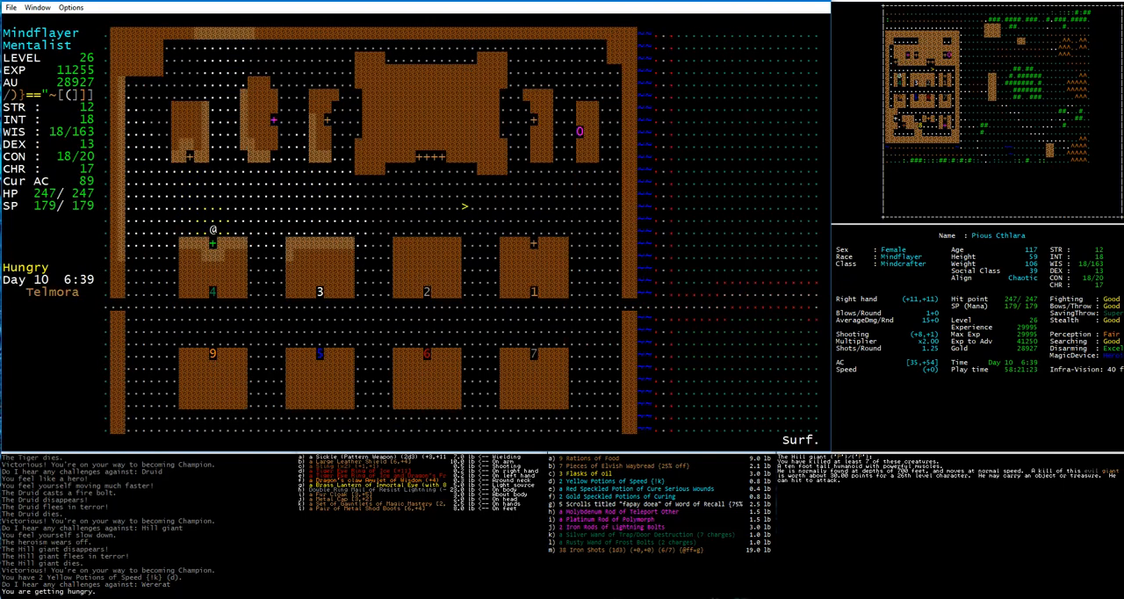
Step: Eat a Ration of Food, leaving 8, and walk into the Temple shop
{"action": "key", "text": "right"}
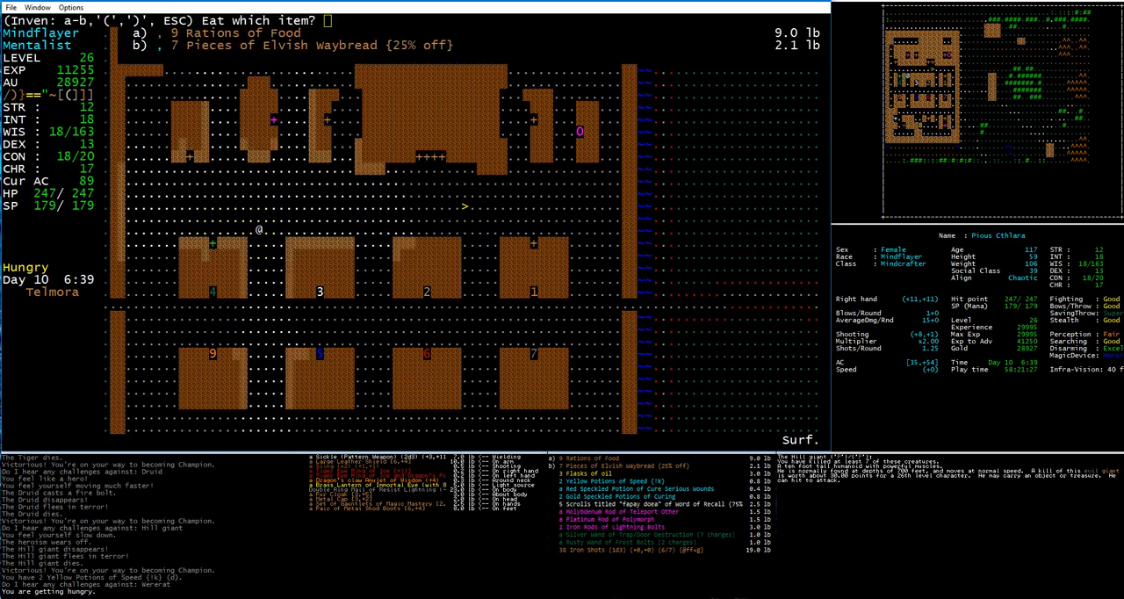
{"action": "key", "text": "a"}
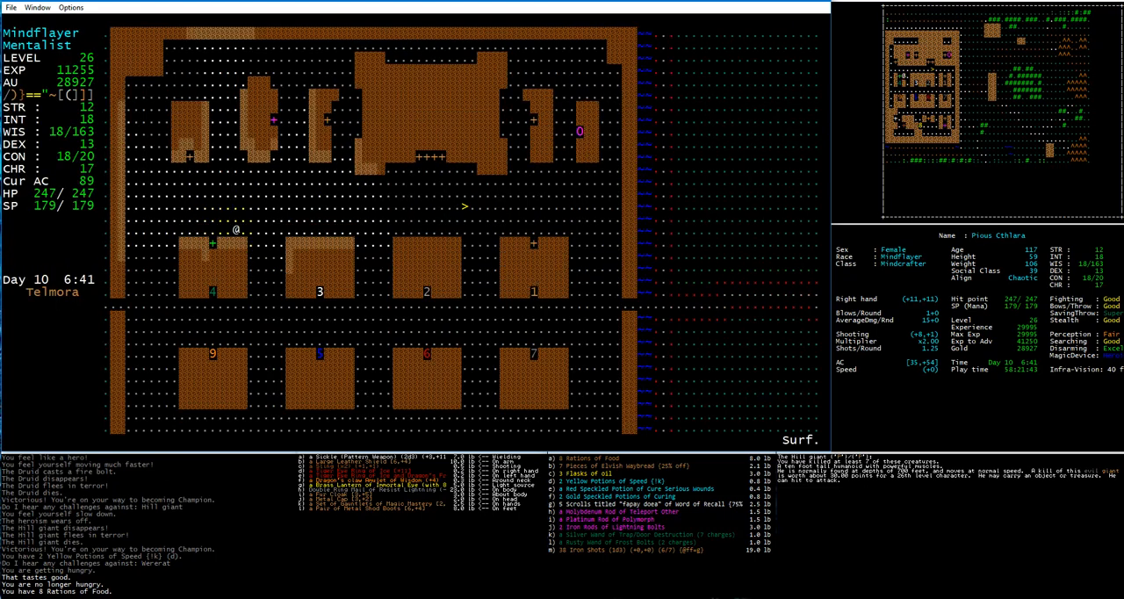
{"action": "key", "text": "Right"}
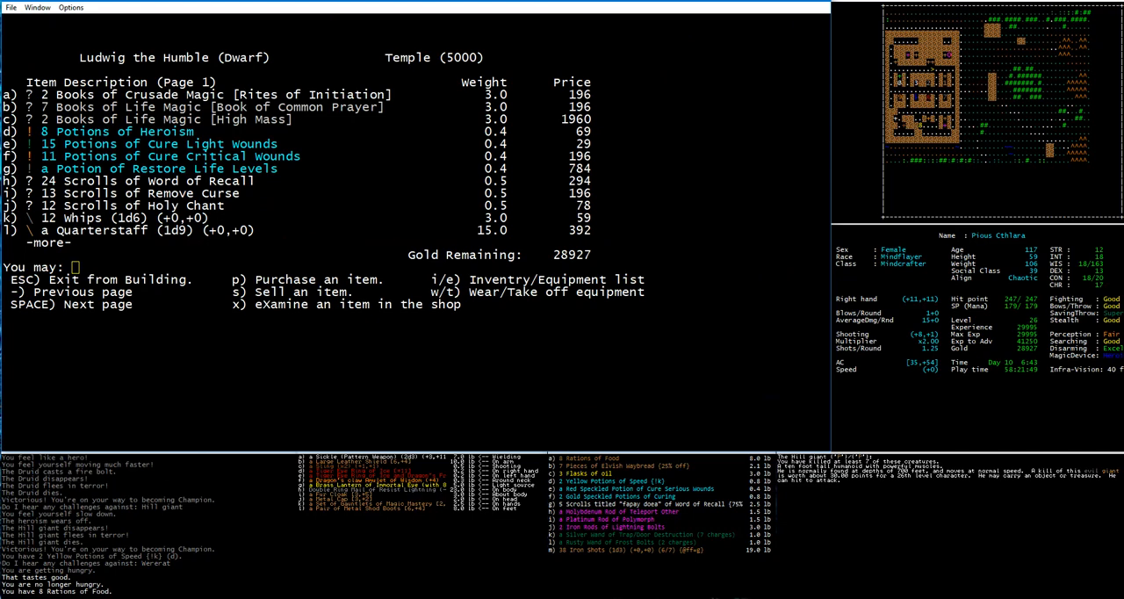
Step: Leave the Temple, visit the Bookstore, then move on to the Weapon Smiths
{"action": "key", "text": "space"}
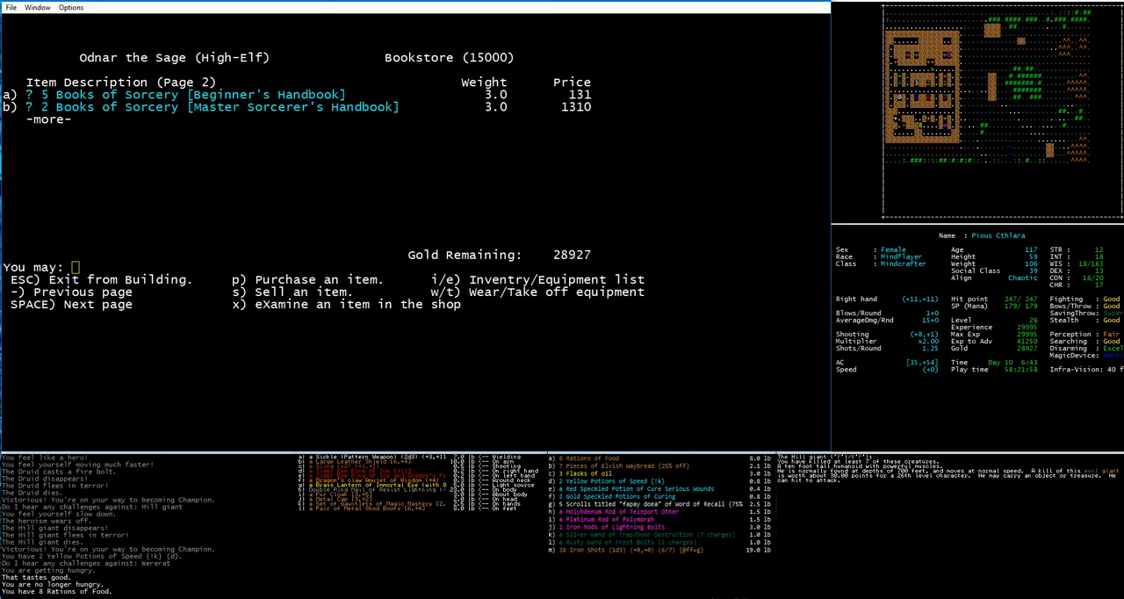
{"action": "key", "text": "Escape"}
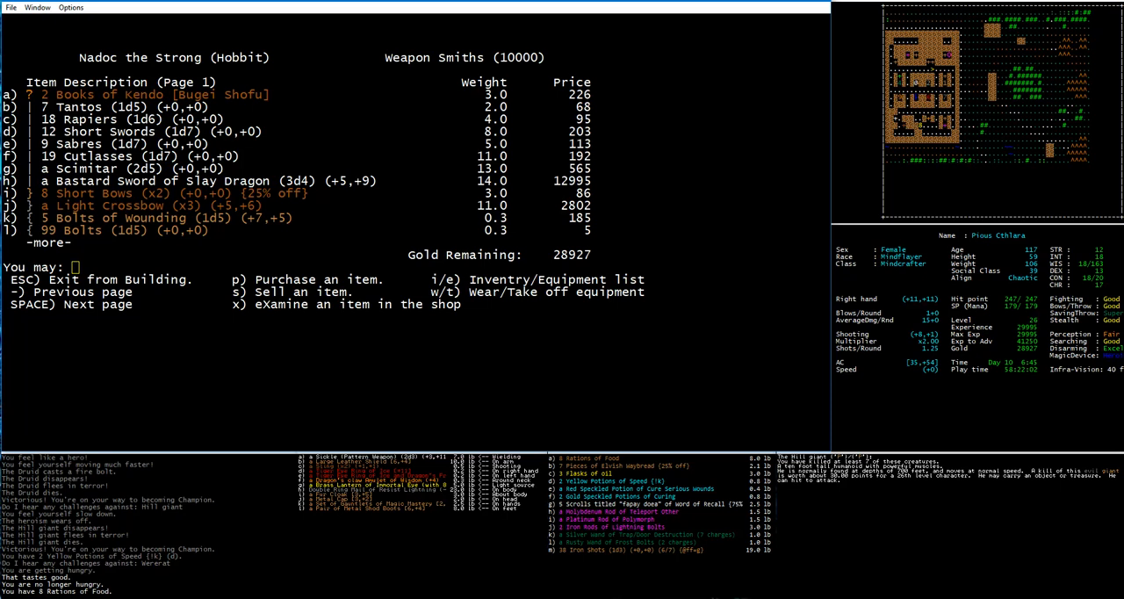
Step: Leave the Weapon Smiths and walk into the Armoury to view its stock
{"action": "key", "text": "space"}
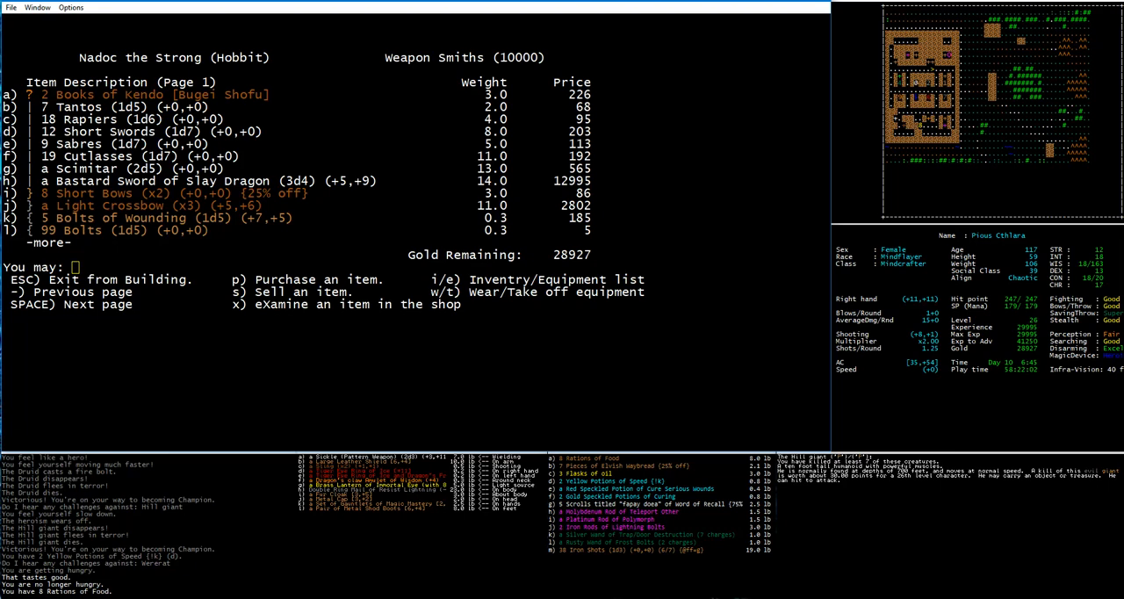
{"action": "key", "text": "Escape"}
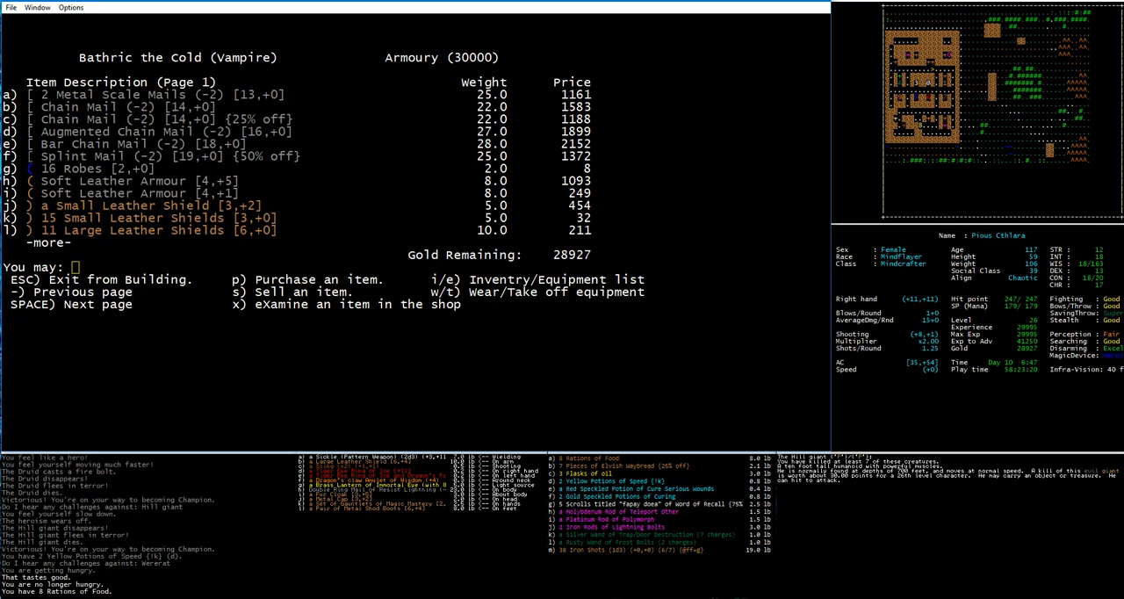
Step: Leave the Armoury and start buying 3 Pieces of Elvish Waybread at the General Store
{"action": "key", "text": "space"}
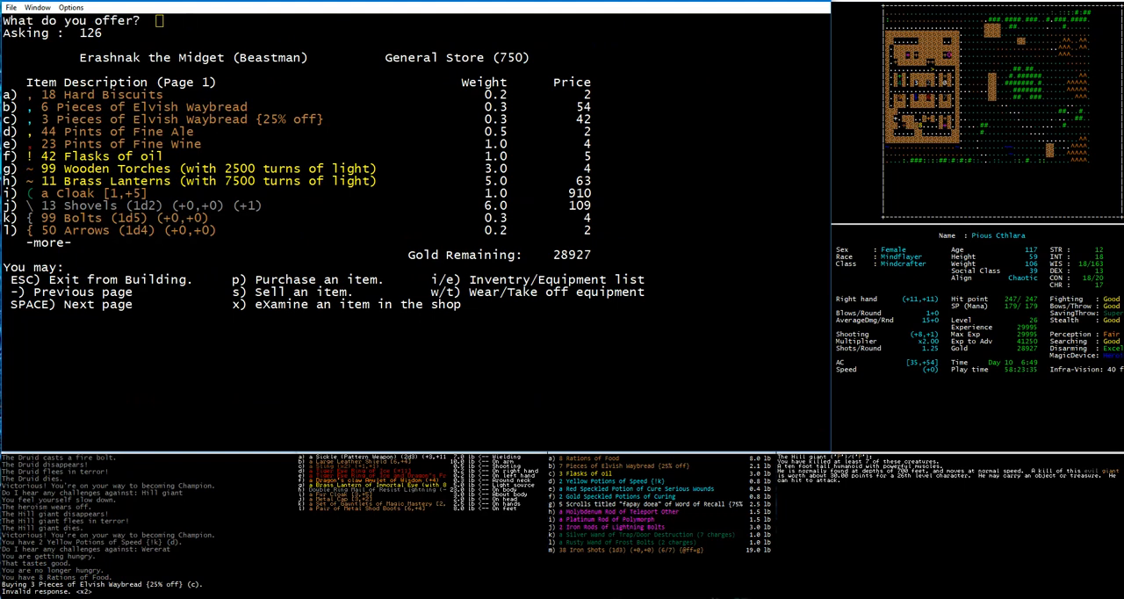
Step: Haggle the shopkeeper down with rising counter-offers until the Elvish Waybread sells, leaving 28561 gold
{"action": "type", "text": "a"}
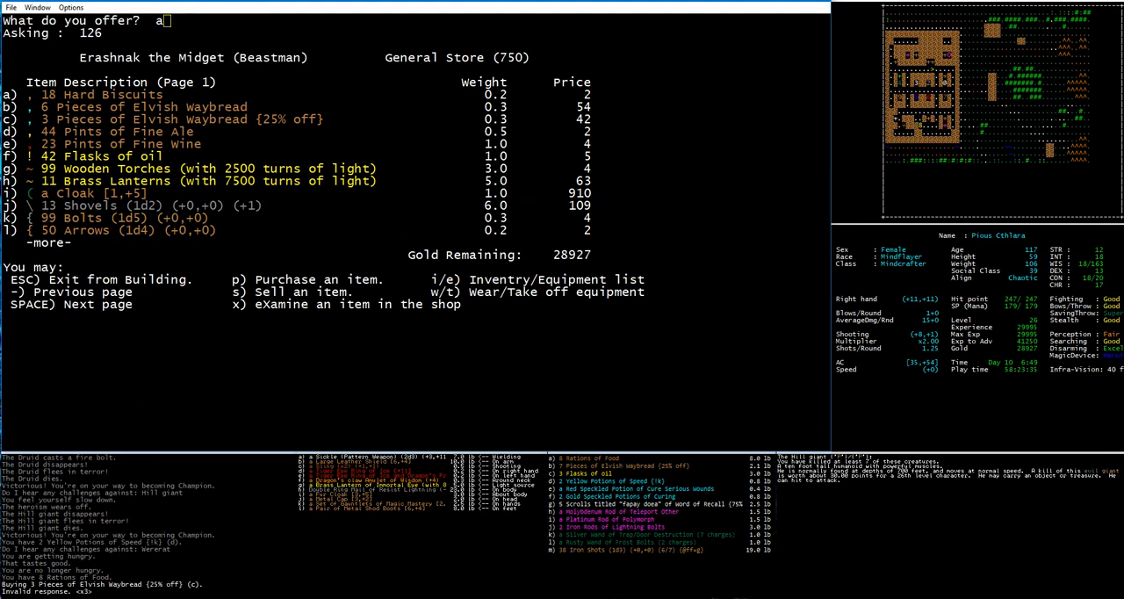
{"action": "type", "text": "1"}
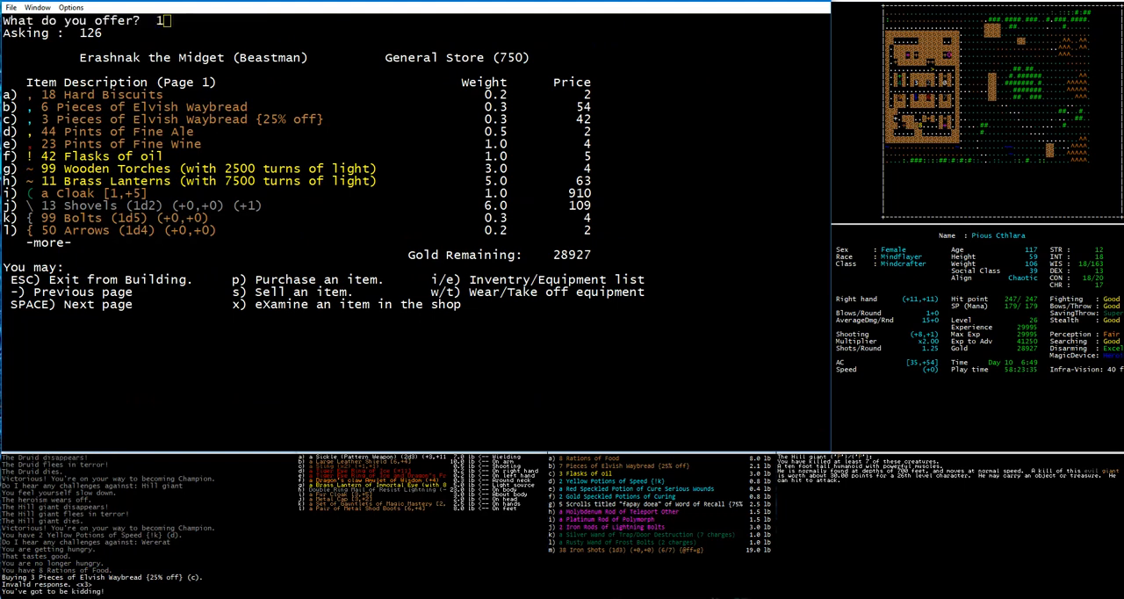
{"action": "type", "text": "2"}
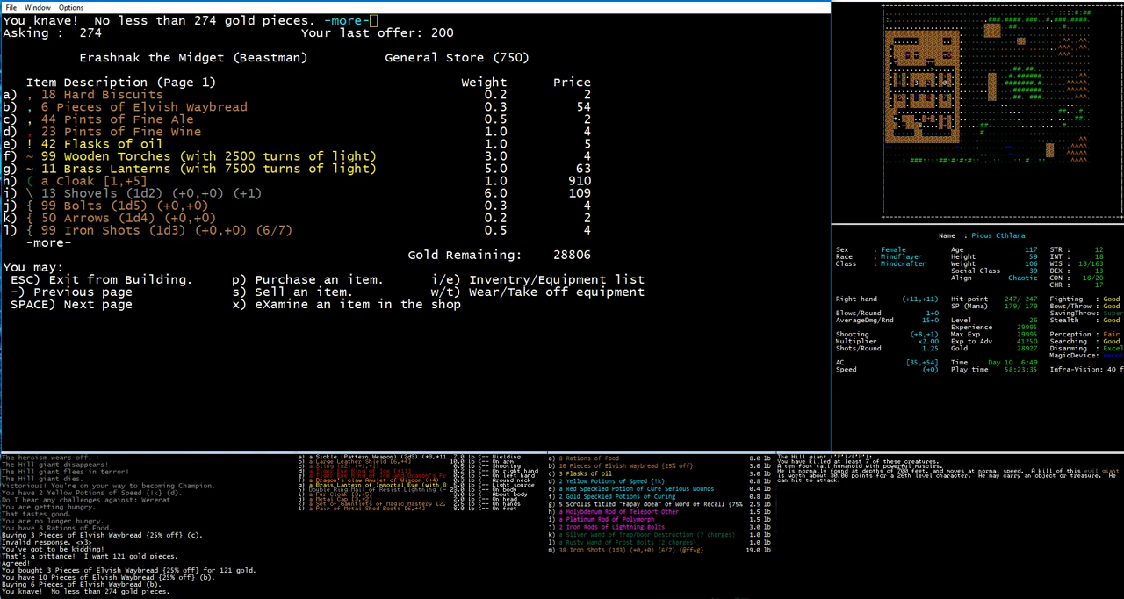
{"action": "key", "text": "space"}
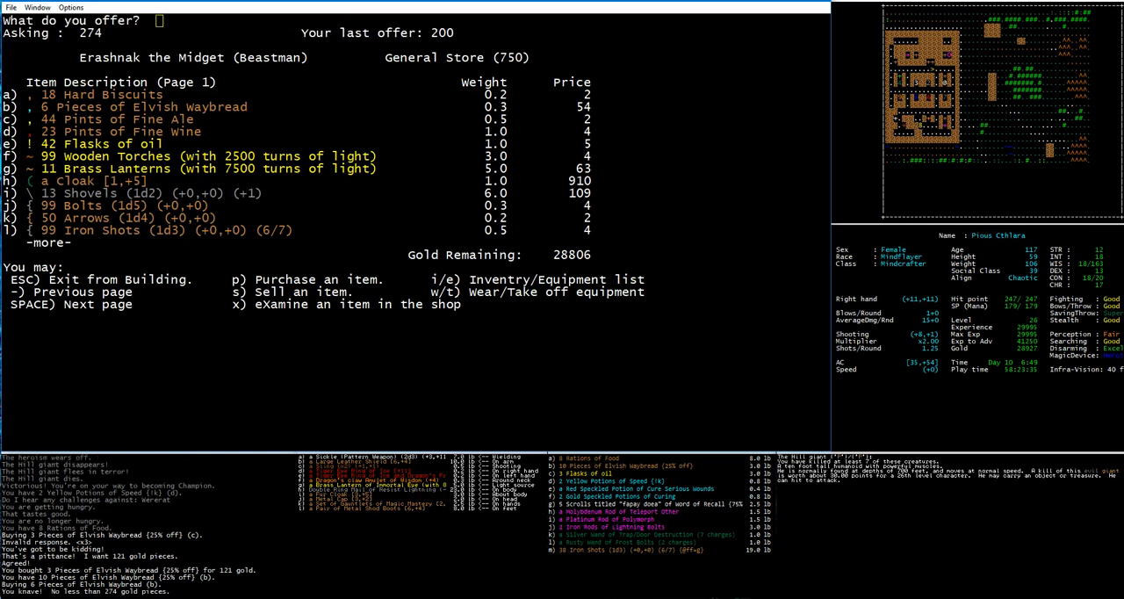
{"action": "type", "text": "22"}
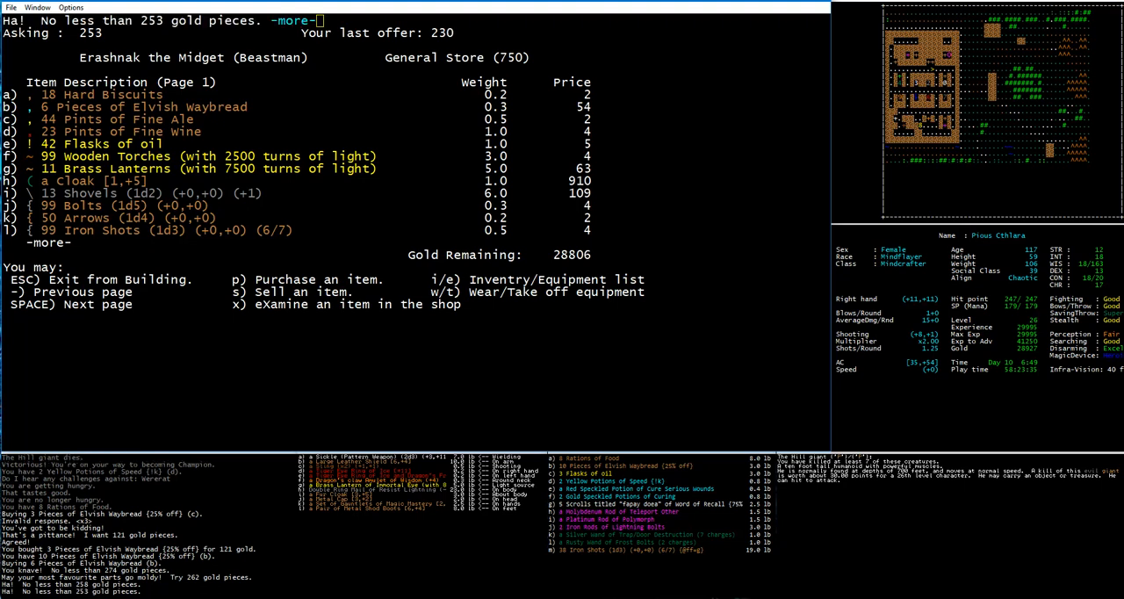
{"action": "type", "text": "23"}
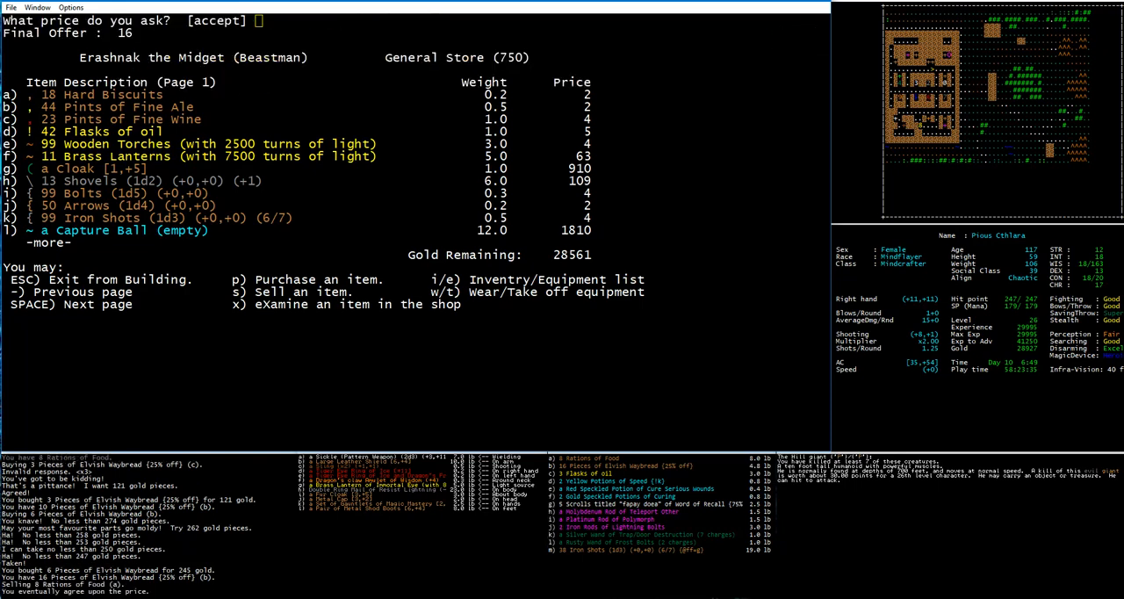
Step: Sell the six Rations of Food for 16 gold, raising gold to 28577
{"action": "type", "text": "17"}
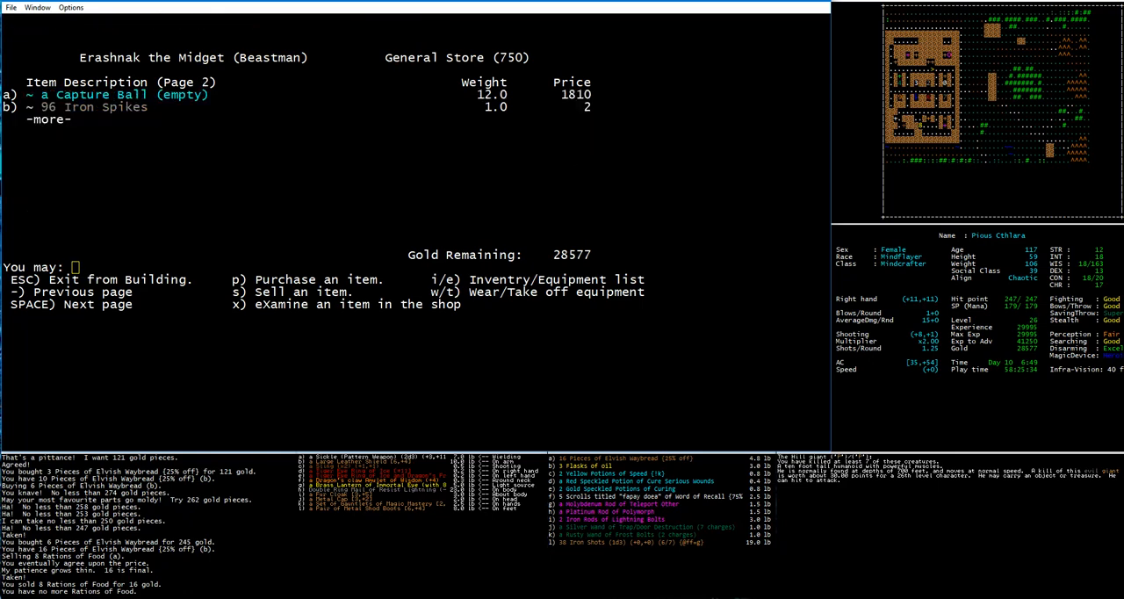
{"action": "key", "text": "-"}
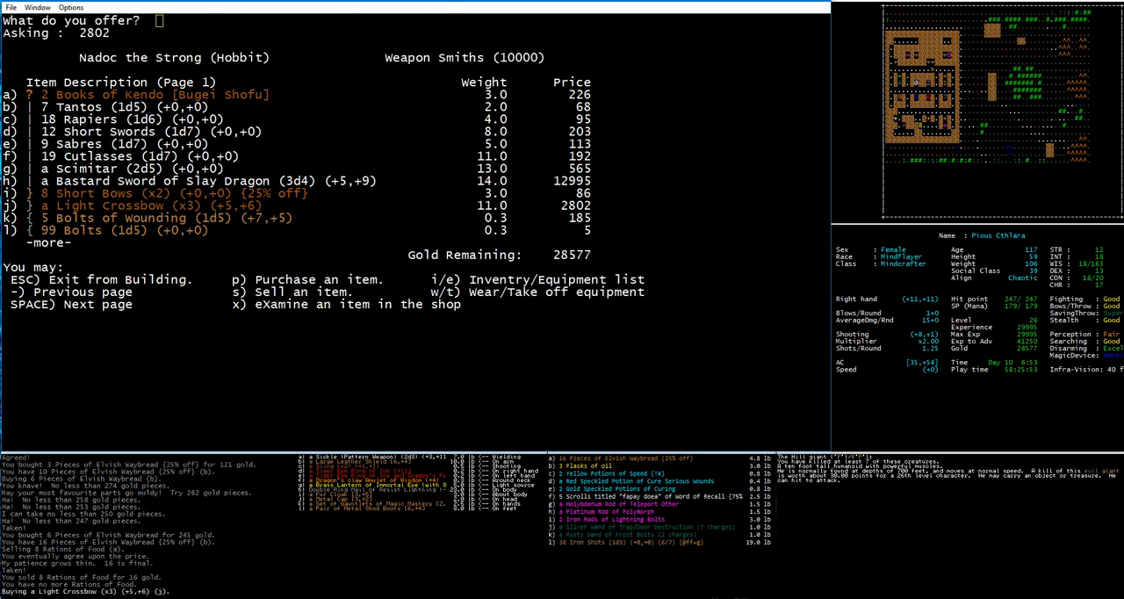
Step: Haggle with offers of 1600, 1800 and 1900 until the Light Crossbow sells for 1947 gold
{"action": "type", "text": "15"}
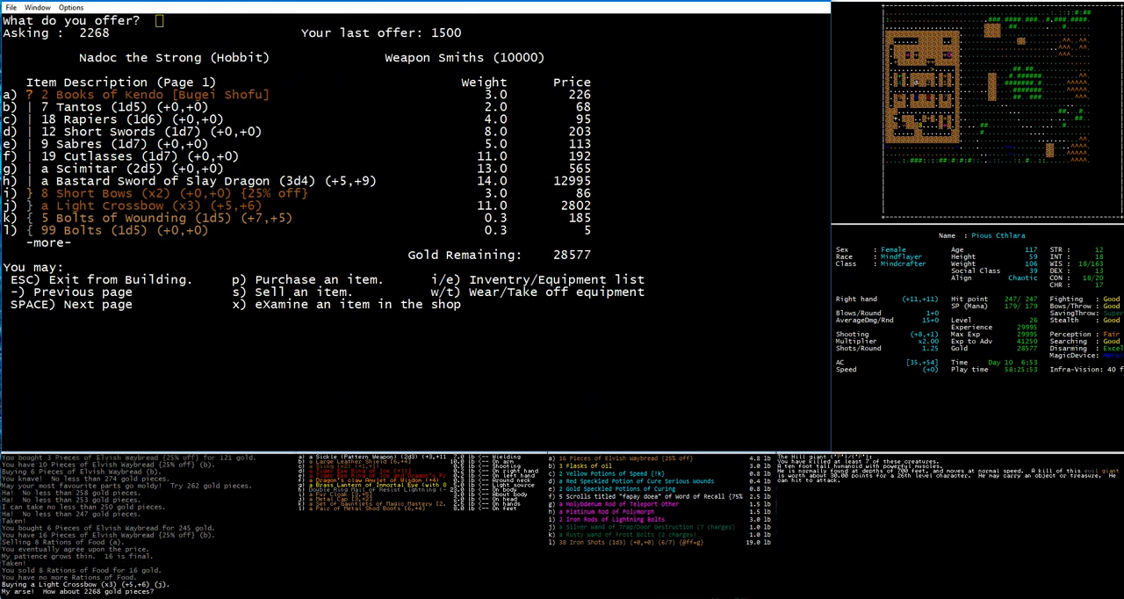
{"action": "type", "text": "1600"}
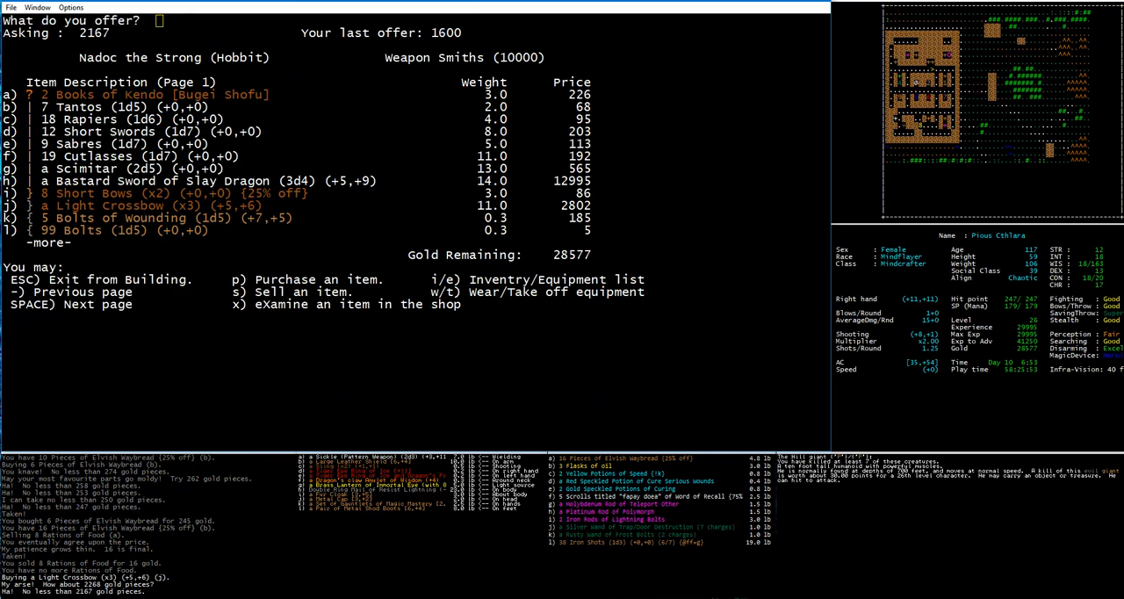
{"action": "type", "text": "1"}
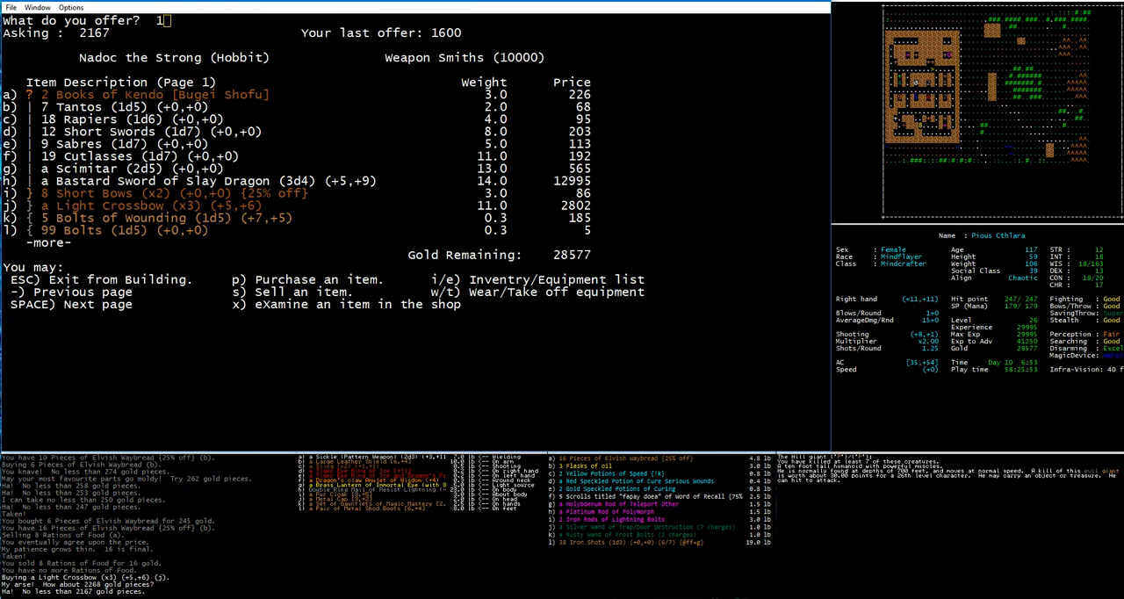
{"action": "type", "text": "7"}
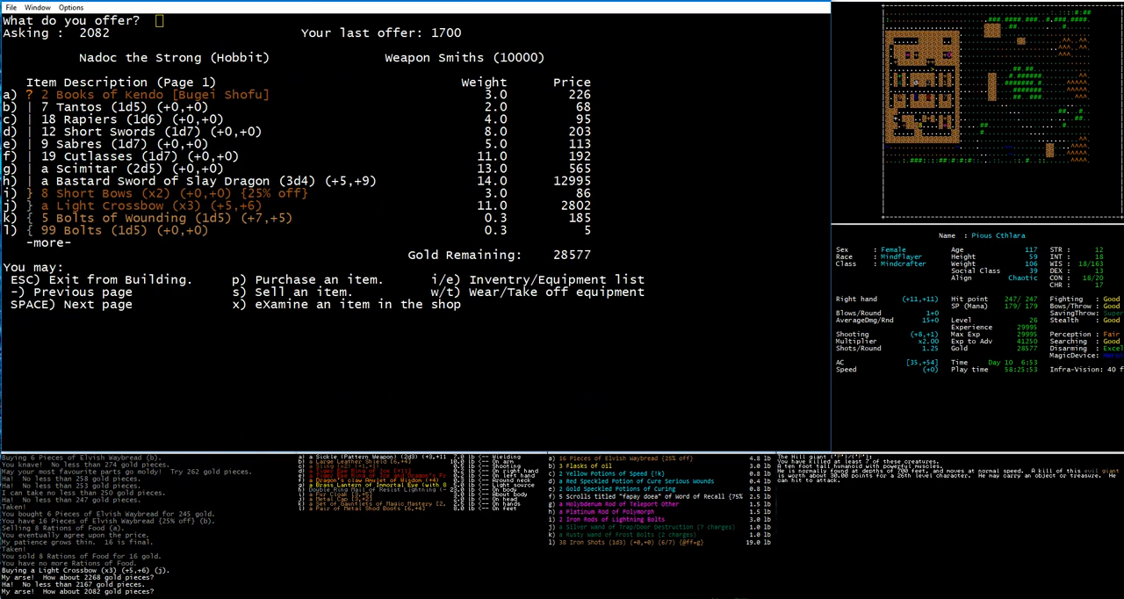
{"action": "type", "text": "175"}
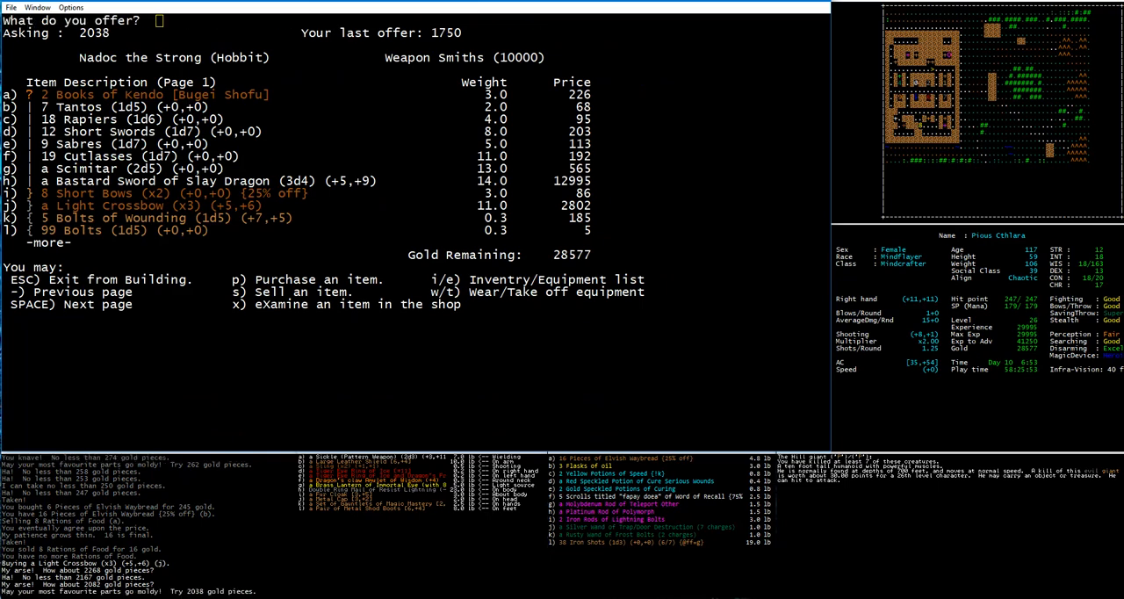
{"action": "type", "text": "1800"}
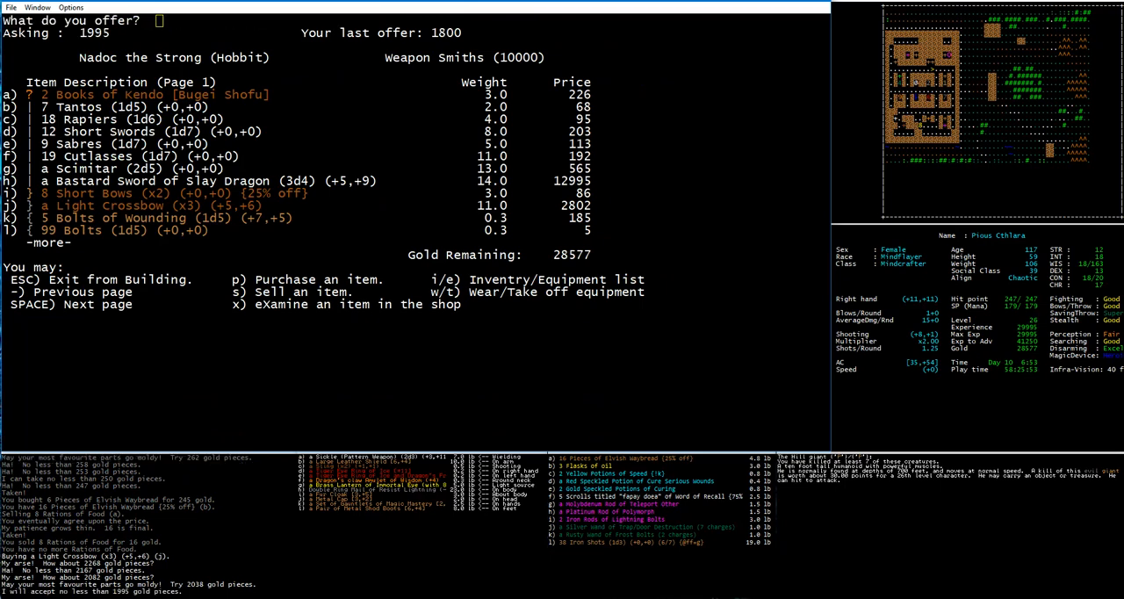
{"action": "type", "text": "1"}
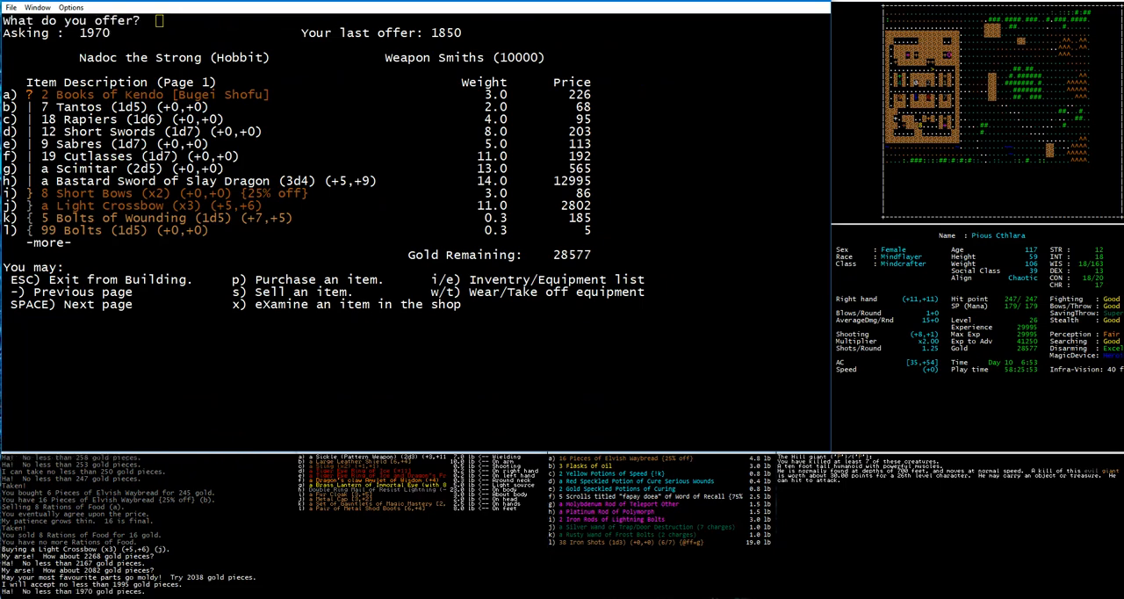
{"action": "type", "text": "1900"}
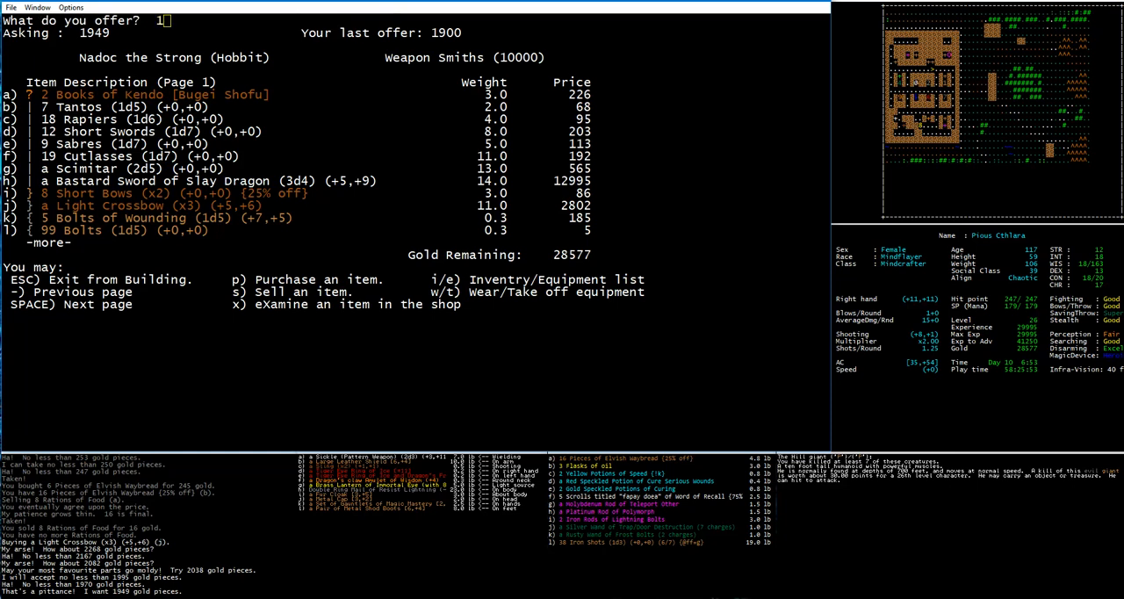
{"action": "type", "text": "9"}
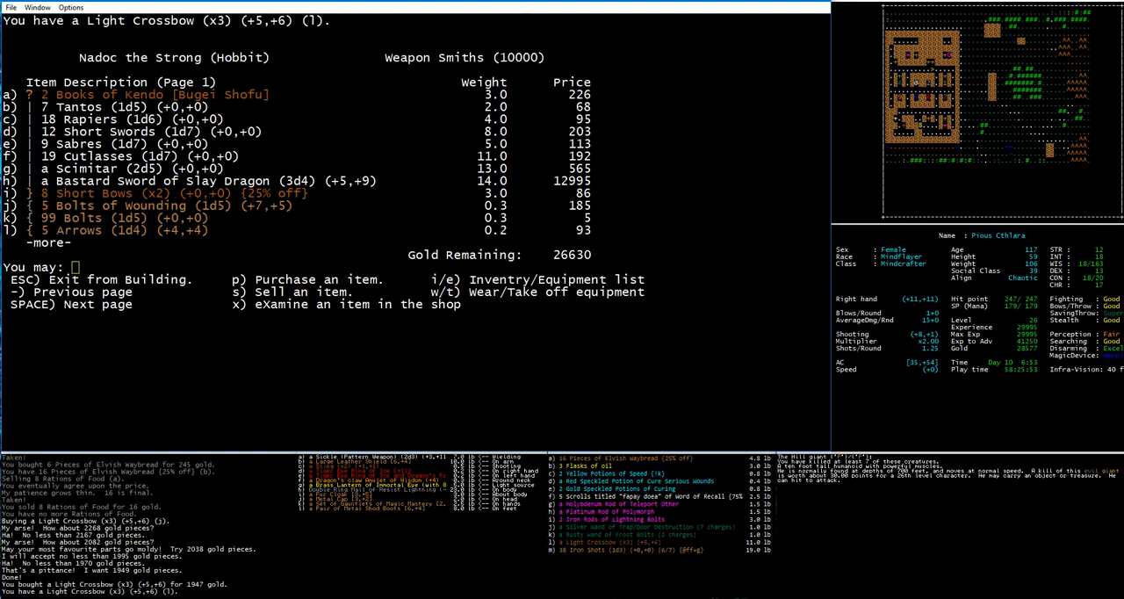
Step: Begin selling the Sling (x2) (+1,+1) to the weaponsmith
{"action": "key", "text": "w"}
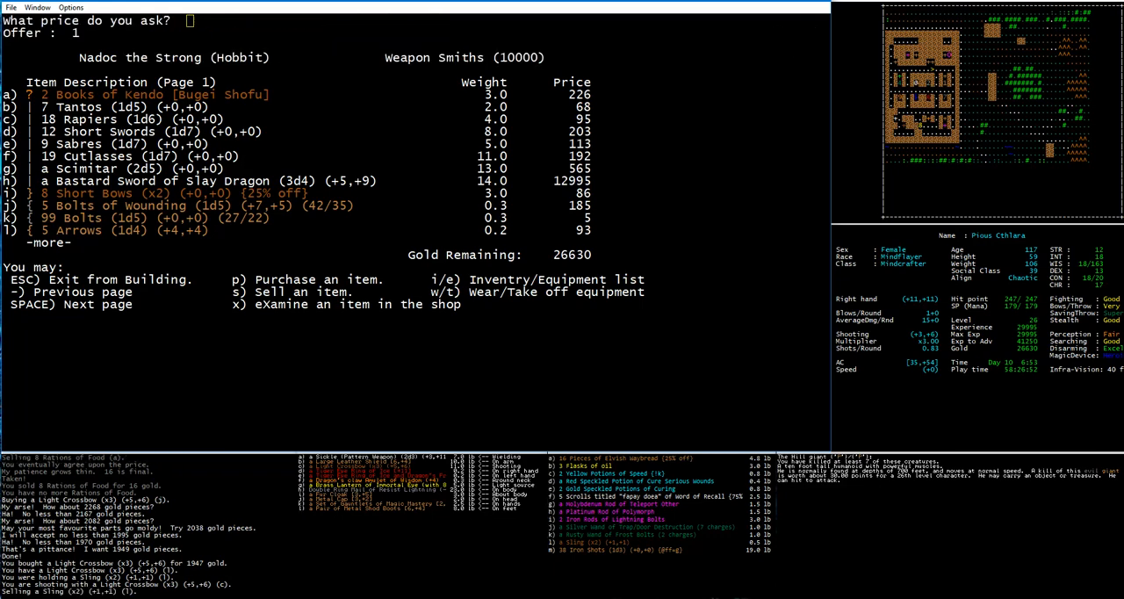
Step: Sell the Sling for 107 gold and offer the 38 Iron Shots for sale
{"action": "type", "text": "50"}
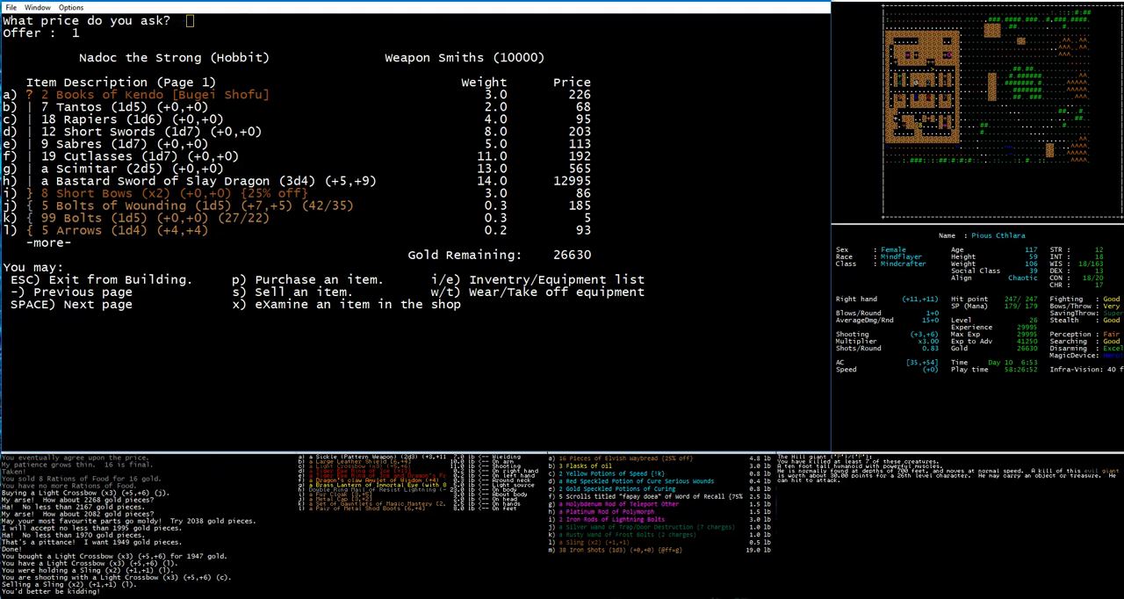
{"action": "type", "text": "67"}
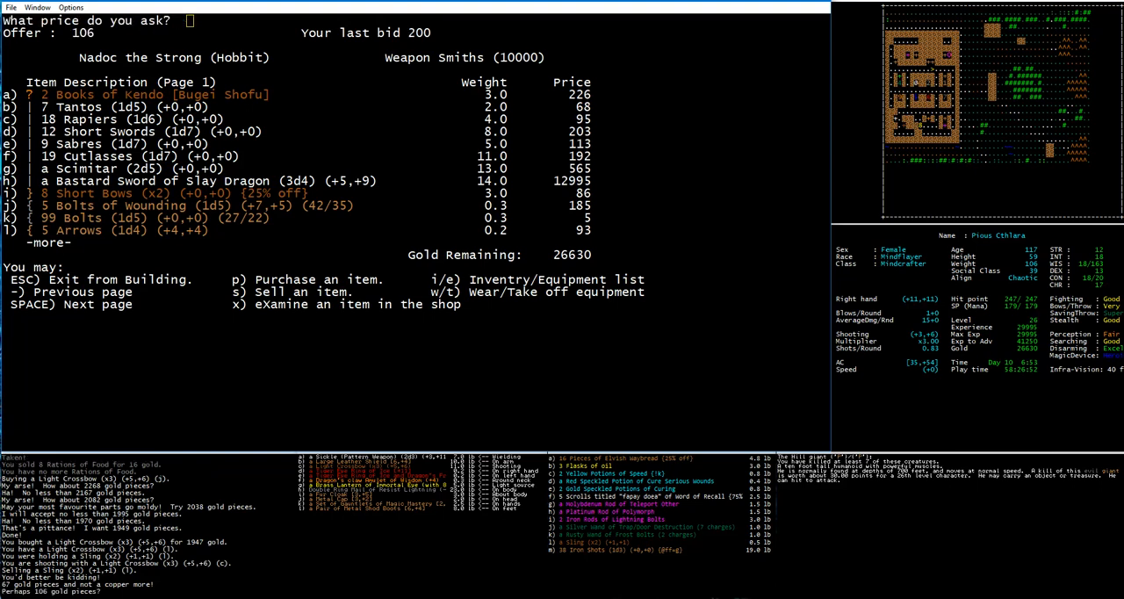
{"action": "type", "text": "1"}
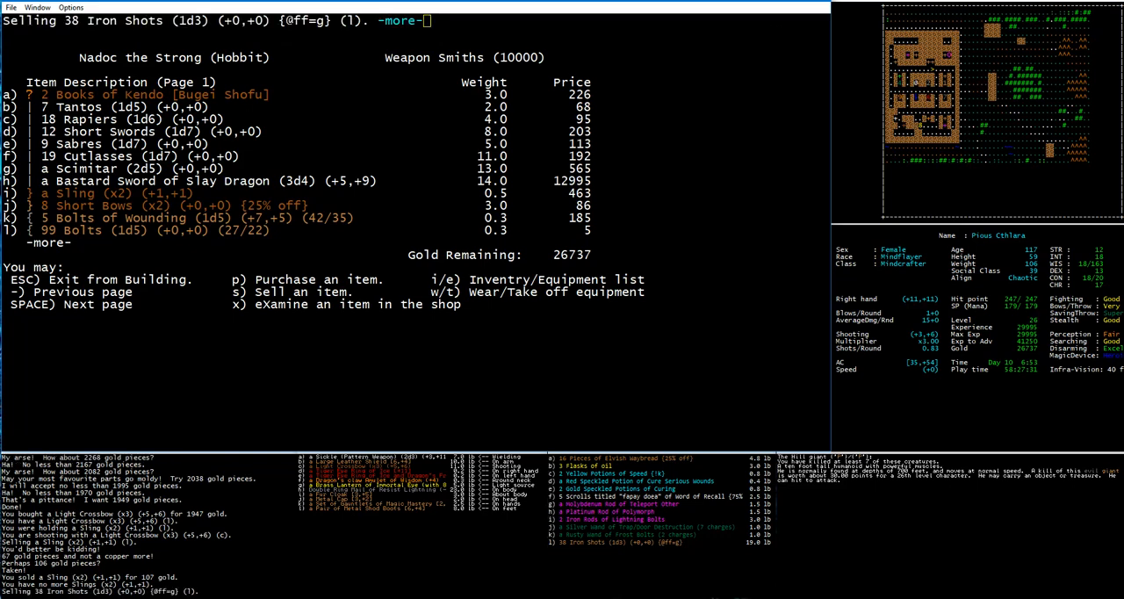
Step: Accept the Iron Shots sale for 38 gold and walk into the General Store
{"action": "key", "text": "space"}
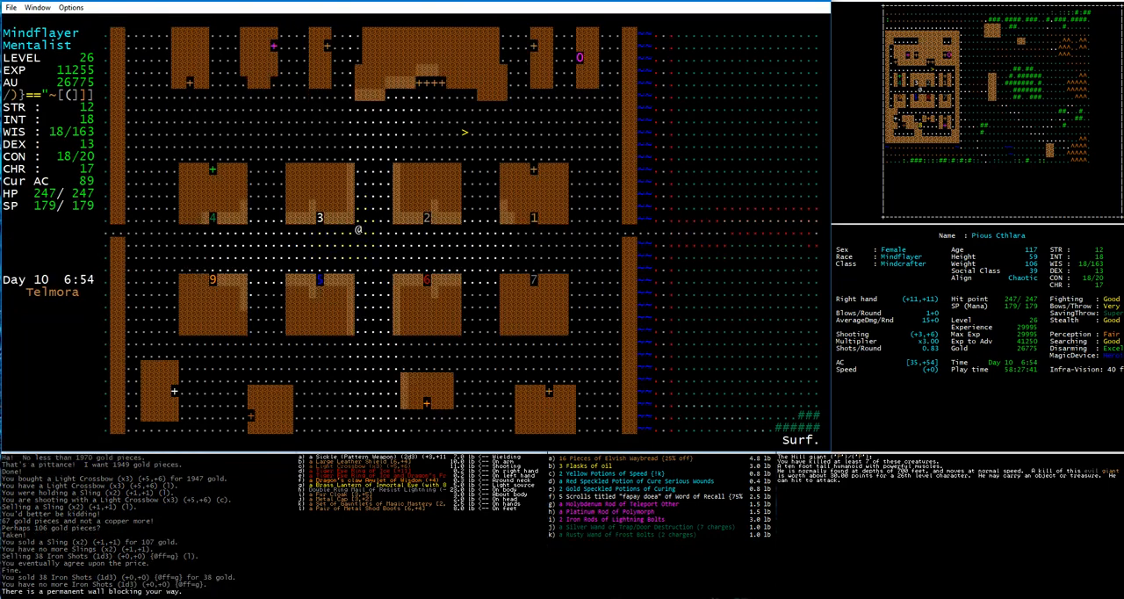
{"action": "key", "text": "Right"}
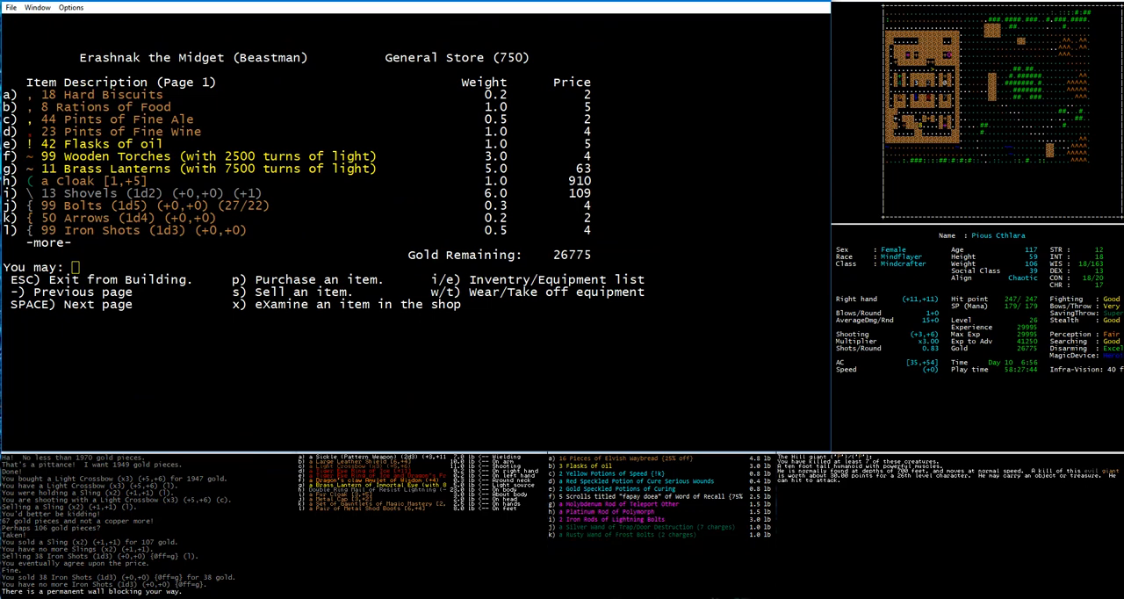
Step: Buy 40 Bolts (1d5) for 80 gold with offers of 75 then 80, leaving 26695 gold
{"action": "key", "text": "x"}
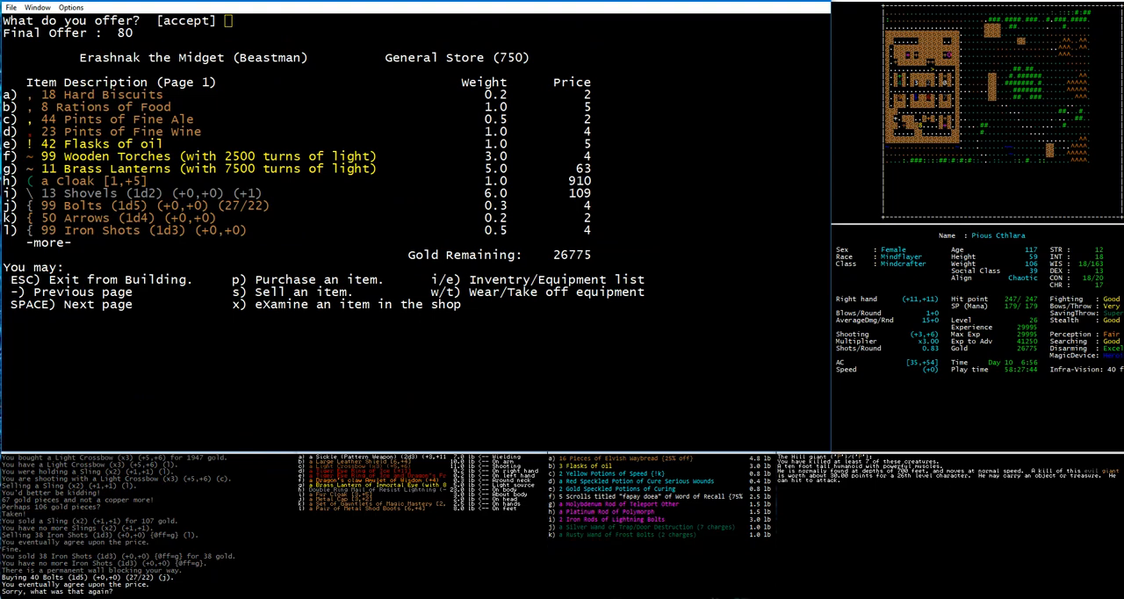
{"action": "type", "text": "75"}
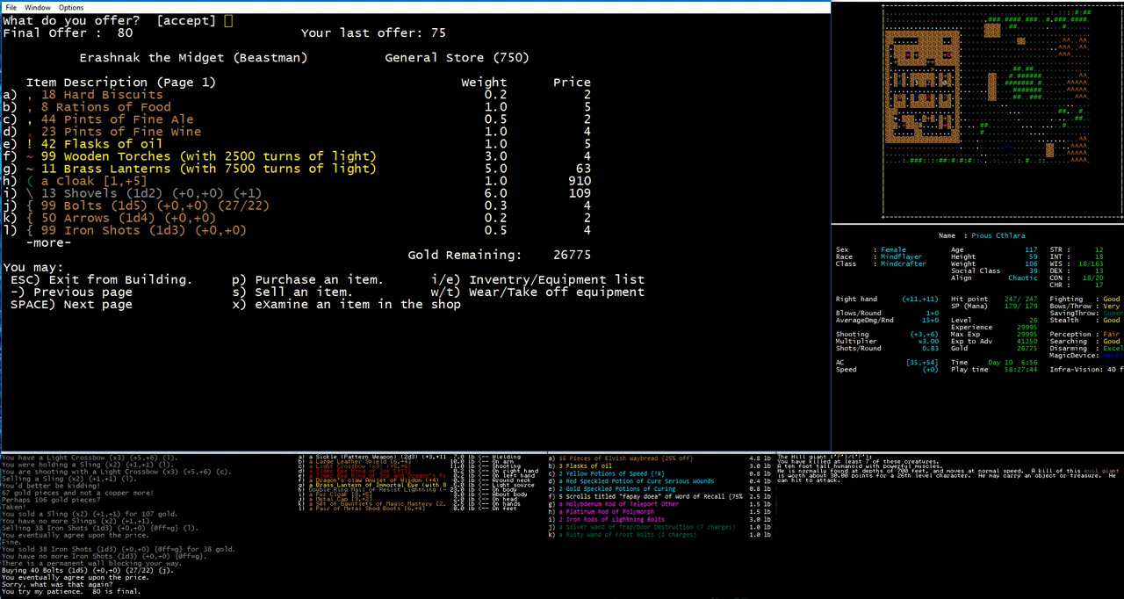
{"action": "type", "text": "80"}
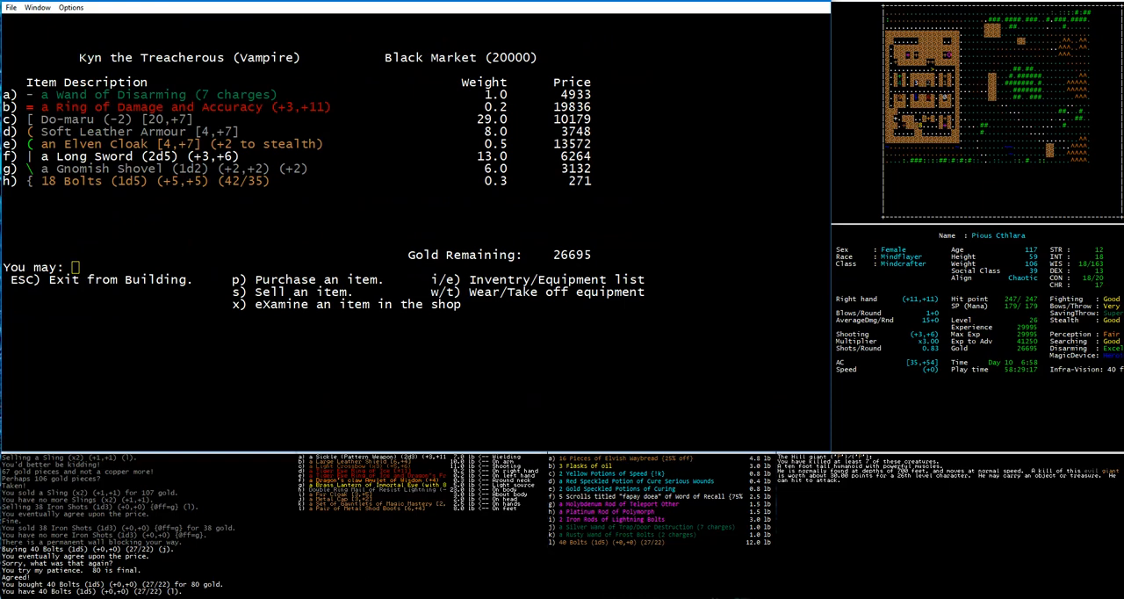
Step: Start buying the Elven Cloak [4,+7] at the Black Market, listed at 13572 gold
{"action": "key", "text": "x"}
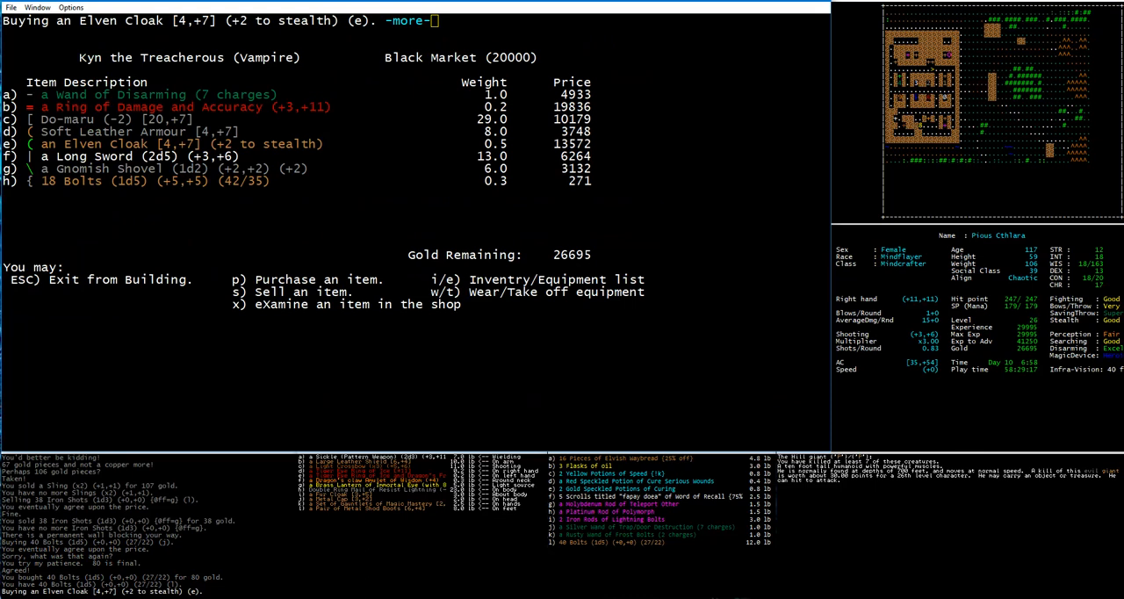
Step: Make rising counter-offers for the Elven Cloak, abandon the haggle, and move on to the Magic Shop
{"action": "key", "text": "enter"}
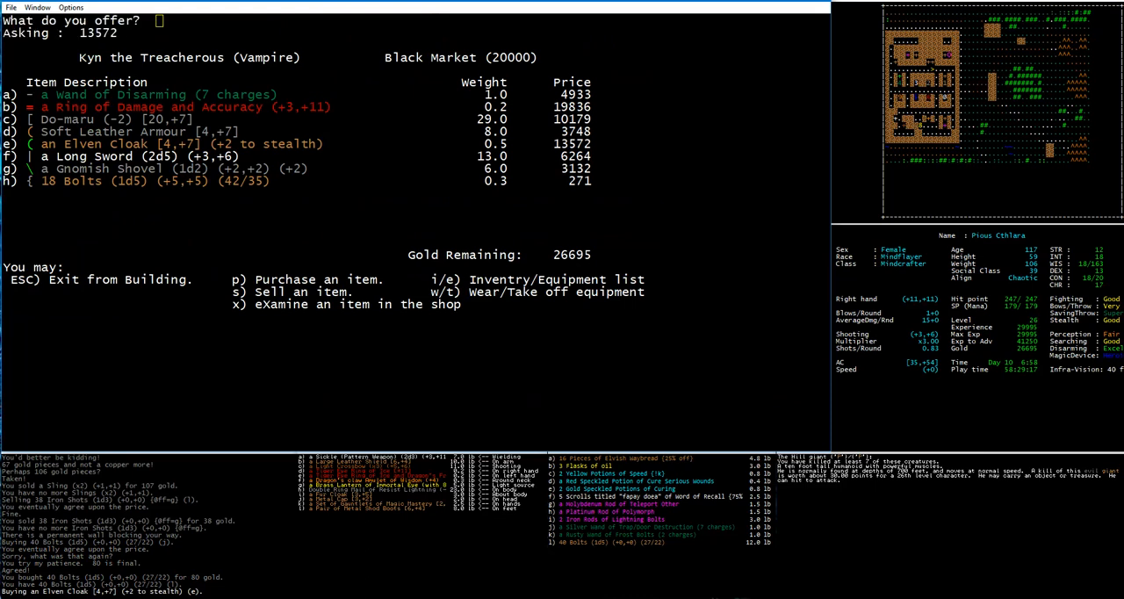
{"action": "type", "text": "500"}
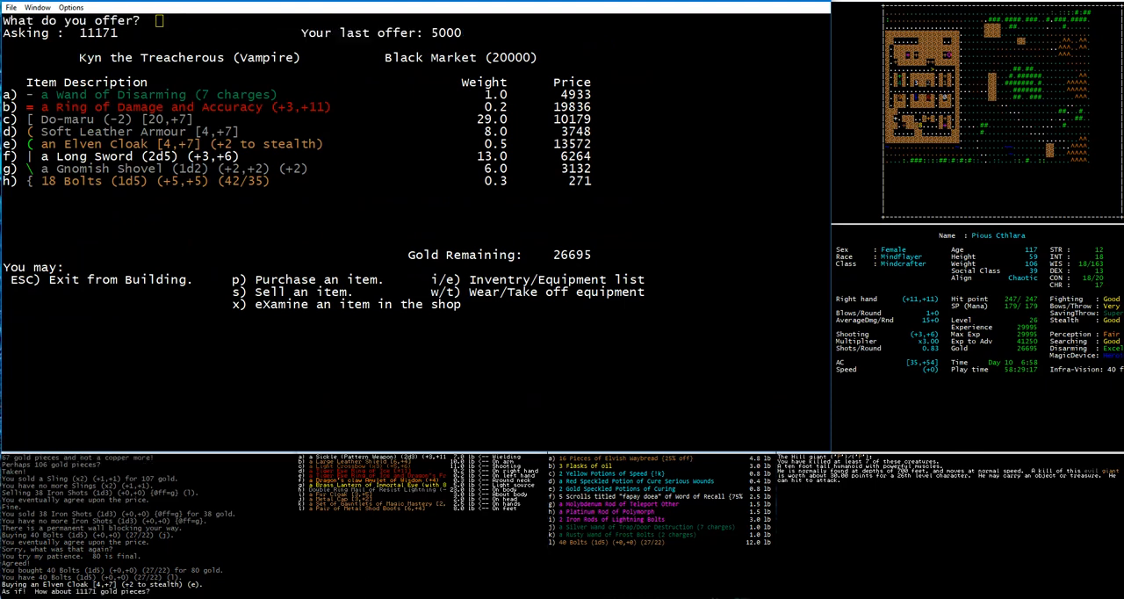
{"action": "type", "text": "550"}
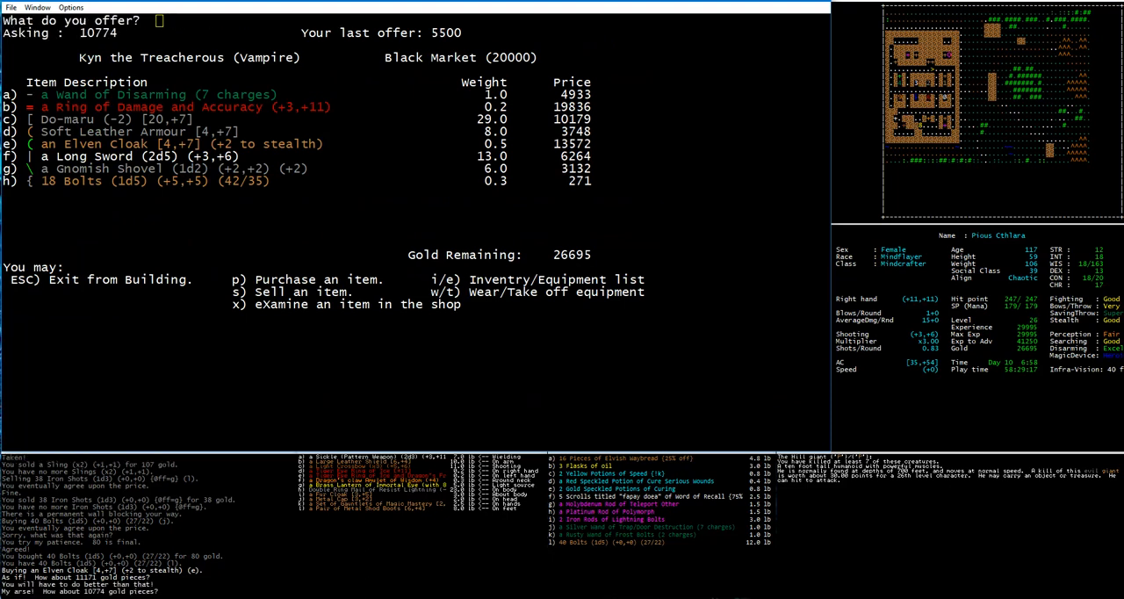
{"action": "type", "text": "60"}
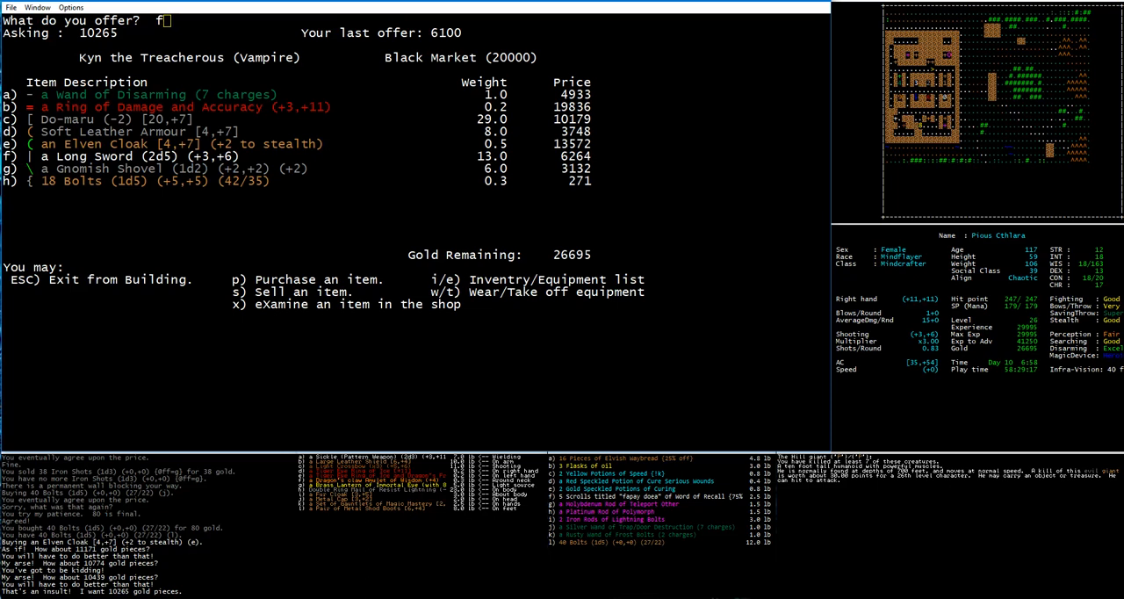
{"action": "type", "text": "6"}
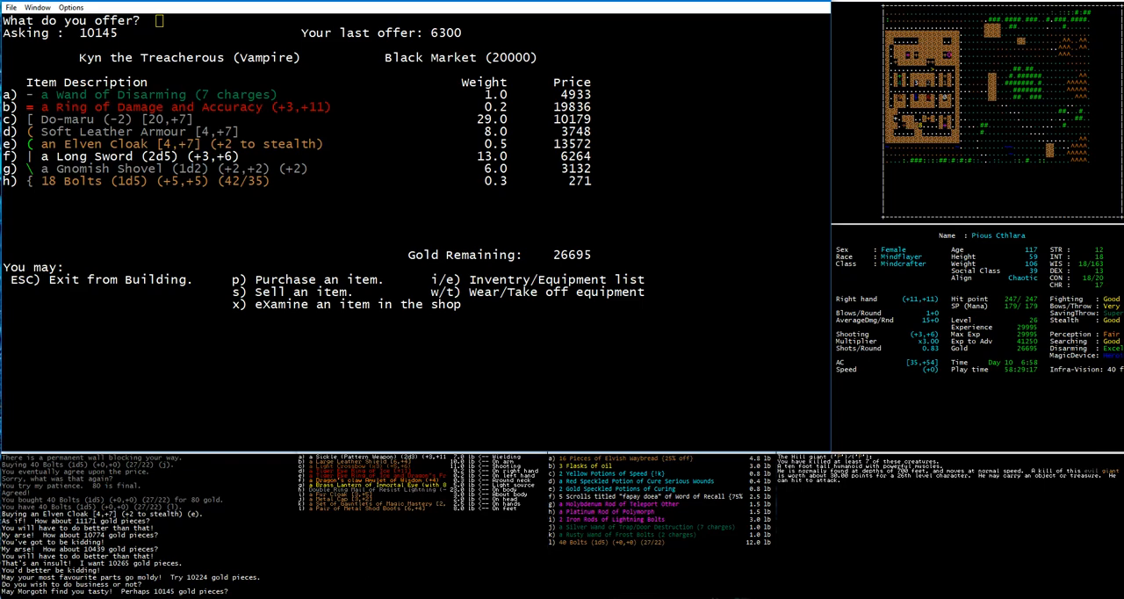
{"action": "type", "text": "64"}
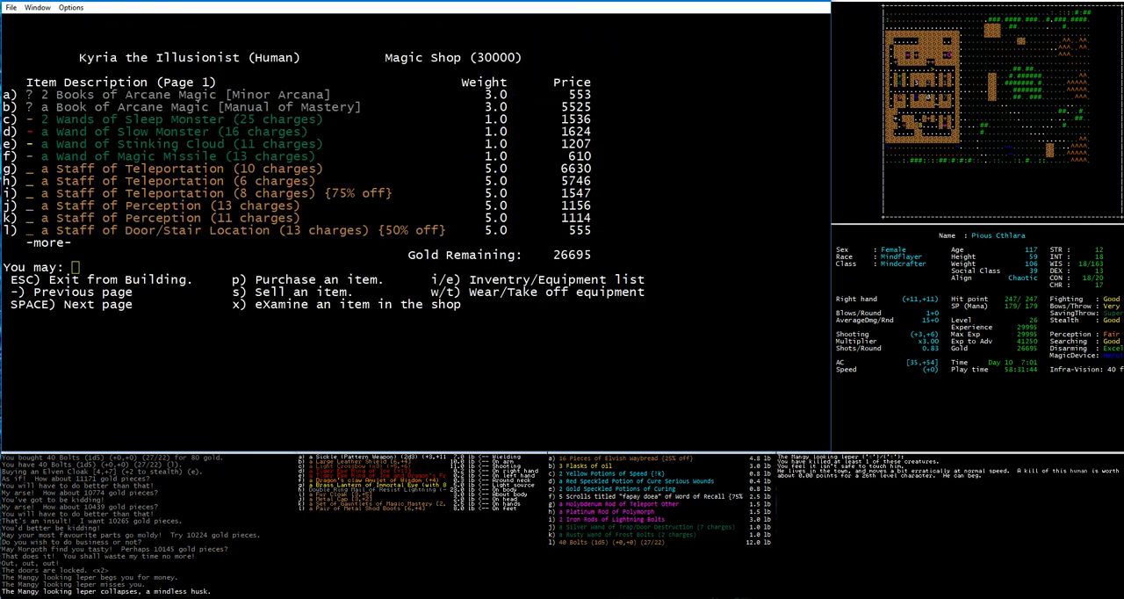
Step: Begin a purchase in the Magic Shop, buying the Ring of Levitation for 320 gold
{"action": "key", "text": "space"}
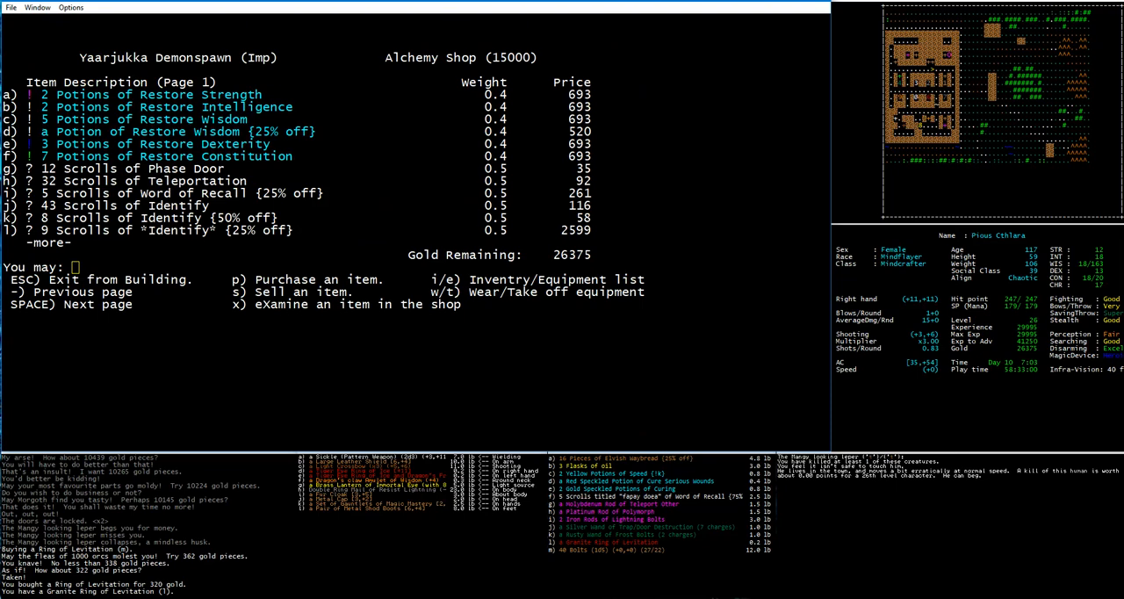
Step: Leave the Alchemy Shop and briefly visit the Bookstore and Fighters Hall
{"action": "key", "text": "space"}
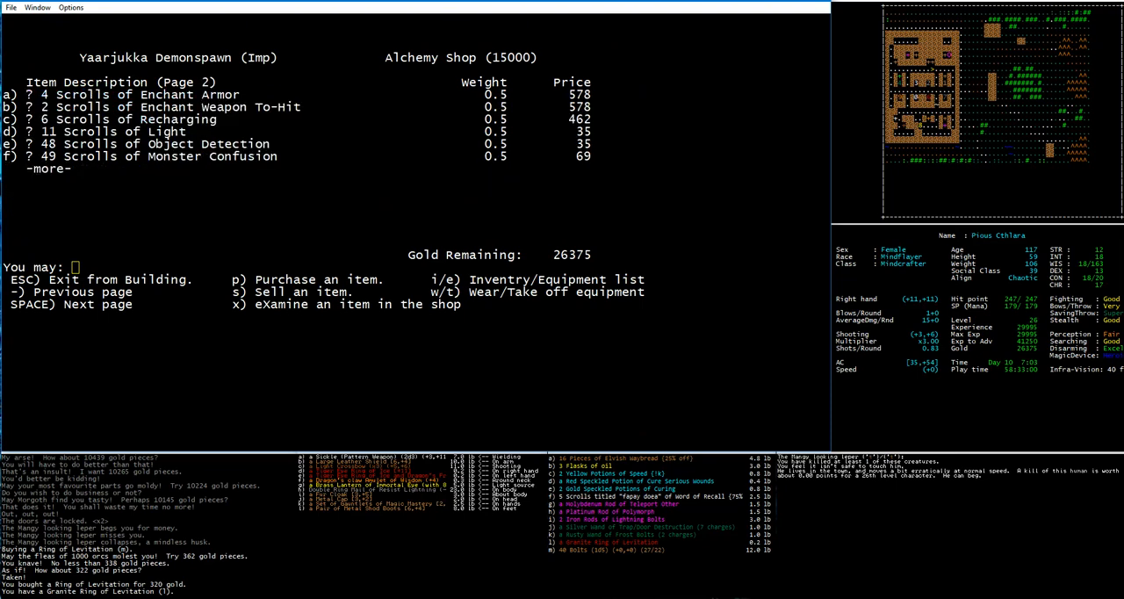
{"action": "key", "text": "Escape"}
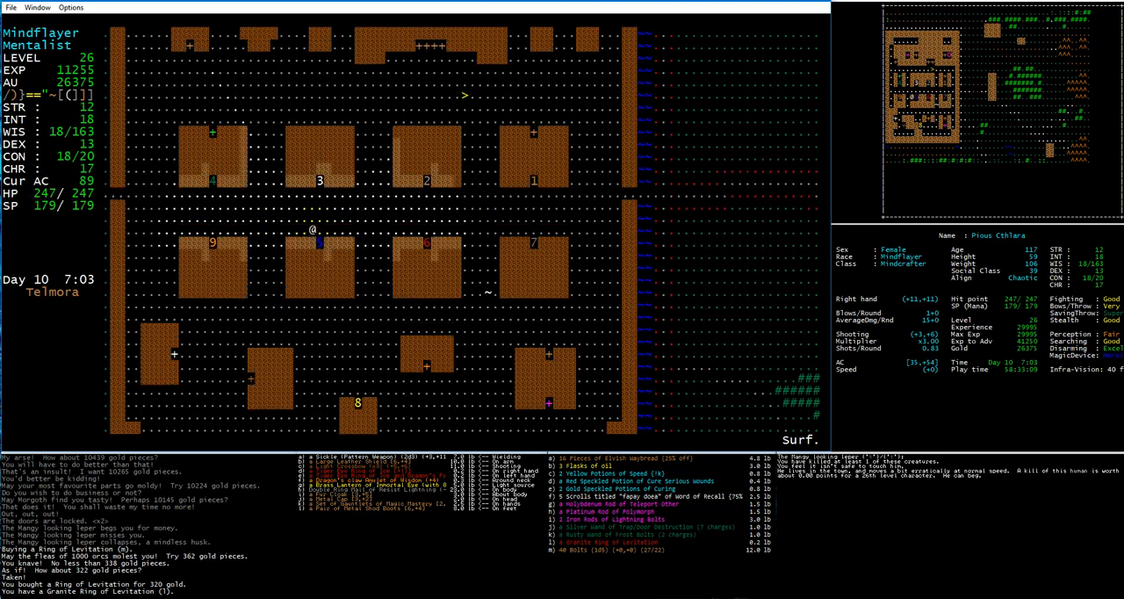
{"action": "key", "text": "Left"}
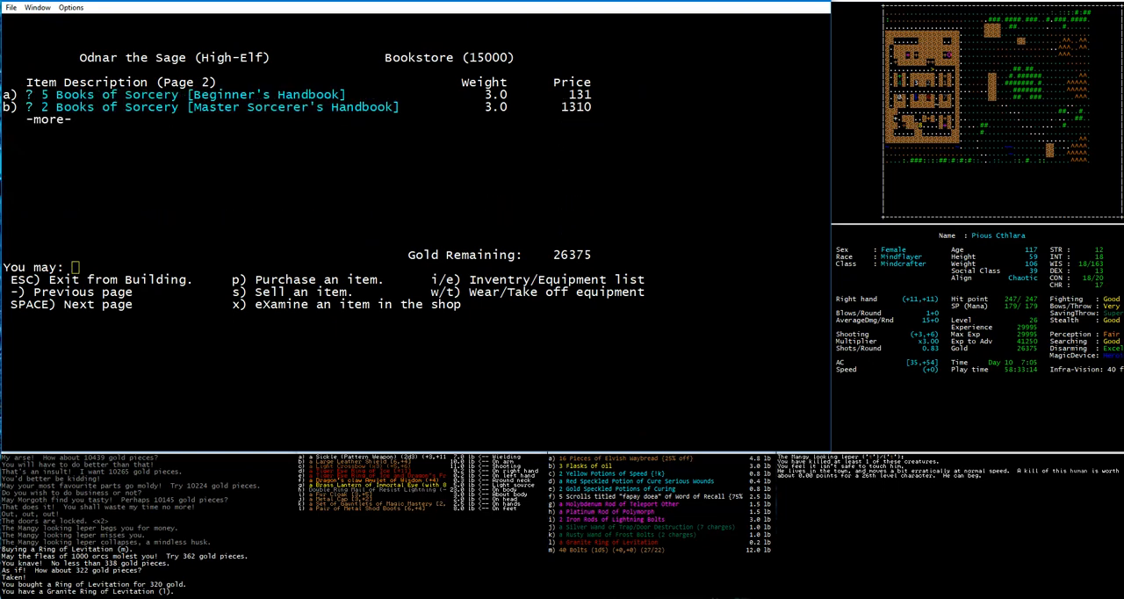
{"action": "key", "text": "Escape"}
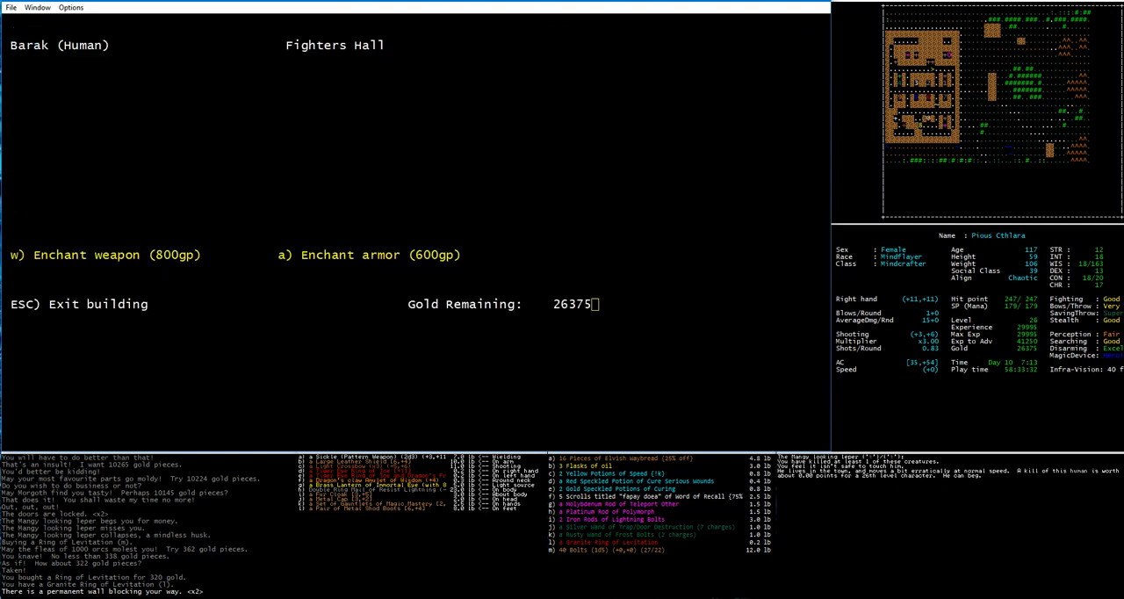
{"action": "key", "text": "Escape"}
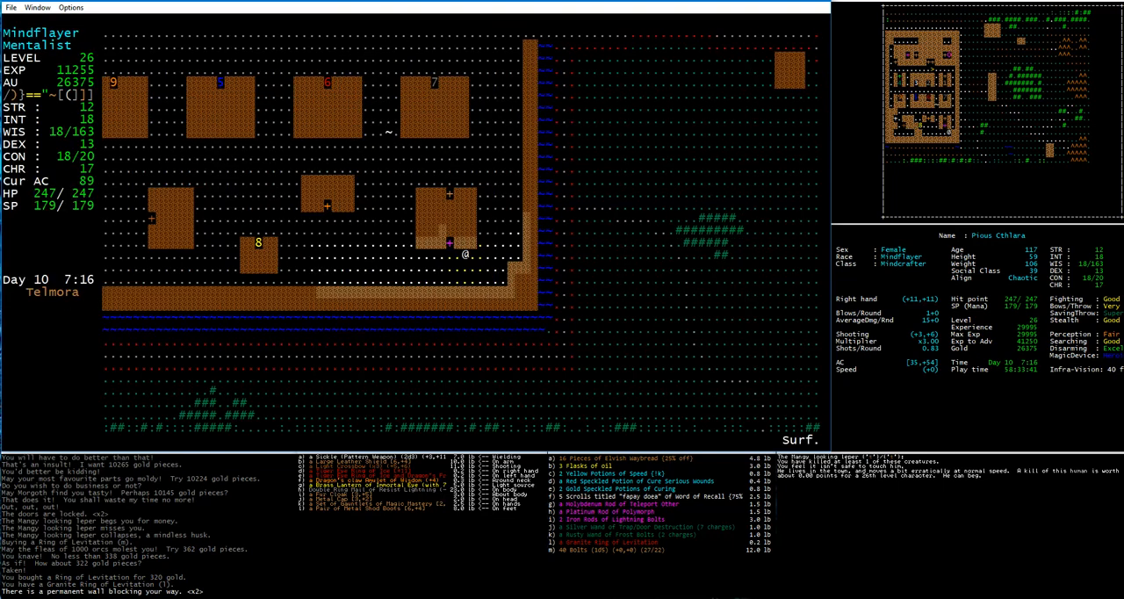
Step: Walk through town into Telmora's Weaponmaster building
{"action": "key", "text": "Up"}
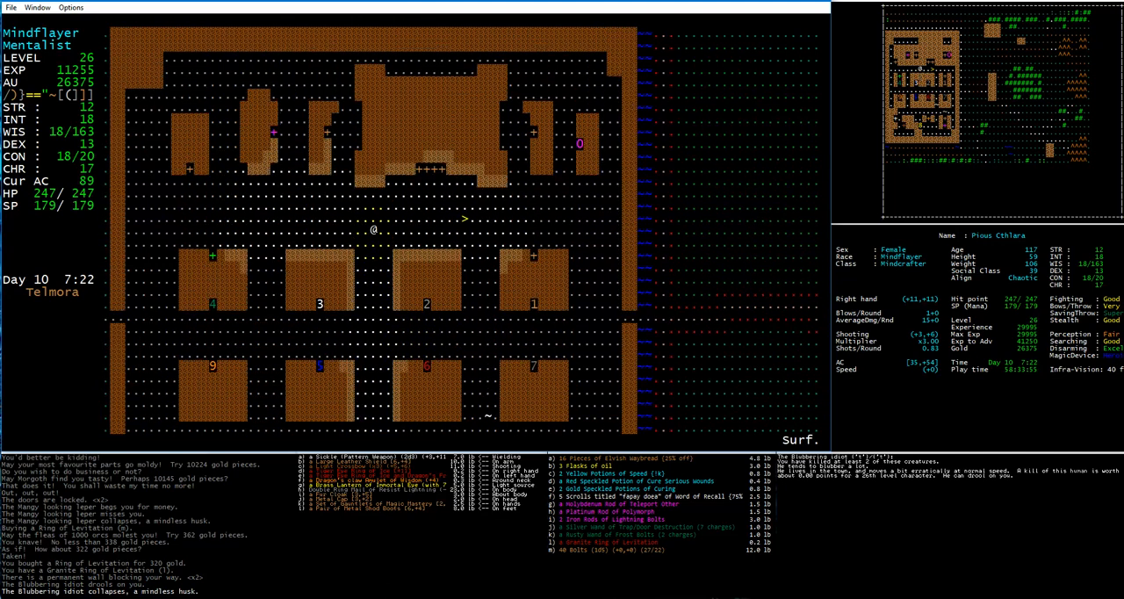
{"action": "key", "text": "*"}
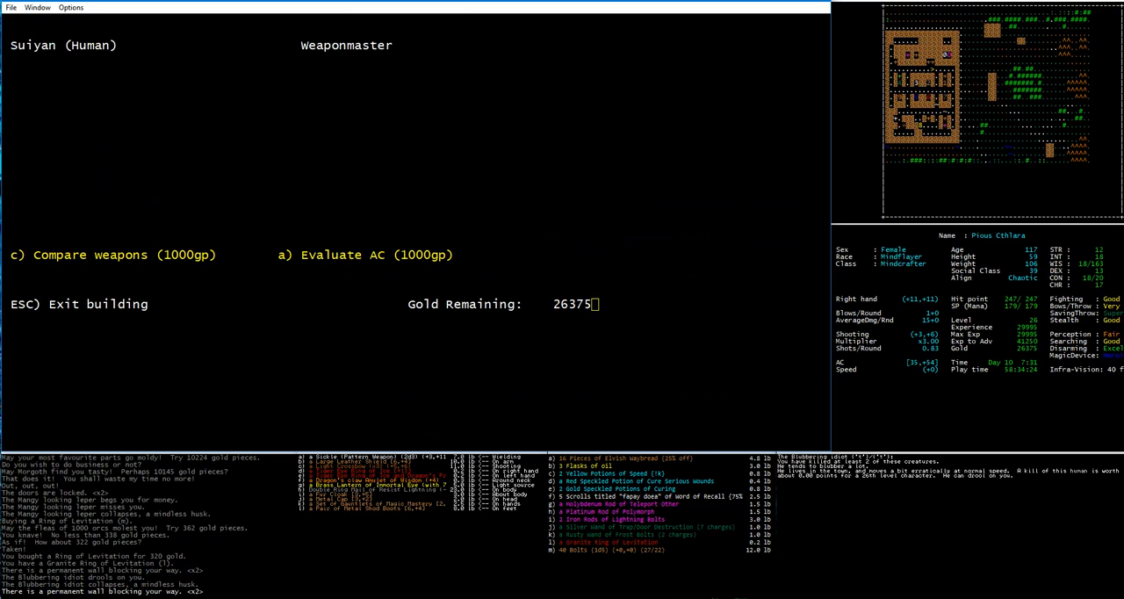
{"action": "key", "text": "Escape"}
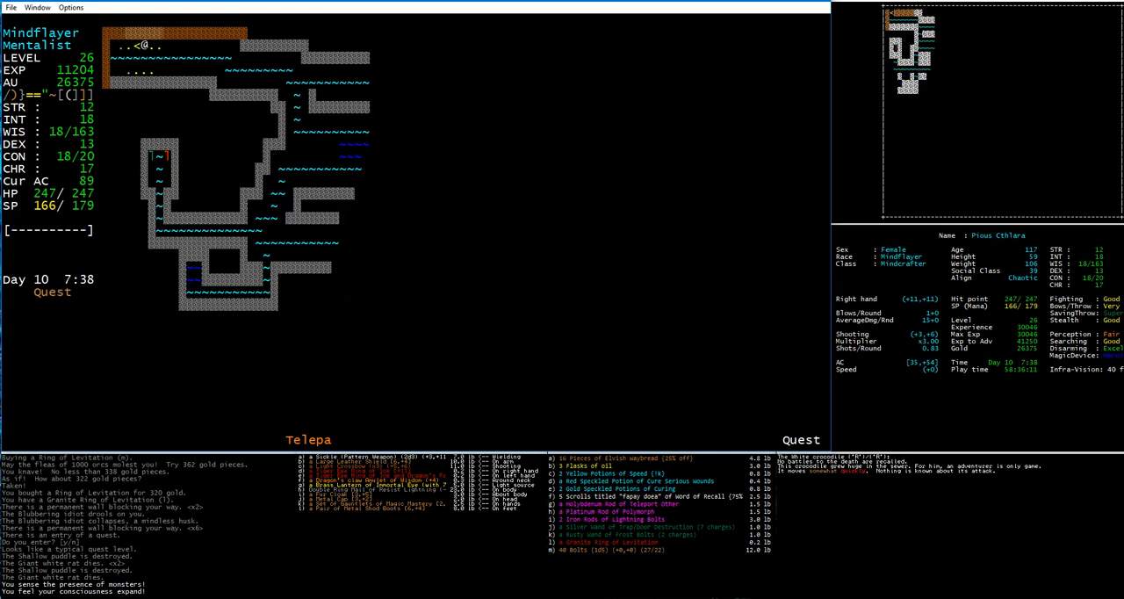
Step: Walk east deeper into the quest level, mapping more corridors
{"action": "key", "text": "Right"}
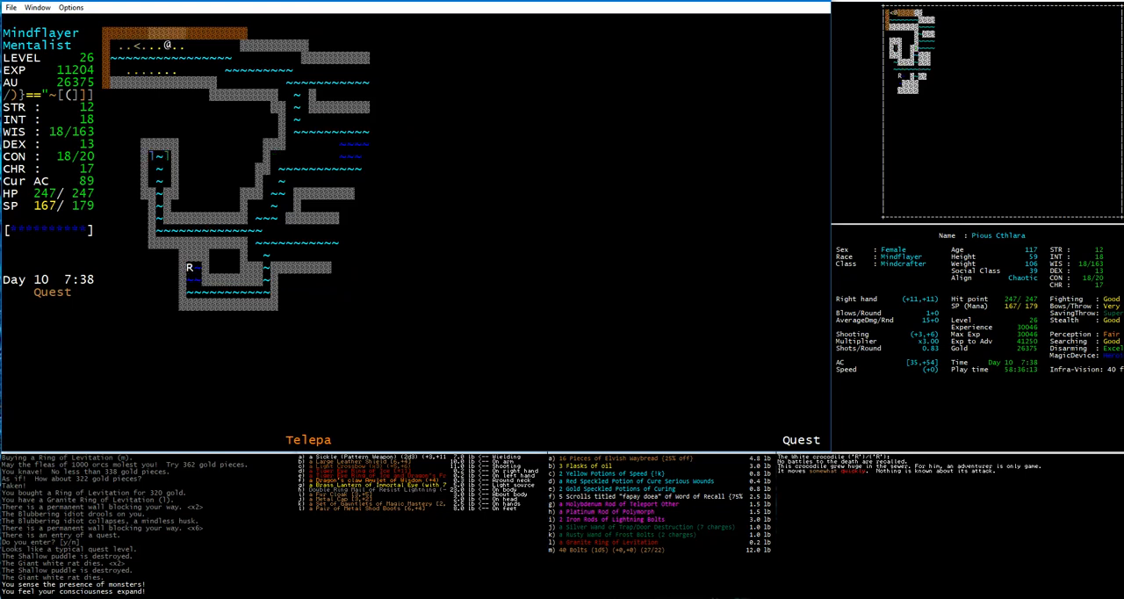
{"action": "key", "text": "Right"}
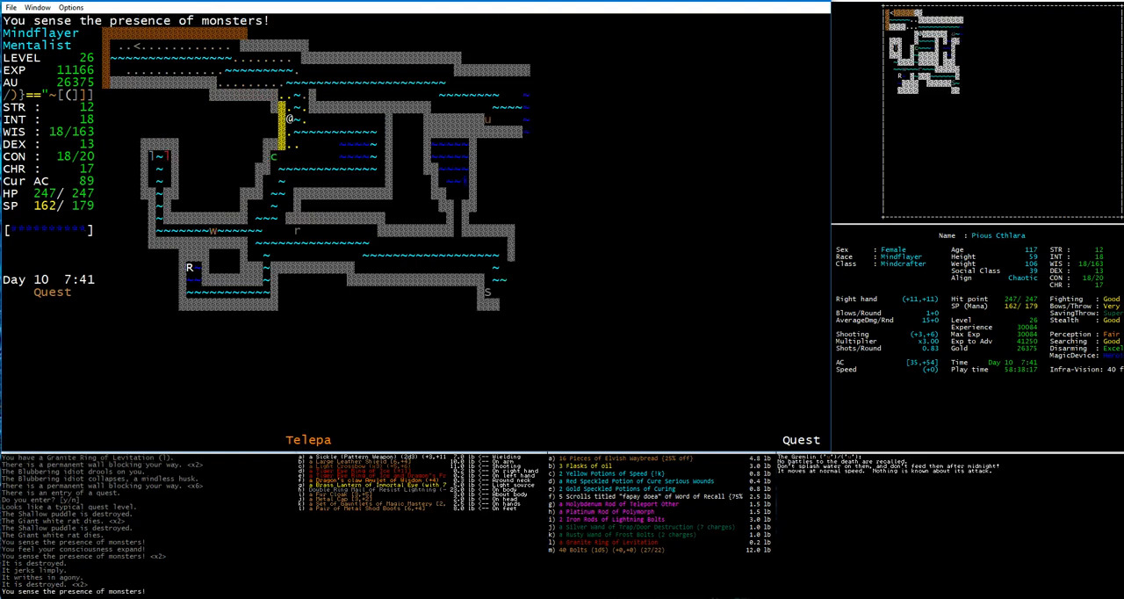
Step: Advance toward the sensed monsters and kill the metallic green centipede
{"action": "key", "text": "Down"}
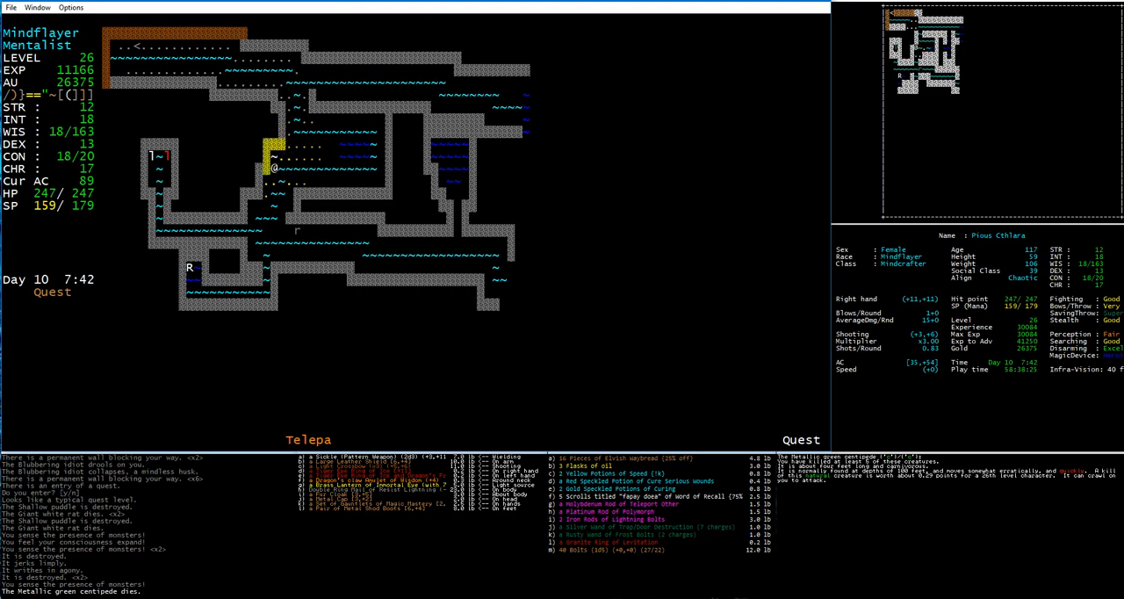
{"action": "key", "text": "down"}
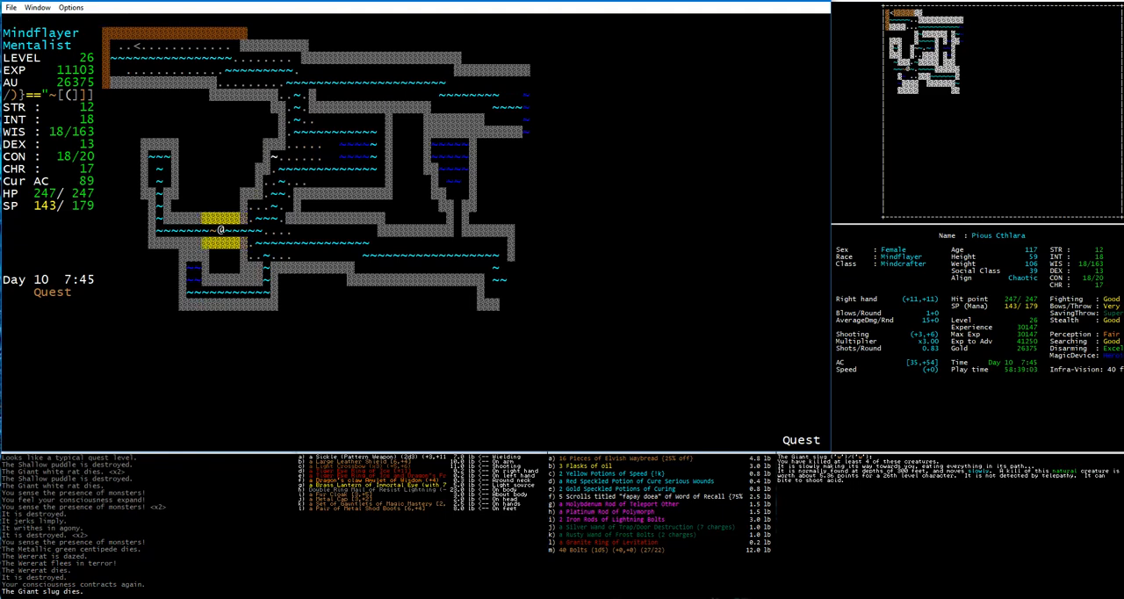
Step: Move on after the giant slug fight and head into the western corridor
{"action": "key", "text": "up"}
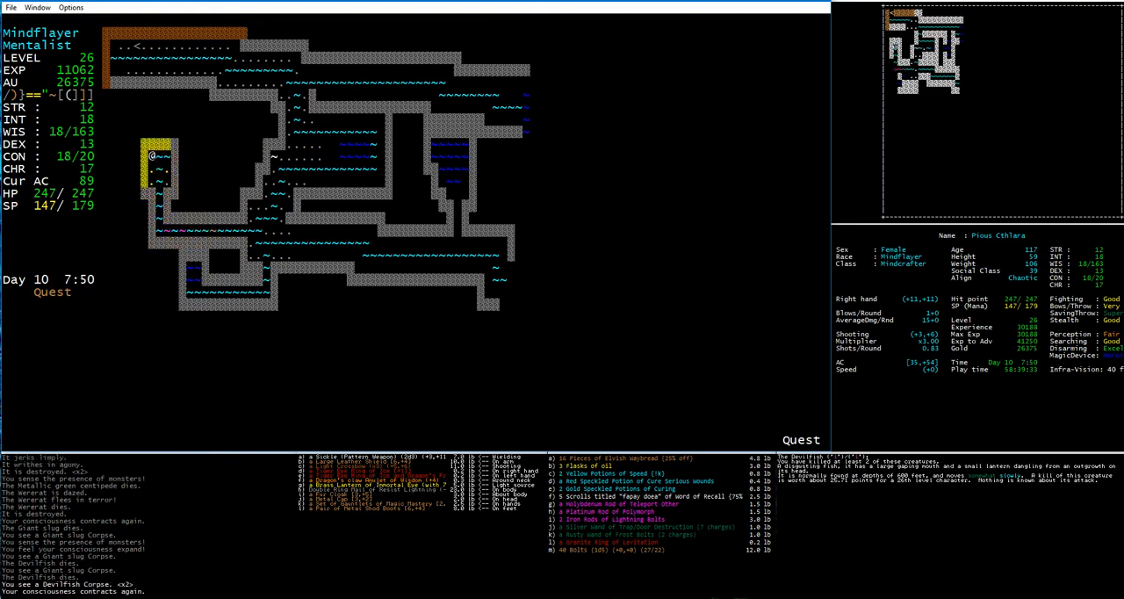
{"action": "key", "text": "Down"}
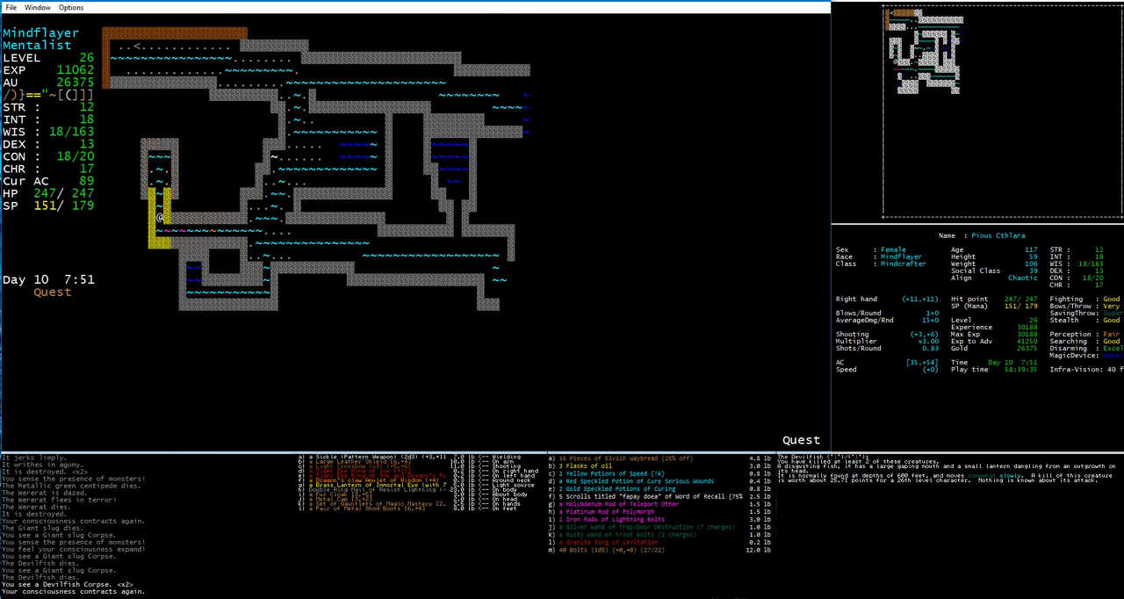
{"action": "key", "text": "Down"}
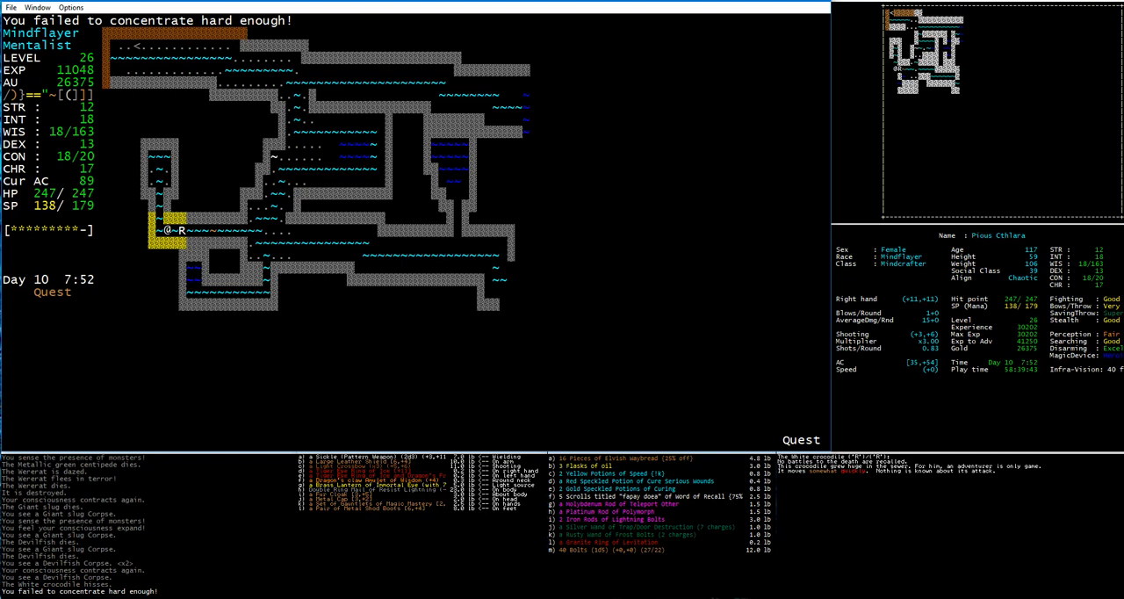
Step: Bring up the 'Zap which rod?' prompt listing the three rods
{"action": "key", "text": "z"}
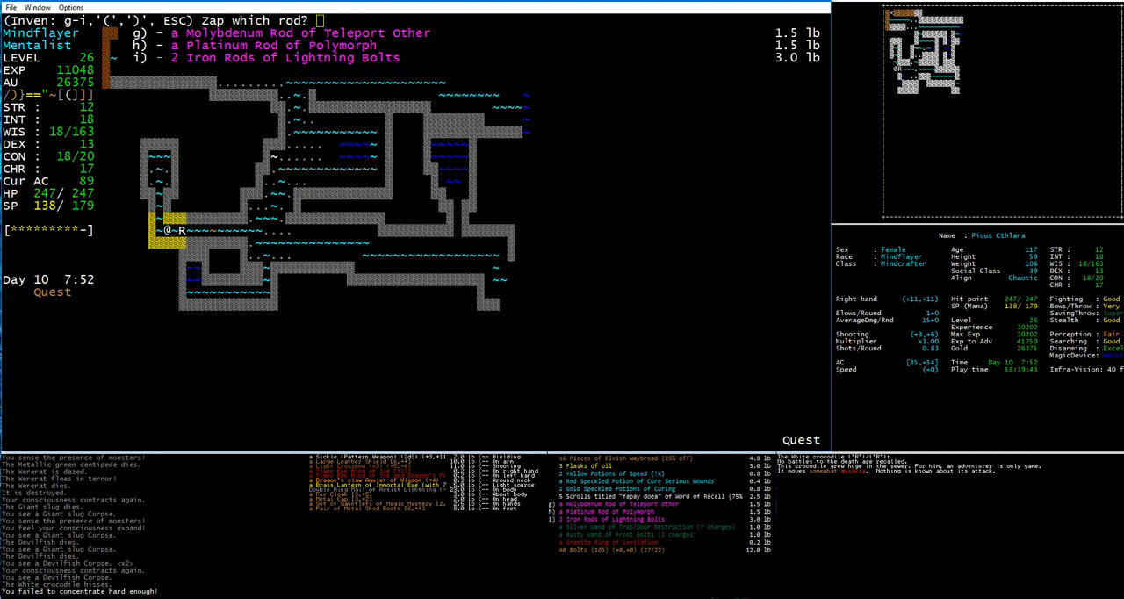
Step: Move east fighting giant spiders until the White crocodile disappears
{"action": "key", "text": "g"}
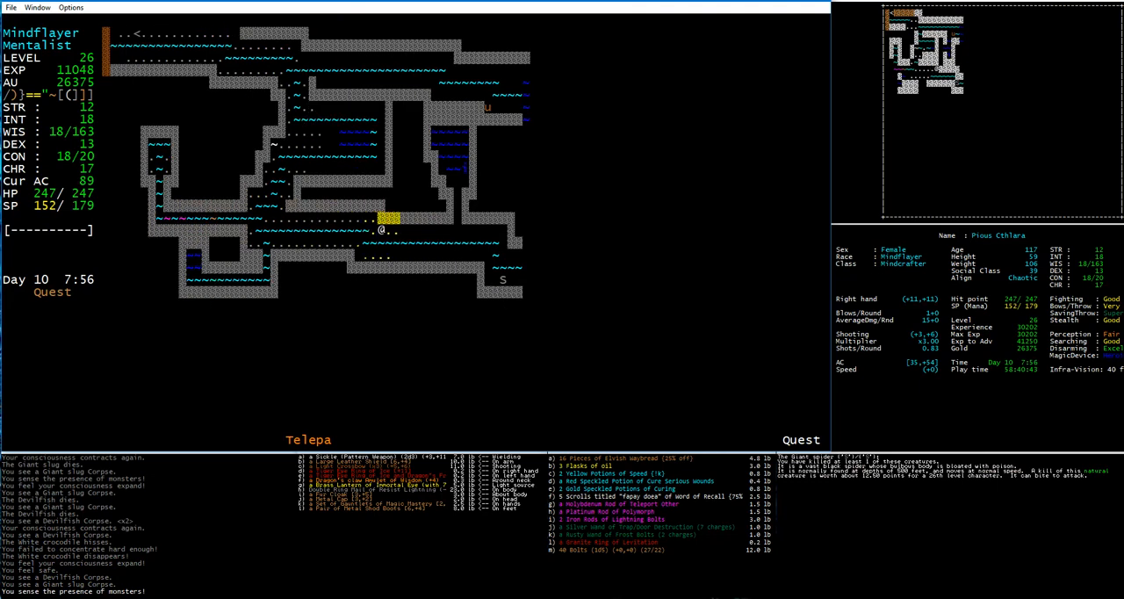
{"action": "key", "text": "Right"}
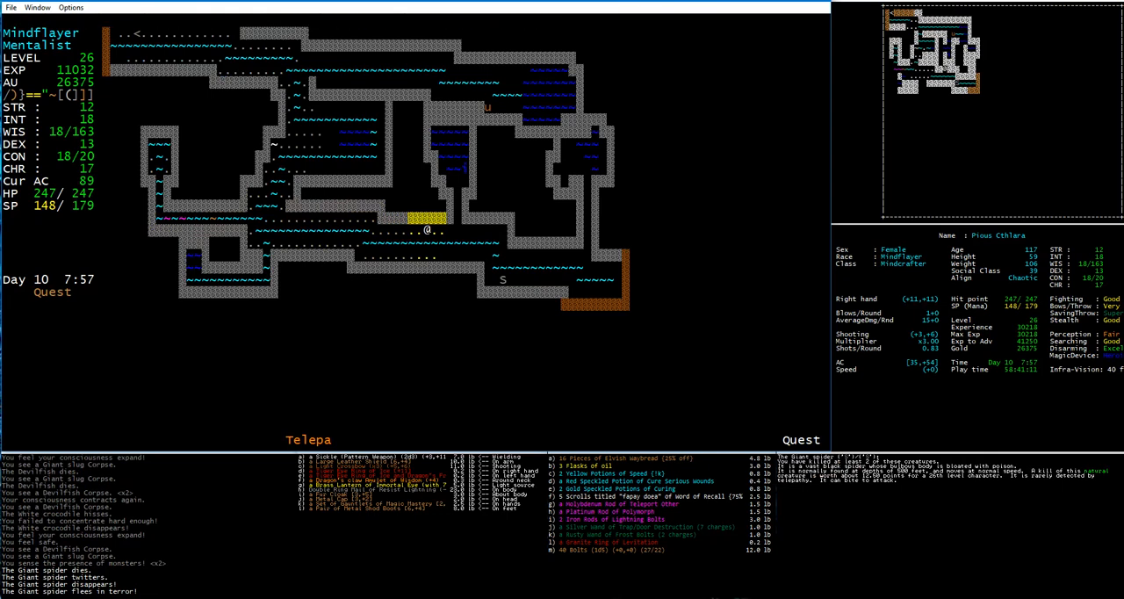
{"action": "key", "text": "g"}
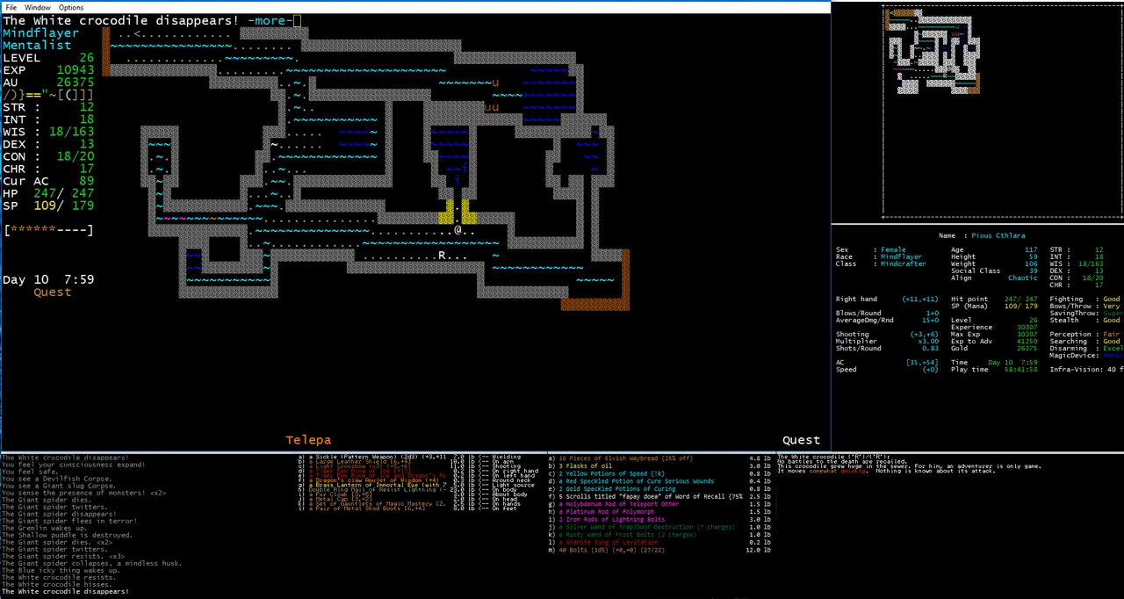
Step: Zap a rod at the giant spiders until one collapses into a mindless husk
{"action": "key", "text": "space"}
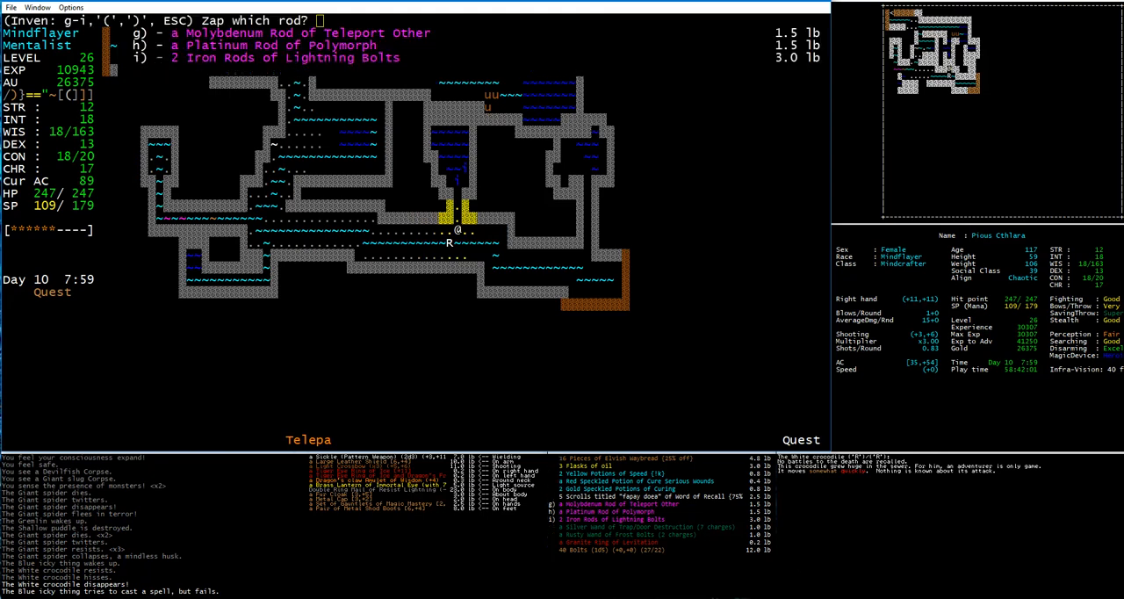
{"action": "key", "text": "g"}
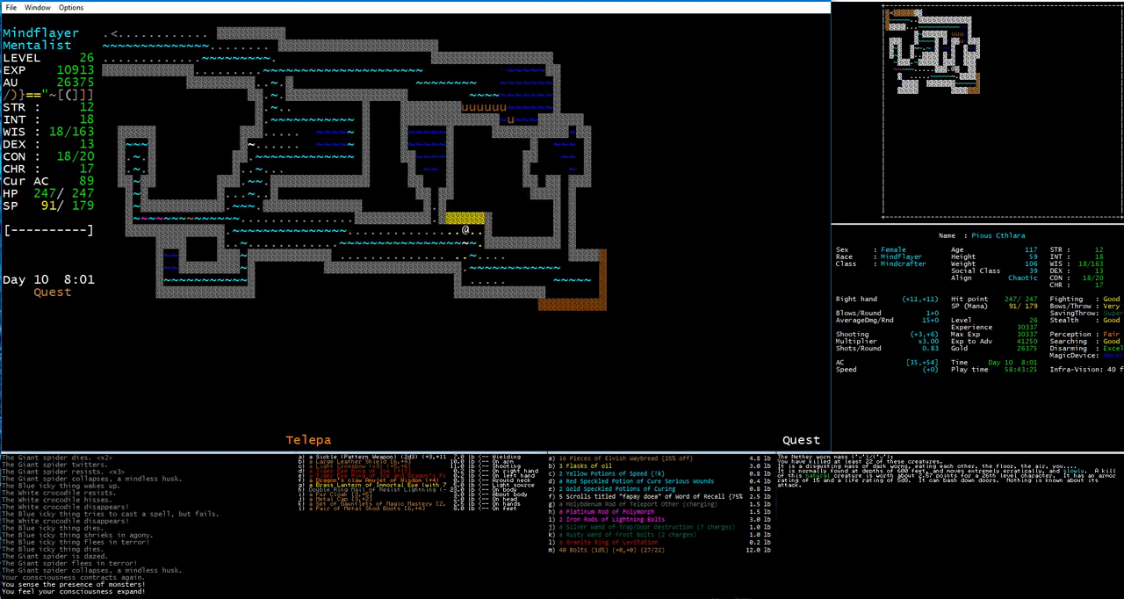
Step: Attack nearby monsters mentally until a Gremlin collapses
{"action": "key", "text": "up"}
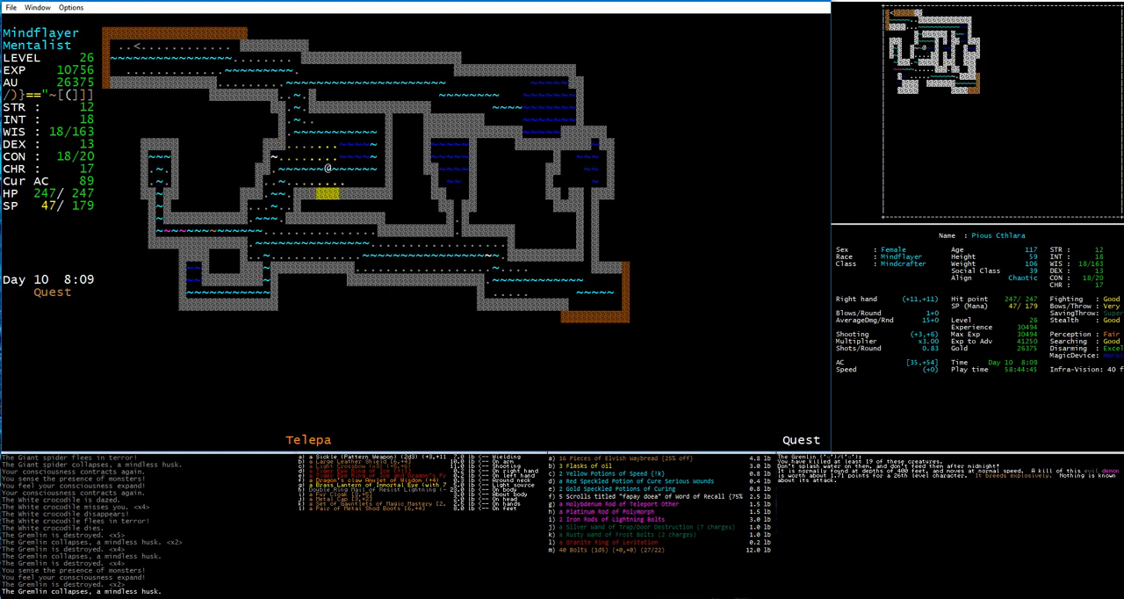
Step: Walk east along the corridor into the acid puddle splash
{"action": "key", "text": "down"}
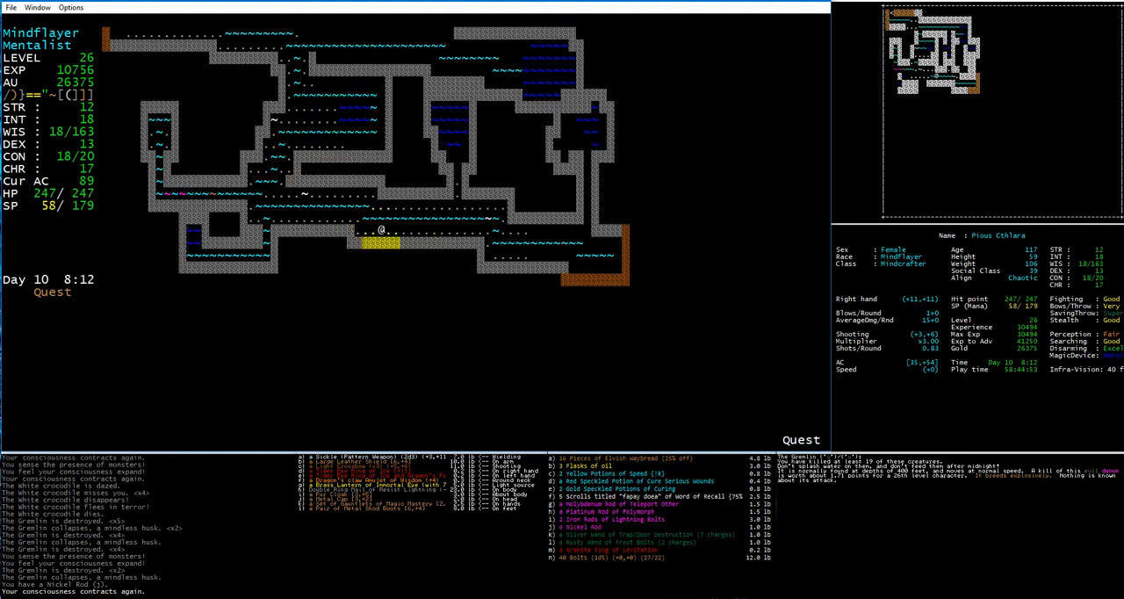
{"action": "key", "text": "right"}
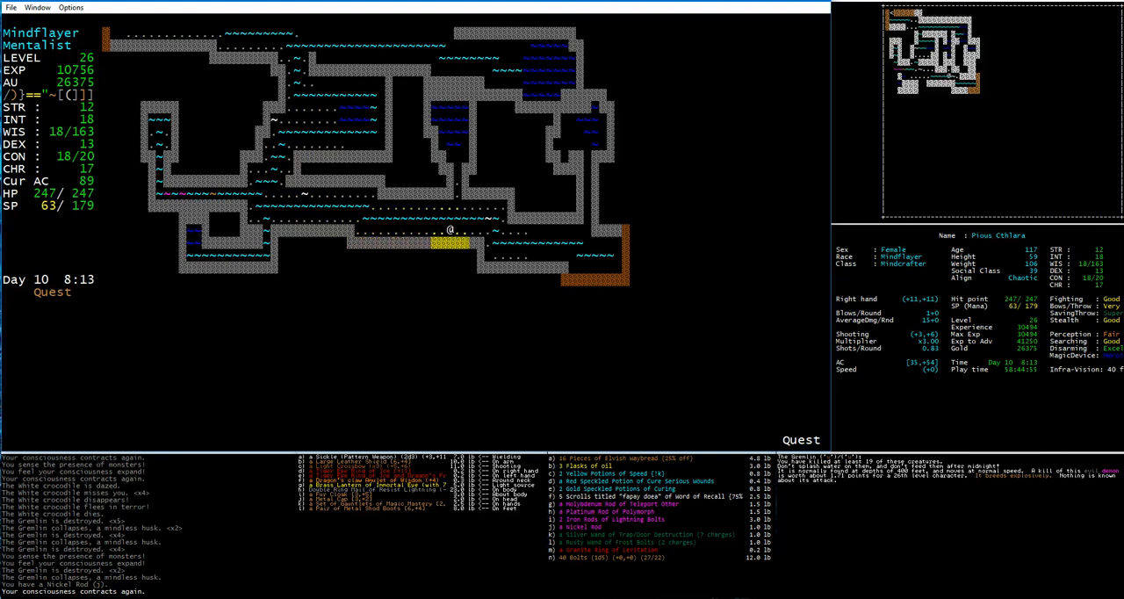
{"action": "key", "text": "up"}
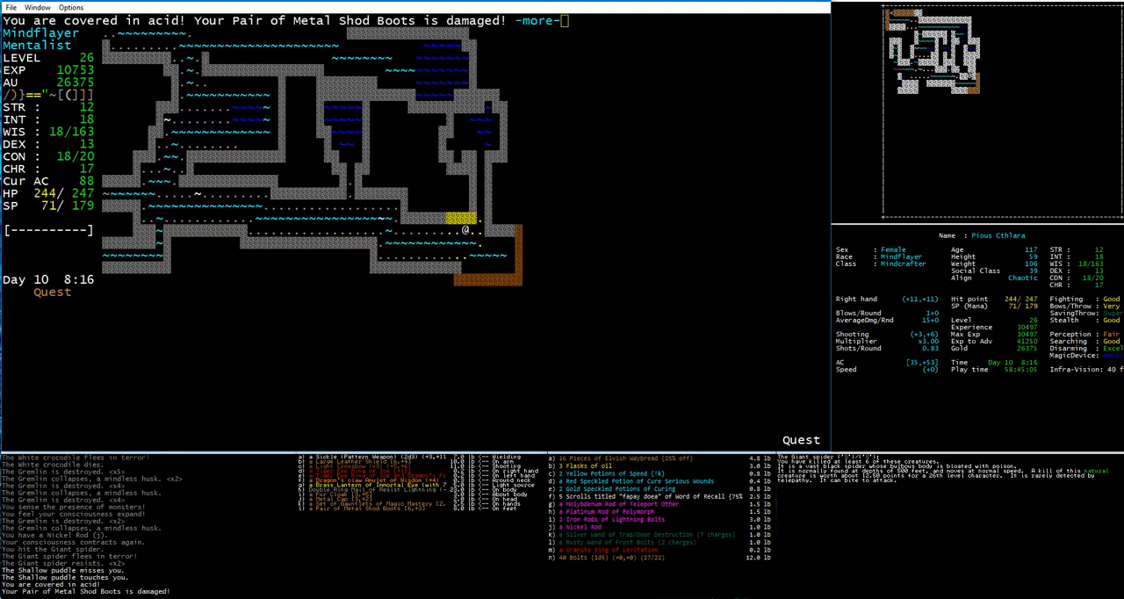
Step: Acknowledge the acid-damage and combat messages and press on past the Deep puddle
{"action": "key", "text": "space"}
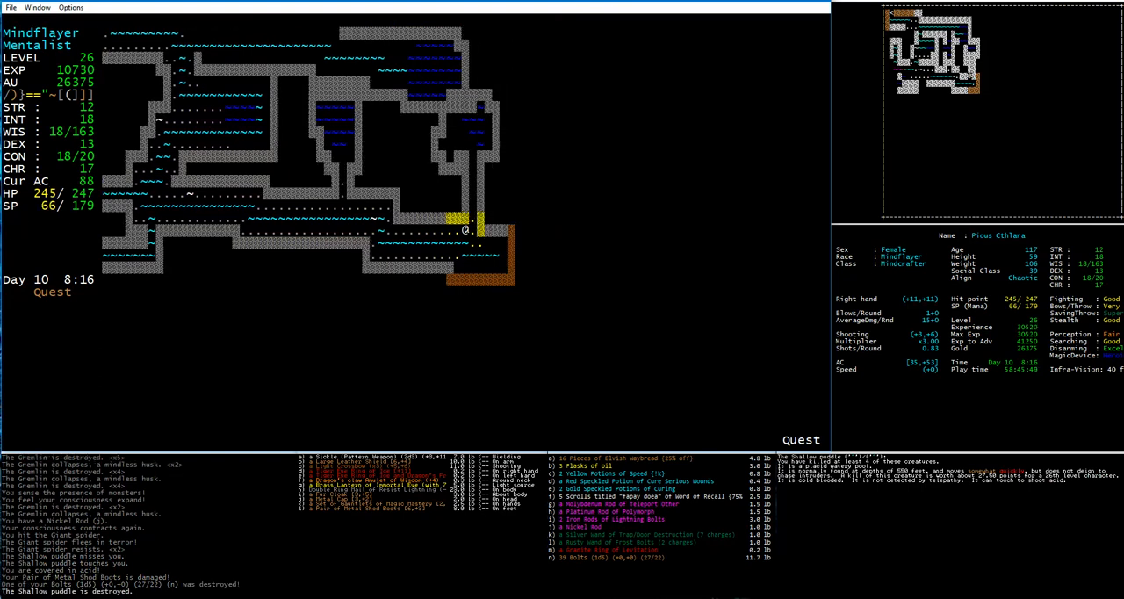
{"action": "key", "text": "up"}
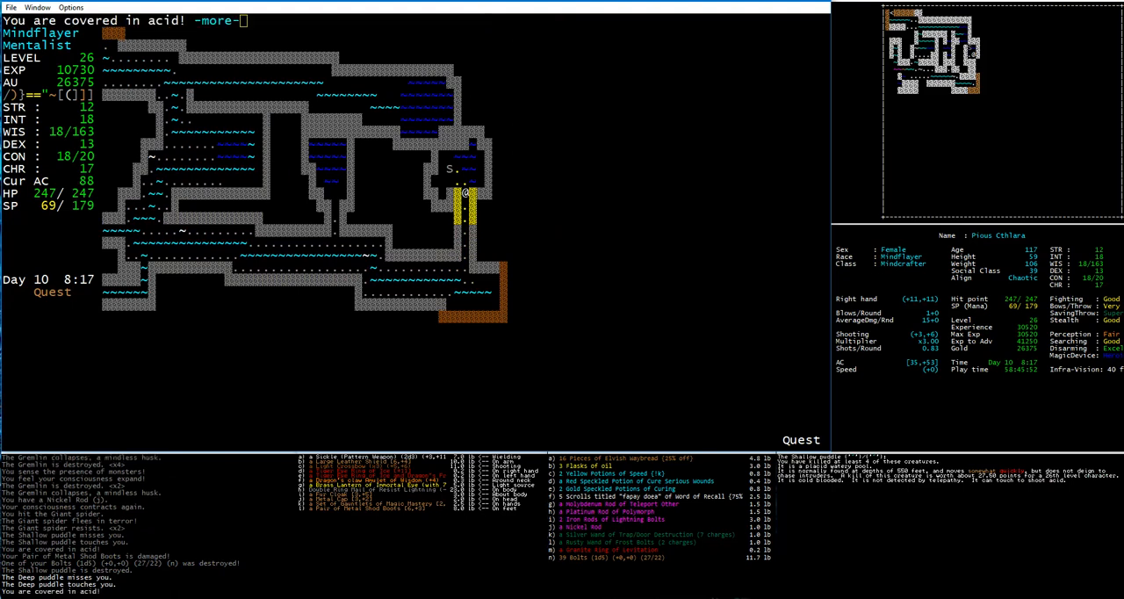
{"action": "key", "text": "space"}
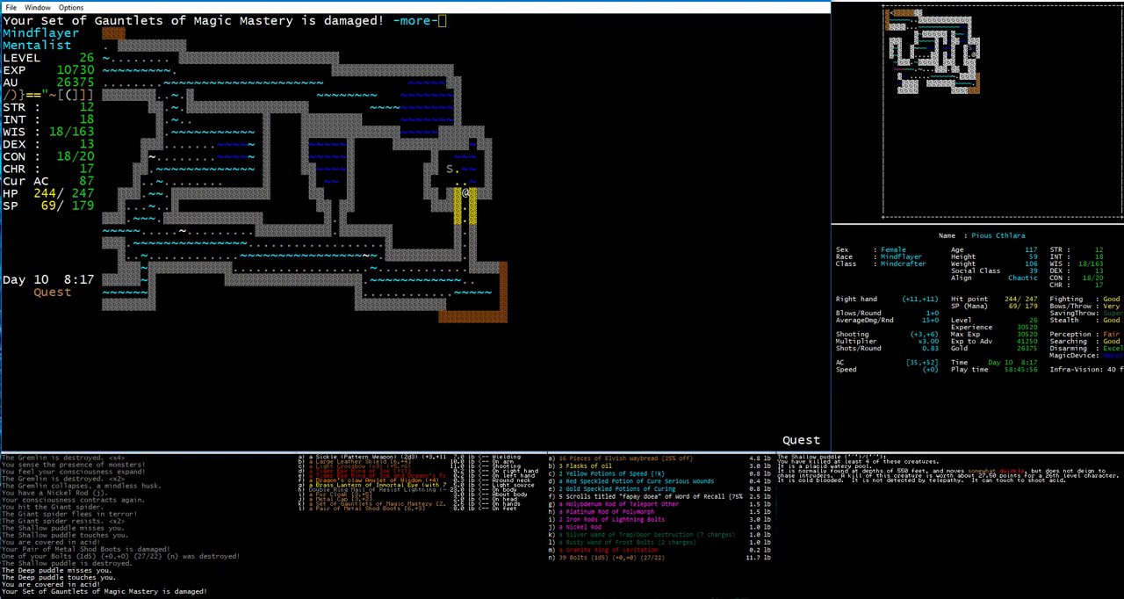
{"action": "key", "text": "space"}
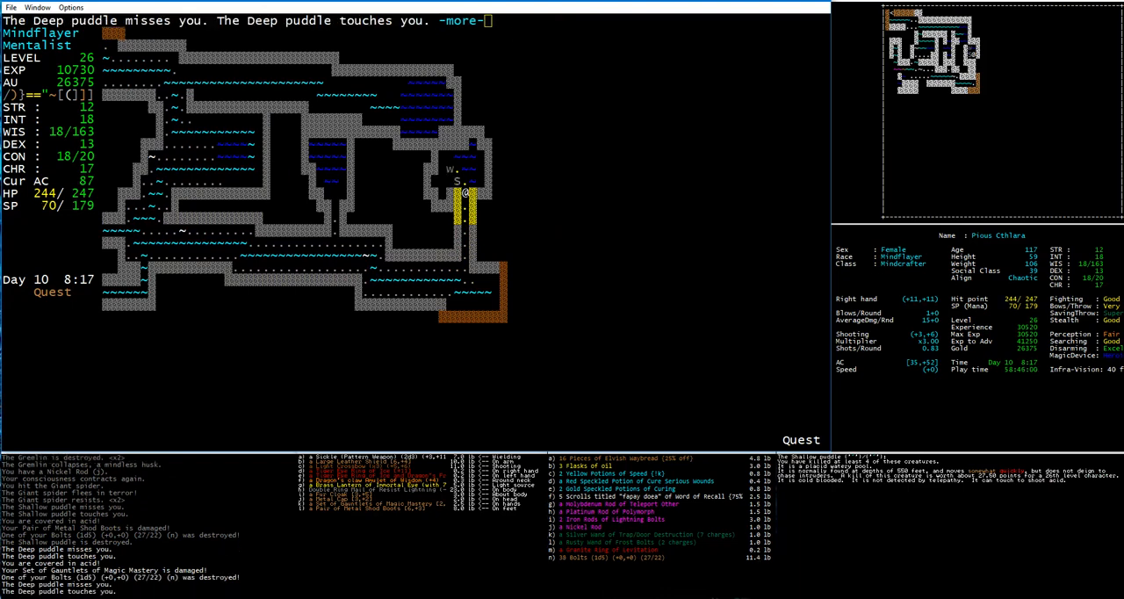
{"action": "key", "text": "space"}
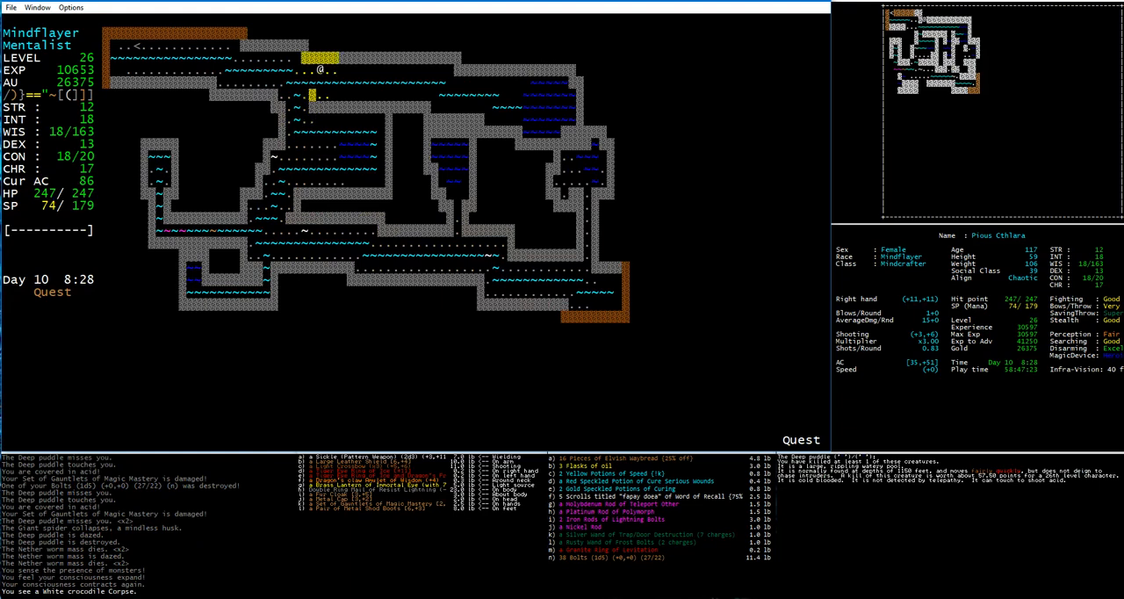
Step: Complete the quest, return to the surface and enter Denegor's Castle
{"action": "key", "text": "down"}
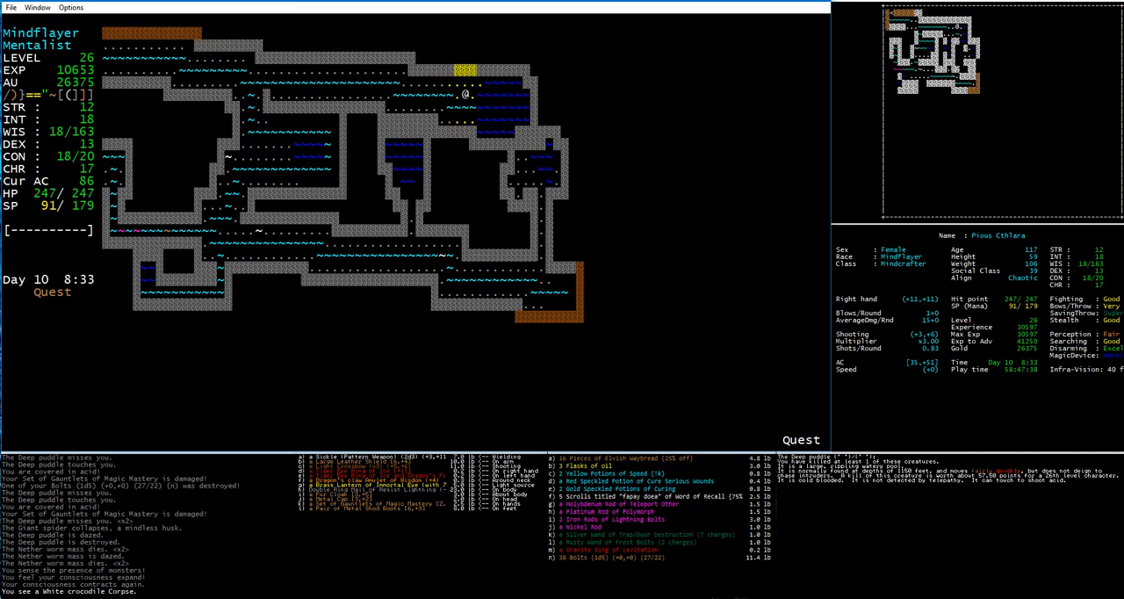
{"action": "key", "text": "*"}
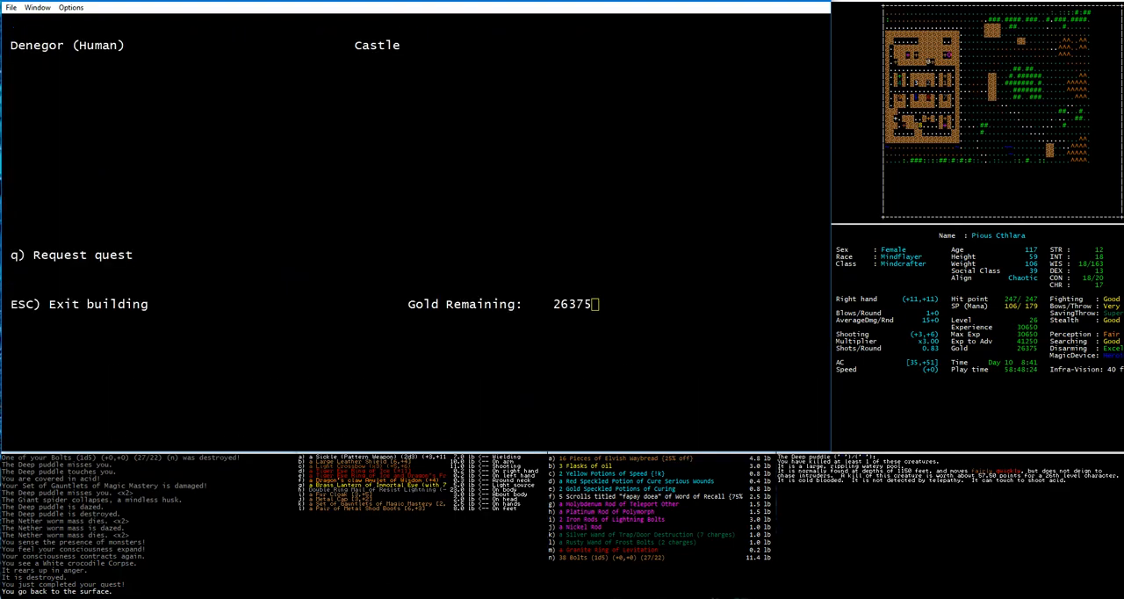
Step: Leave the Castle, destroy the Nickel Rod of Aggravate Monster and pick up the Feanorian Lamp of Infravision
{"action": "key", "text": "Escape"}
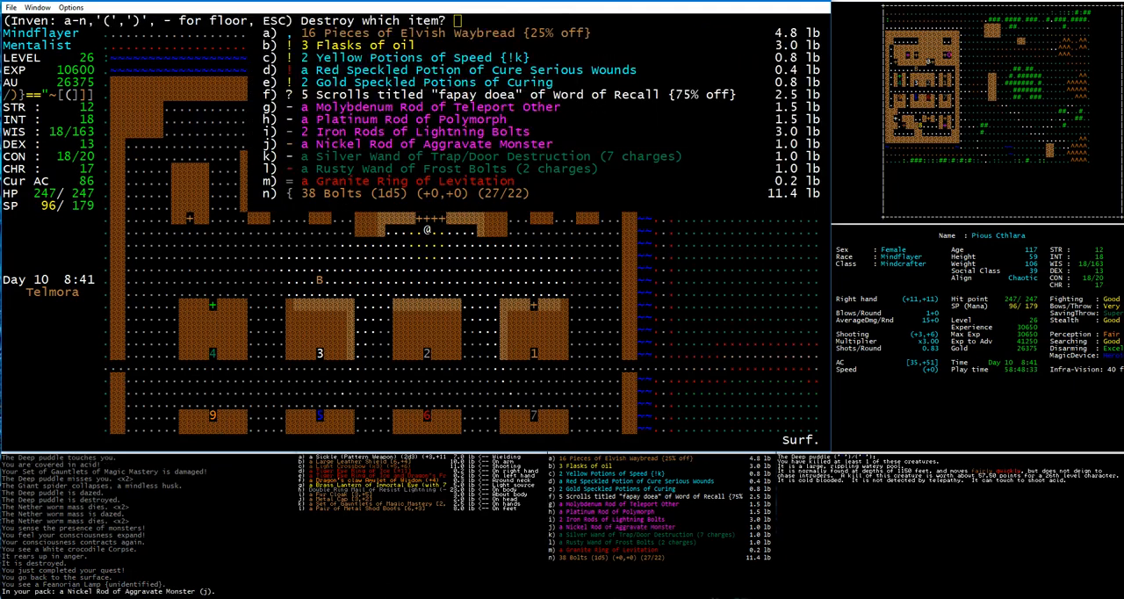
{"action": "key", "text": "j"}
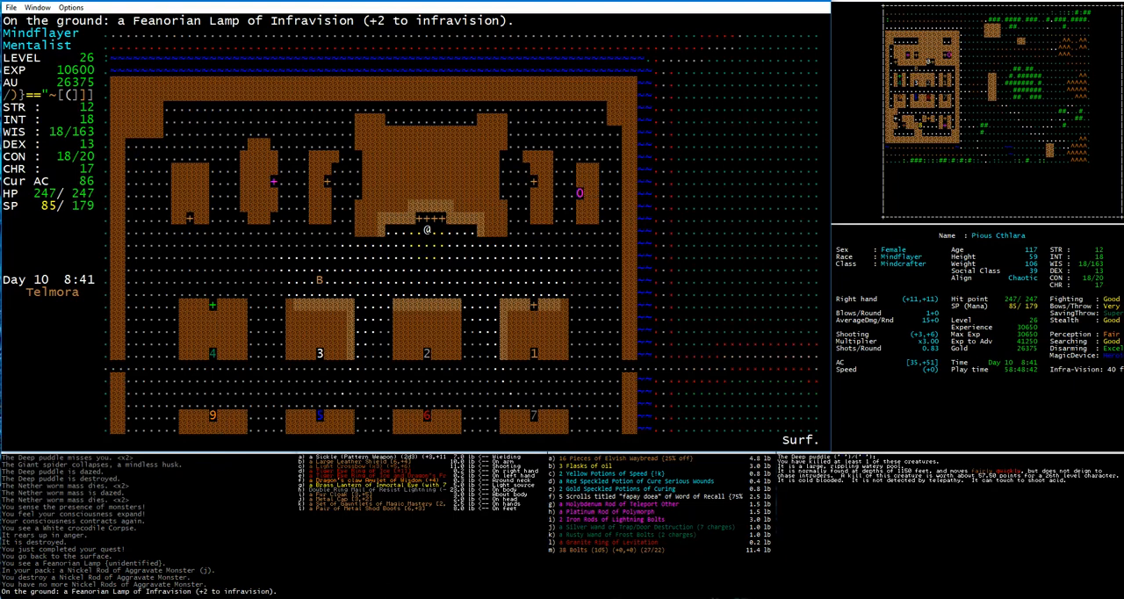
{"action": "key", "text": "g"}
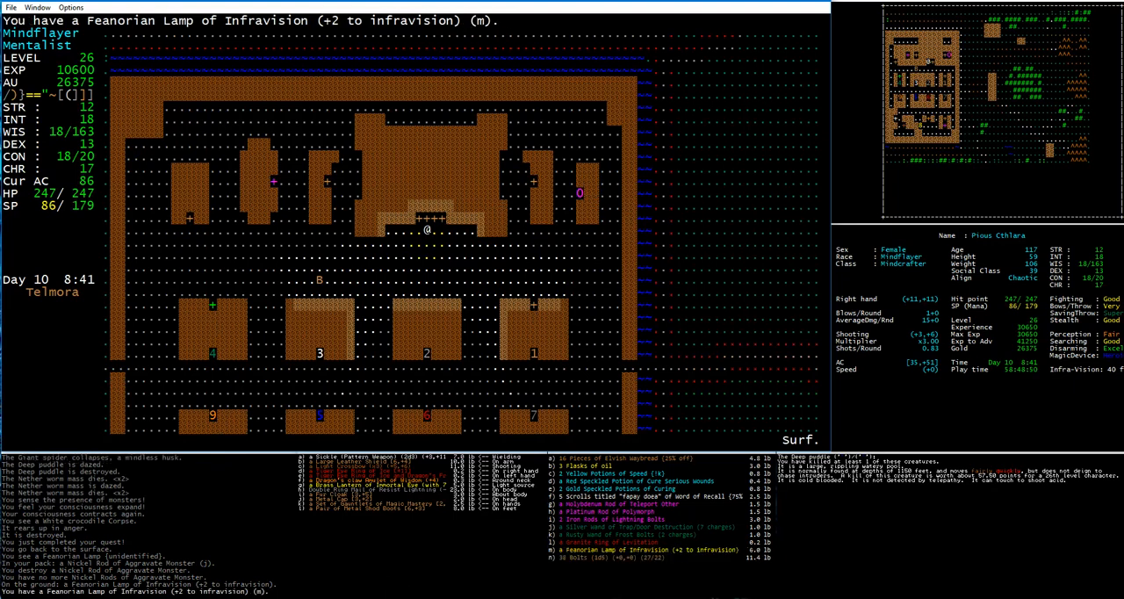
Step: Store the Brass Lantern and 3 Flasks of oil at home
{"action": "key", "text": "w"}
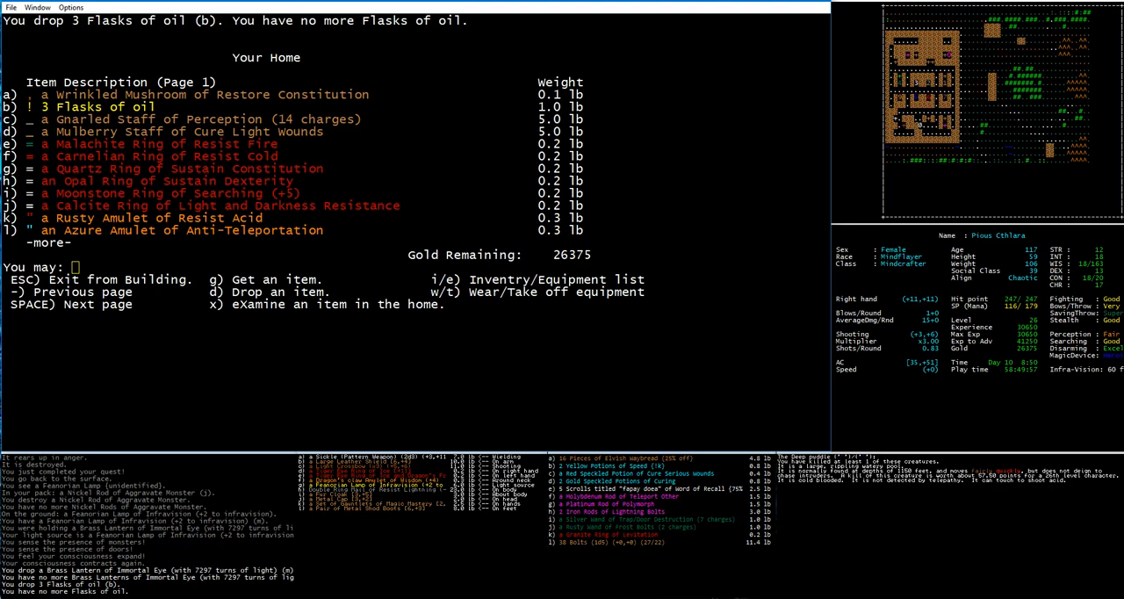
Step: Leave the home and head into the Yelmora streets toward the Arena
{"action": "key", "text": "Escape"}
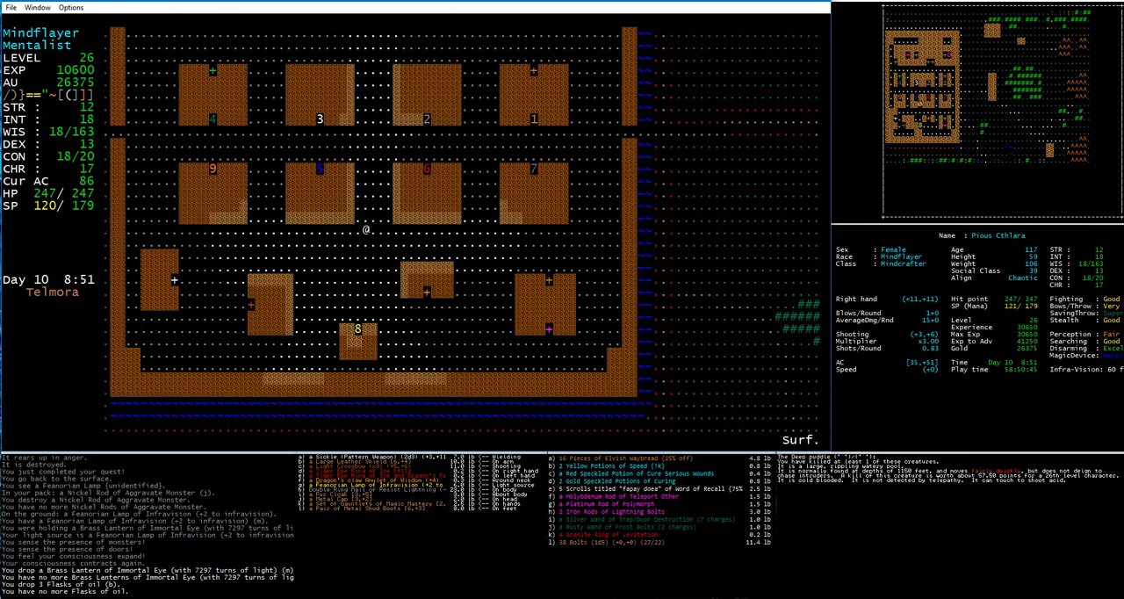
{"action": "key", "text": "up"}
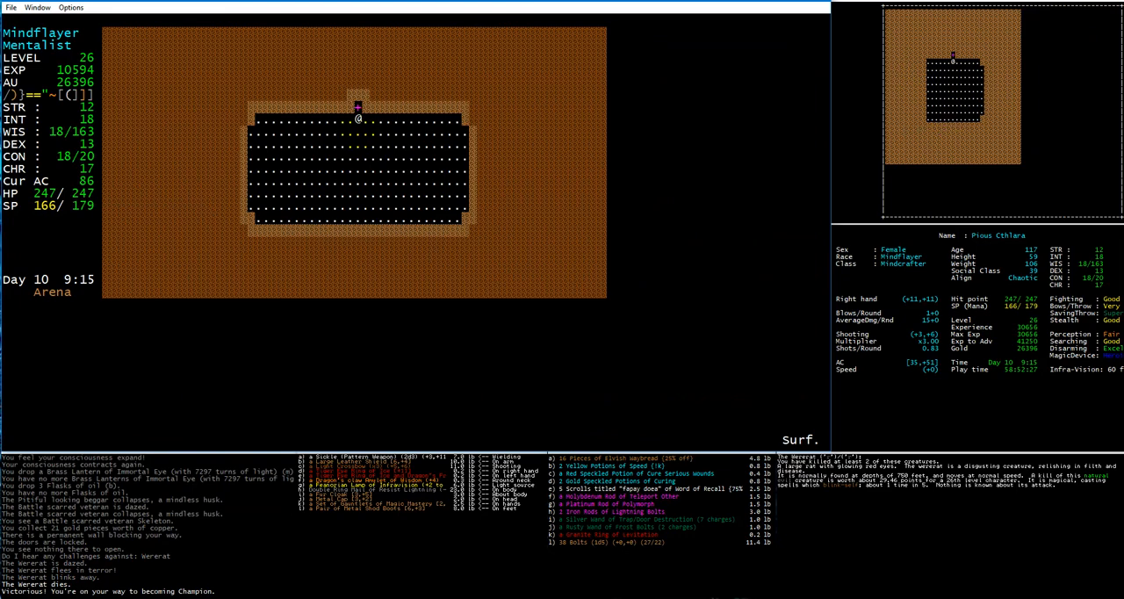
Step: Win the arena bout and read the victory message toward Champion
{"action": "key", "text": "Up"}
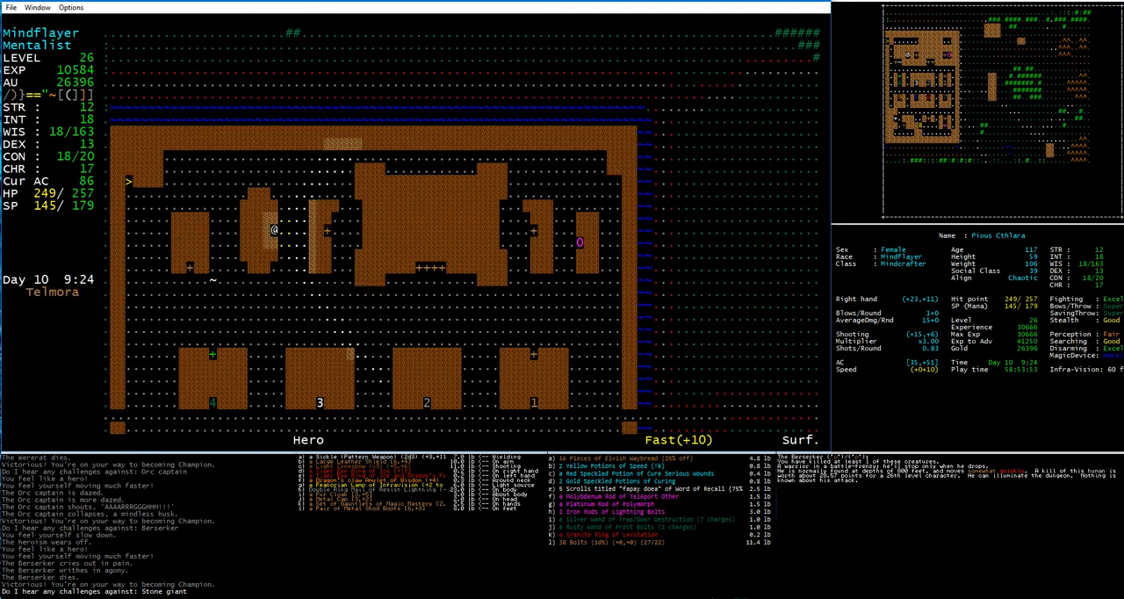
Step: Walk through Yelmora and re-enter the Arena building
{"action": "key", "text": "Right"}
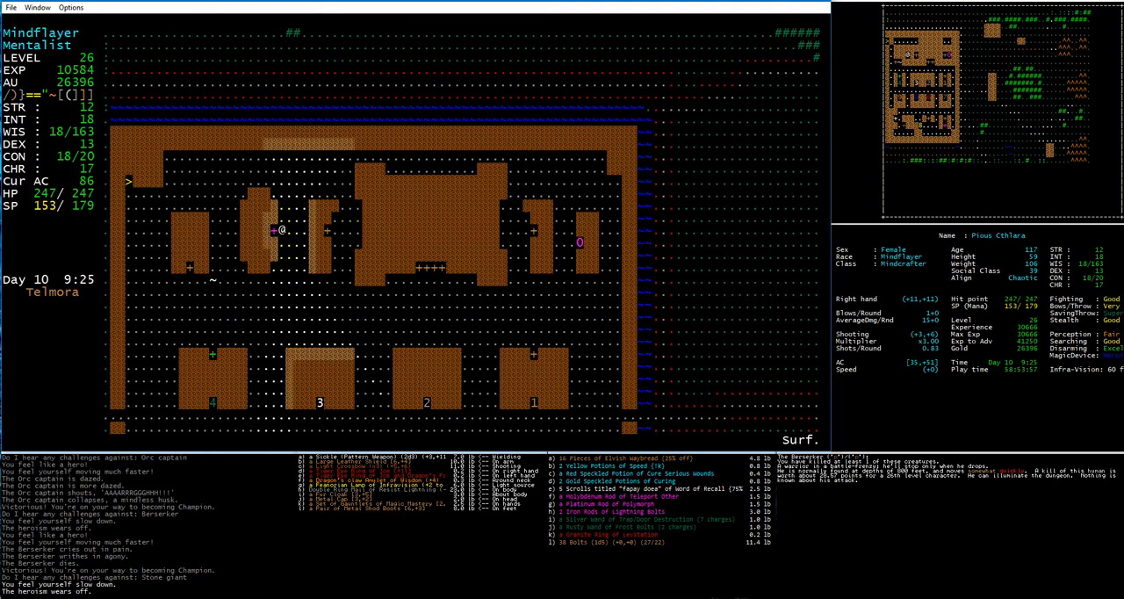
{"action": "key", "text": "R"}
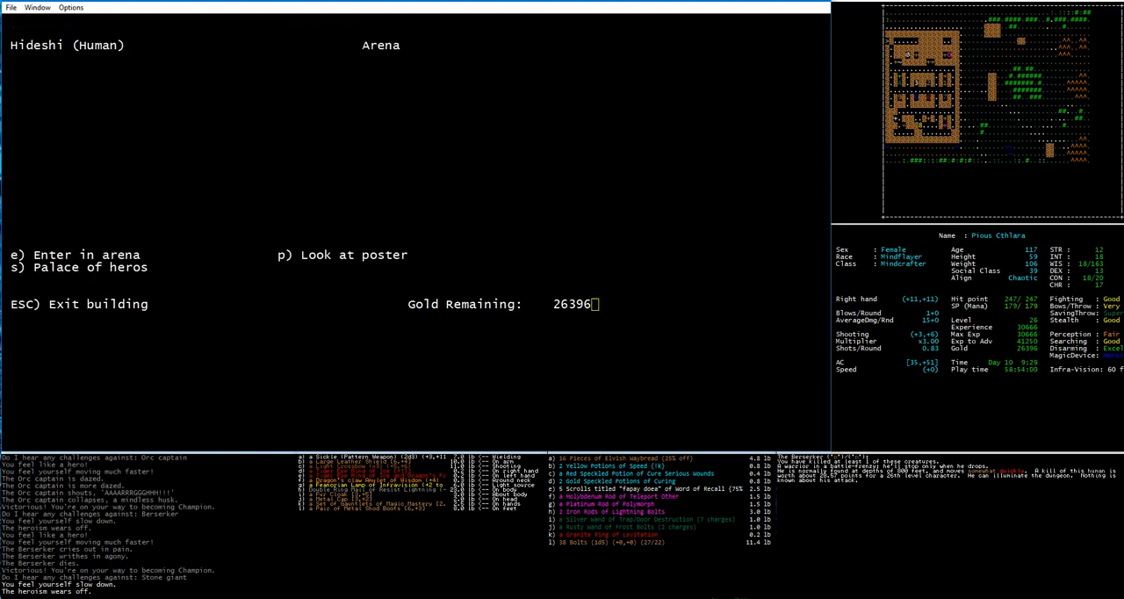
Step: Enter the arena and destroy the Iron golem challenger
{"action": "key", "text": "e"}
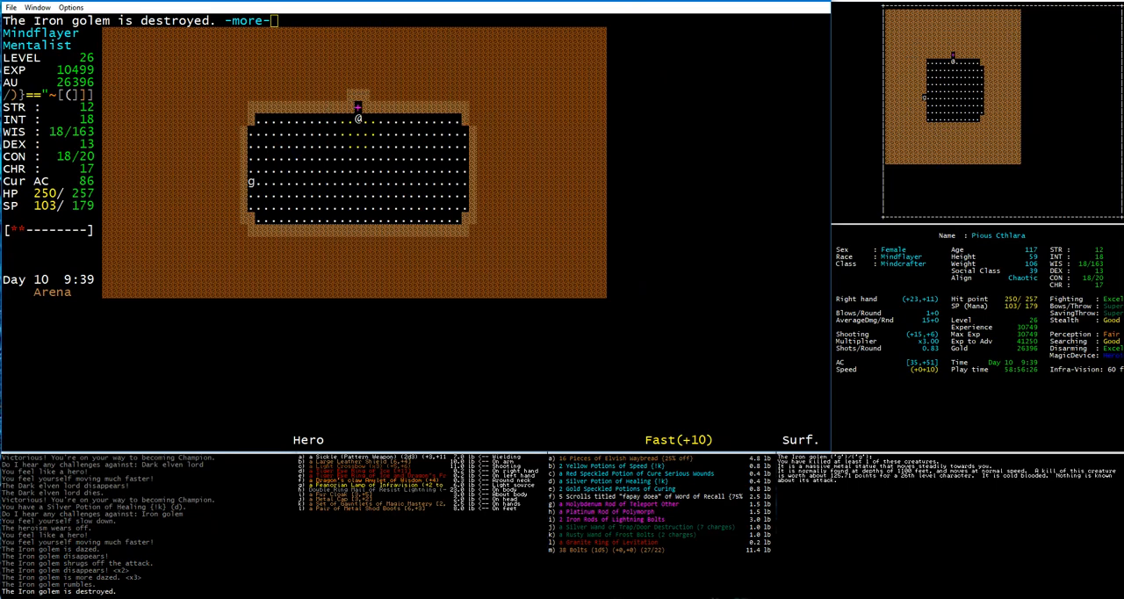
Step: Acknowledge the golem-destroyed message and return to the Arena lobby facing the Carrion crawler
{"action": "key", "text": "space"}
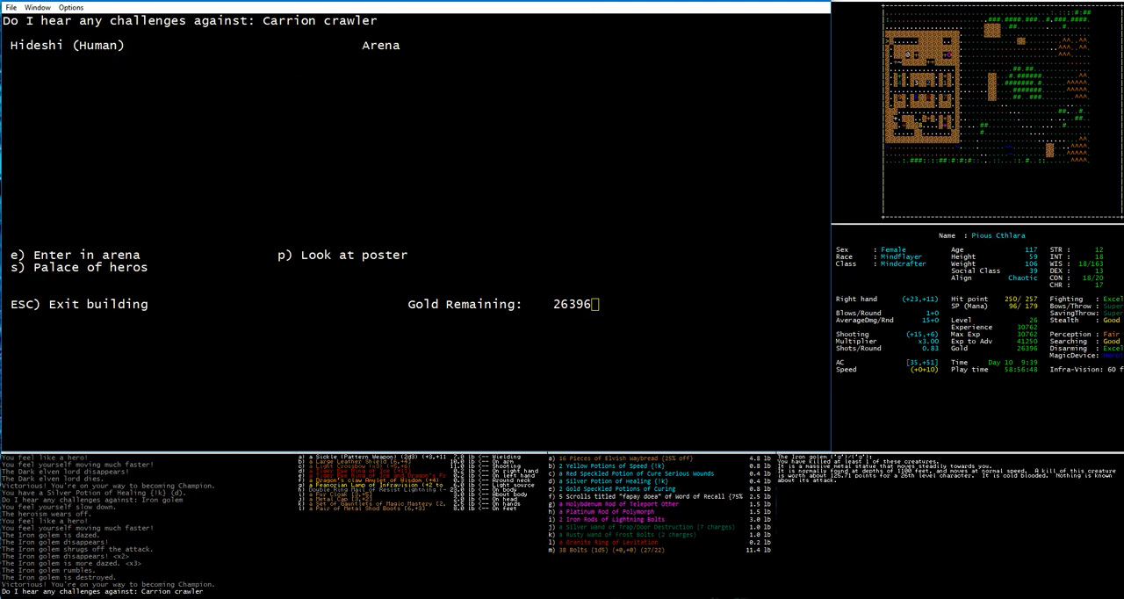
Step: Fight and kill the Carrion crawler, leaving Xiclotlan as the next challenger
{"action": "key", "text": "Escape"}
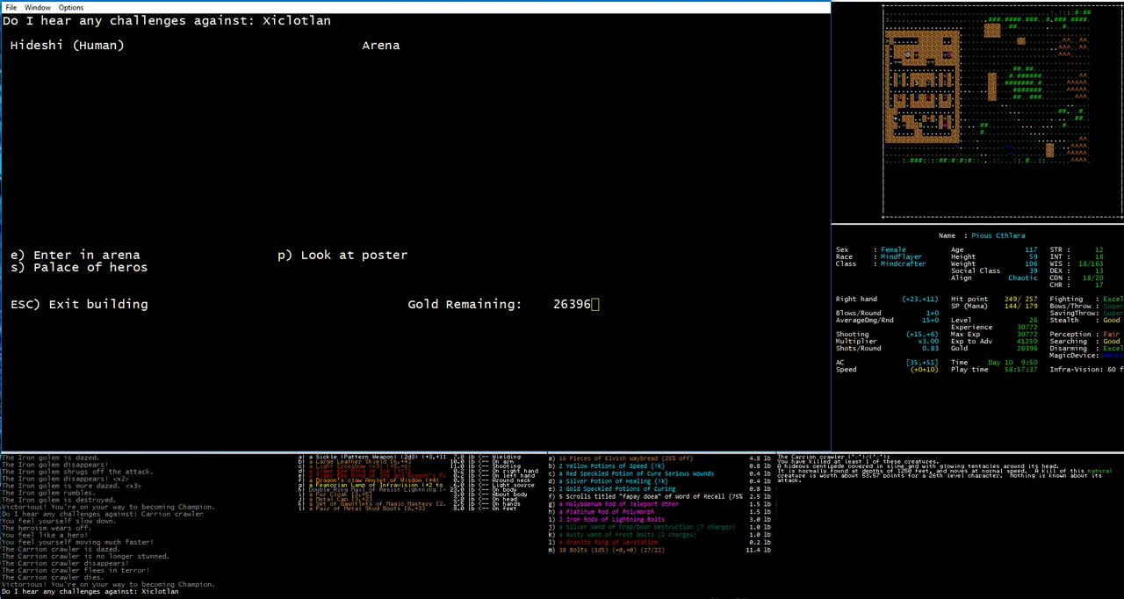
Step: Enter the Arena and fight until the Xiclotlan flees and dies
{"action": "key", "text": "Escape"}
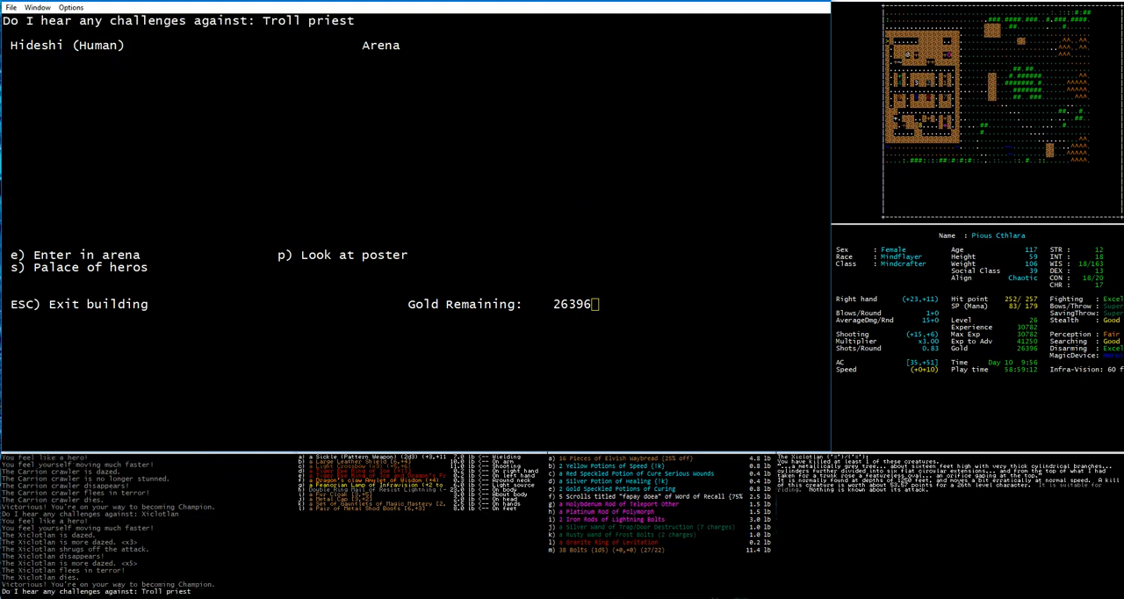
Step: Fight the Troll priest in the Arena until it collapses, acknowledging the heroism, speed and defeat messages
{"action": "key", "text": "Escape"}
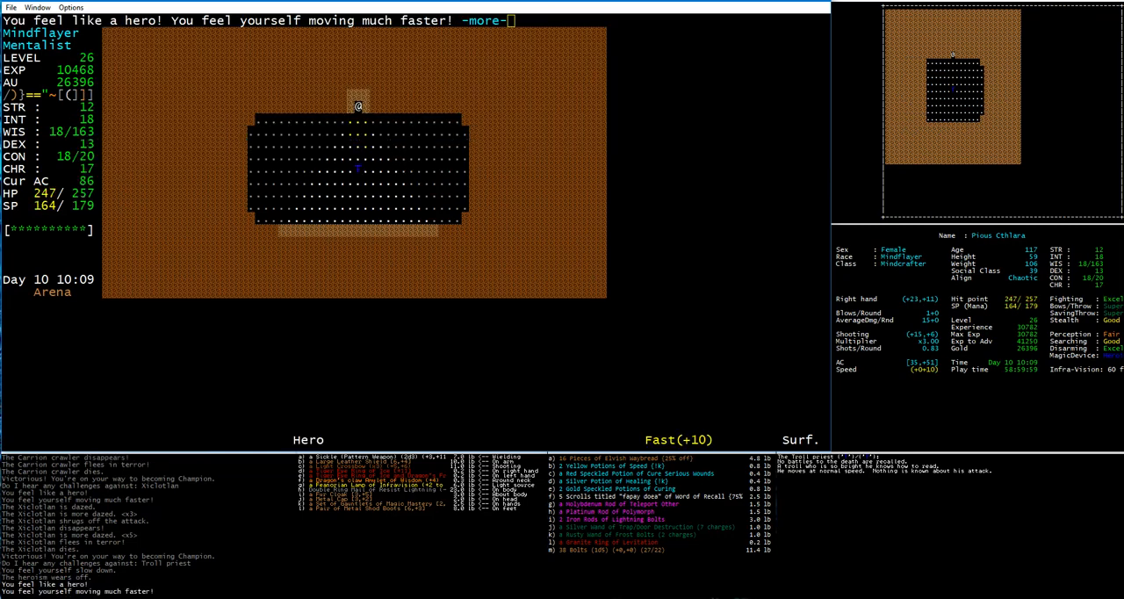
{"action": "key", "text": "space"}
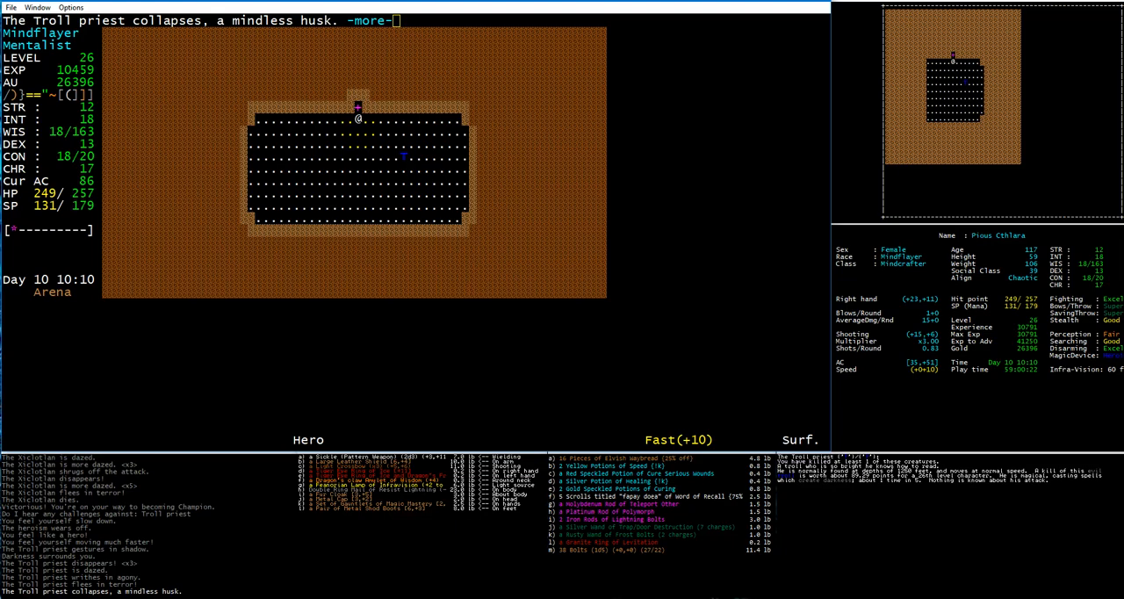
{"action": "key", "text": "space"}
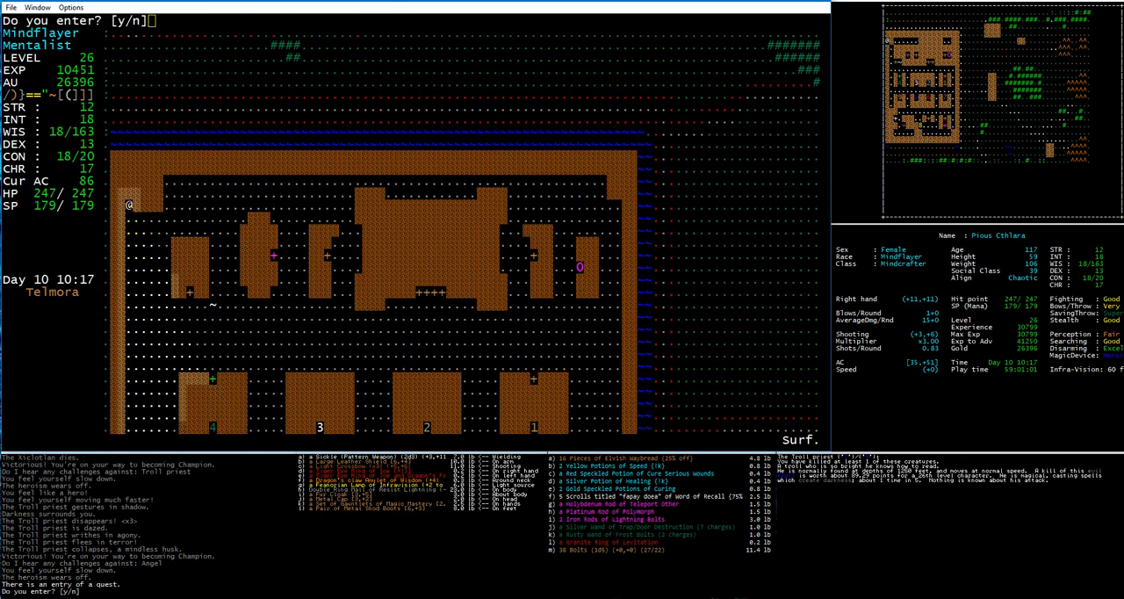
Step: Agree to enter the quest and quaff heroism and speed potions inside the level
{"action": "key", "text": "y"}
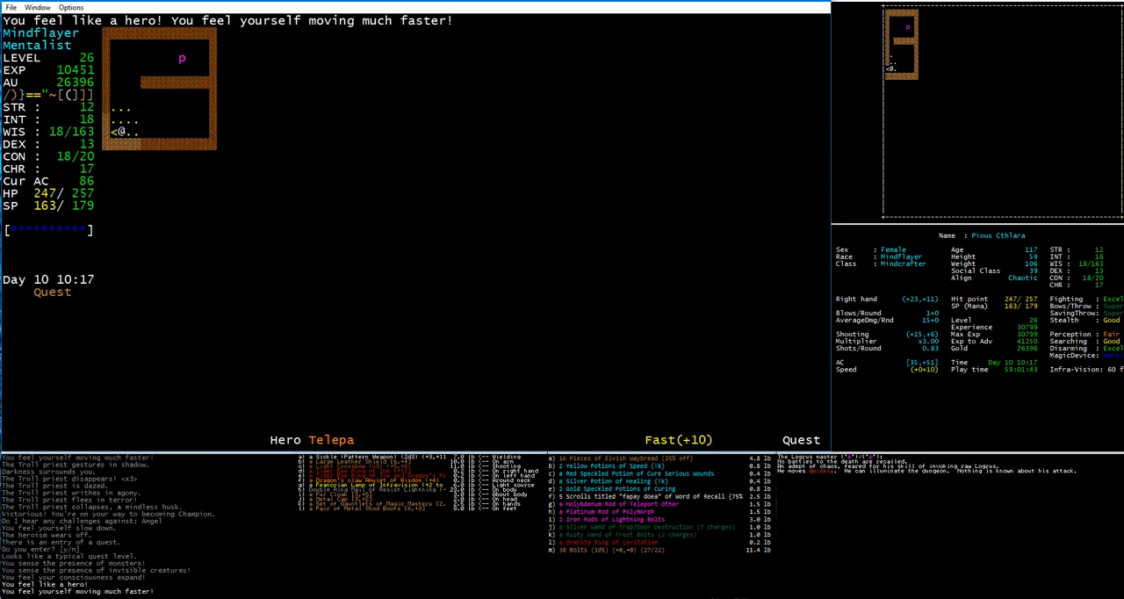
{"action": "key", "text": "m"}
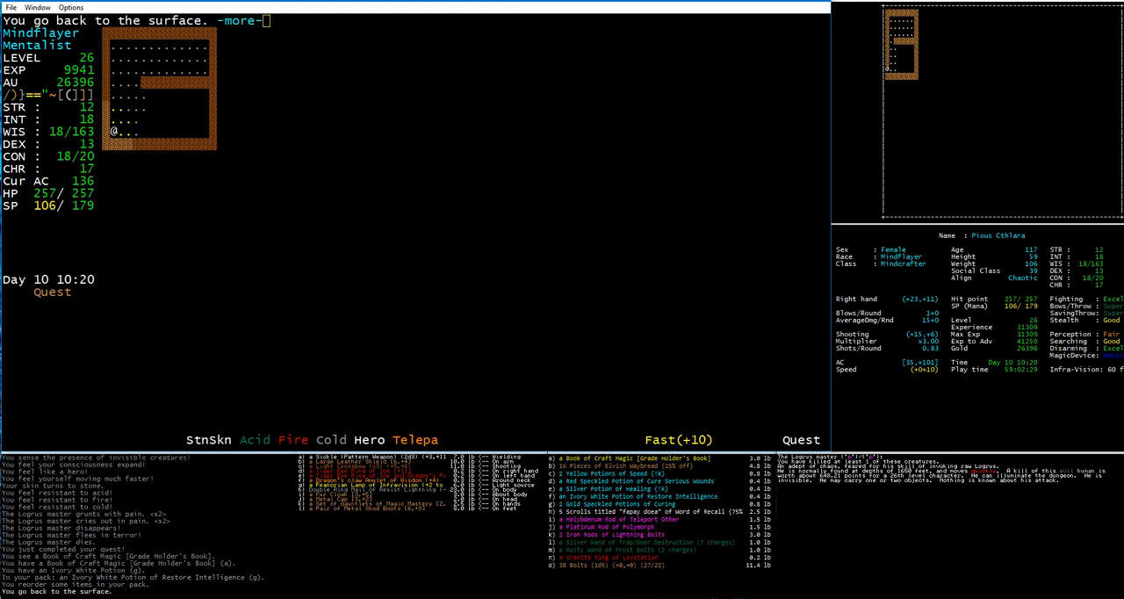
Step: Acknowledge returning to the surface with the Book of Craft Magic and Restore Intelligence potion
{"action": "key", "text": "space"}
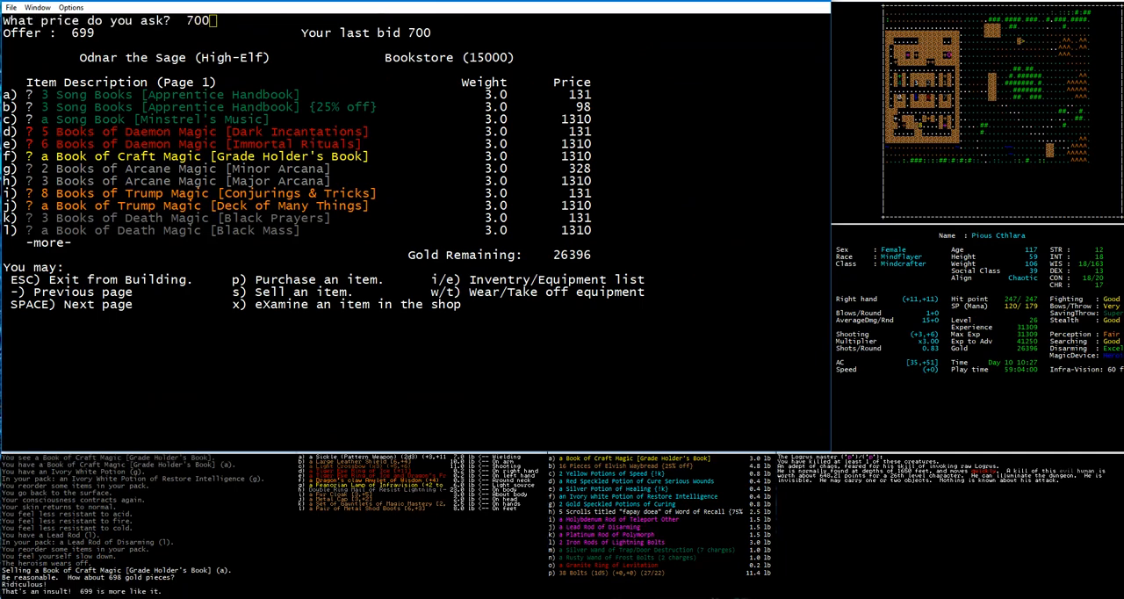
Step: Confirm the 700 gold price, selling the Book of Craft Magic and raising gold to 27096
{"action": "key", "text": "Return"}
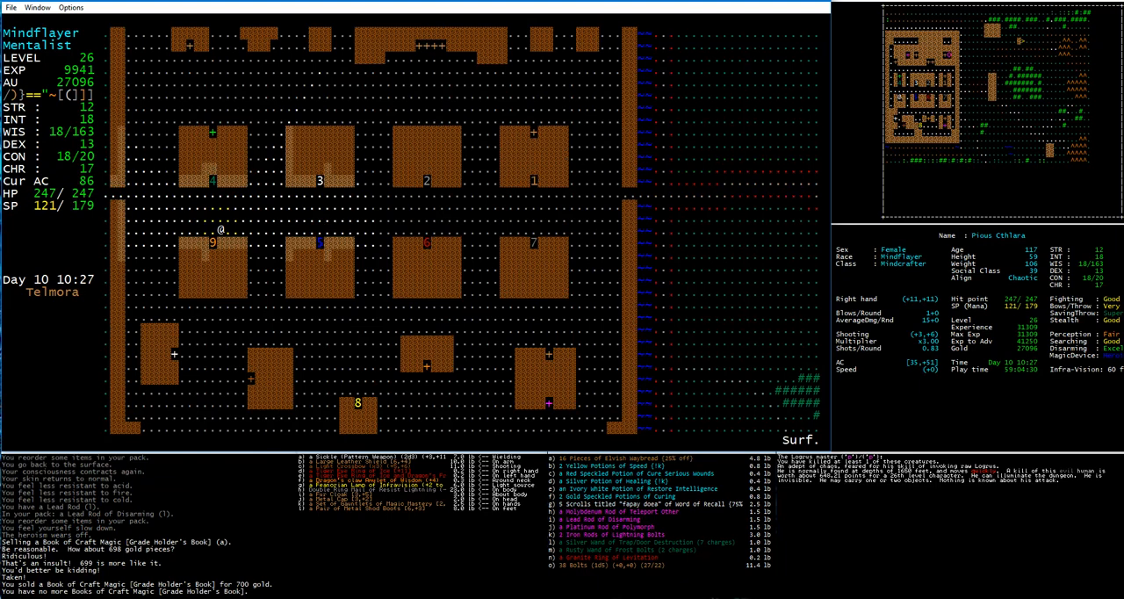
Step: Leave the Bookstore and walk toward the home in Yelmora
{"action": "key", "text": "Right"}
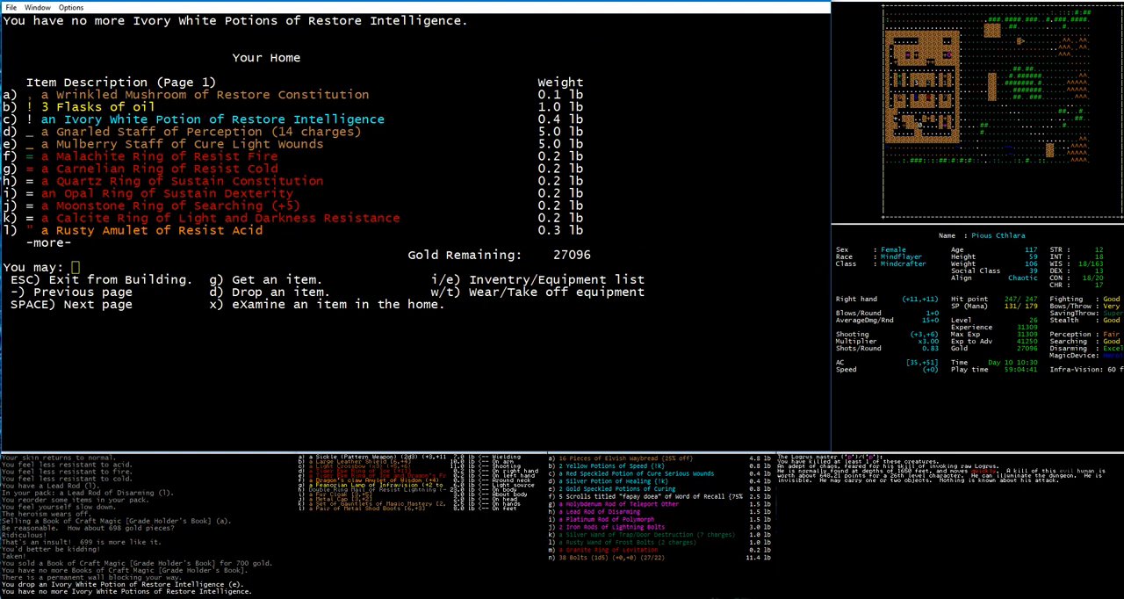
Step: Choose to drop another pack item at home after storing the Restore Intelligence potion
{"action": "key", "text": "d"}
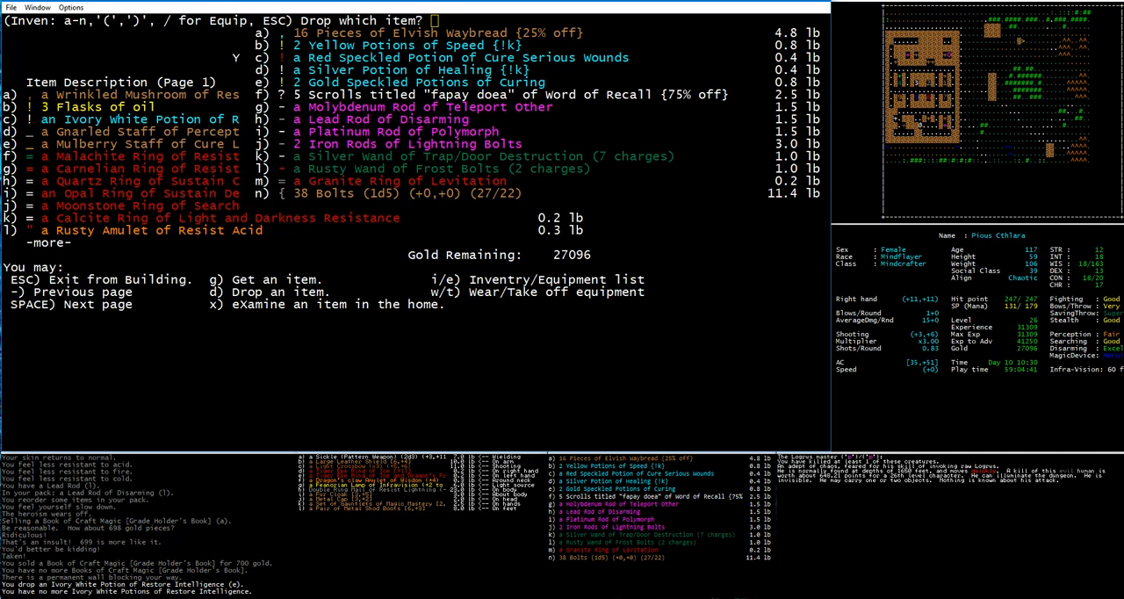
Step: Store the Platinum Rod of Polymorph at home and return to Yelmora's streets
{"action": "key", "text": "i"}
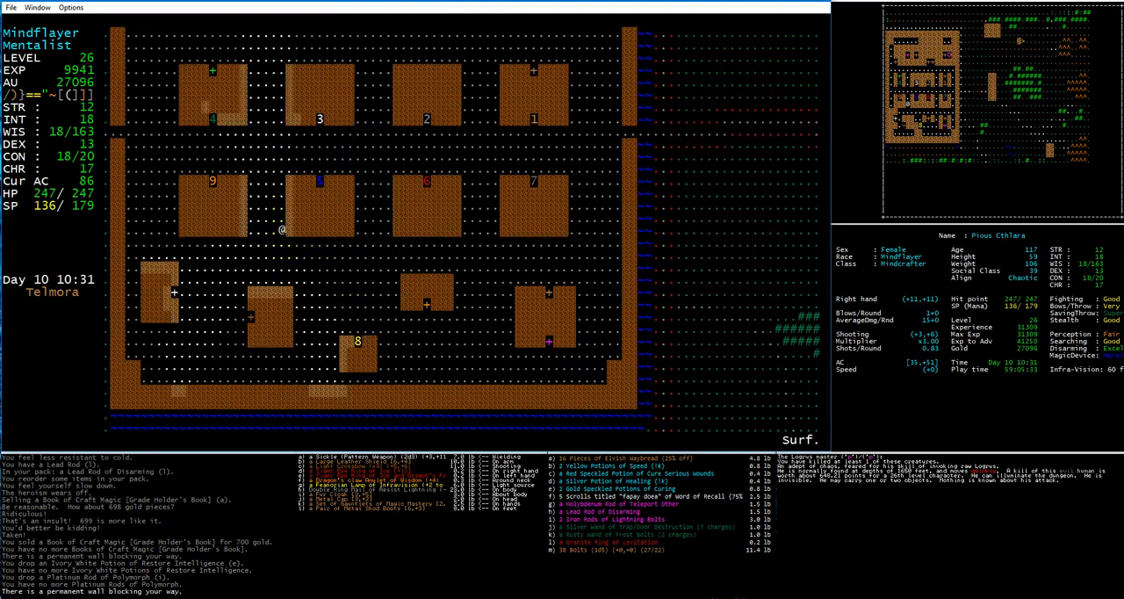
Step: Cross town to the quest entrance and enter the cross-shaped quest level, sensing invisible creatures
{"action": "key", "text": "up"}
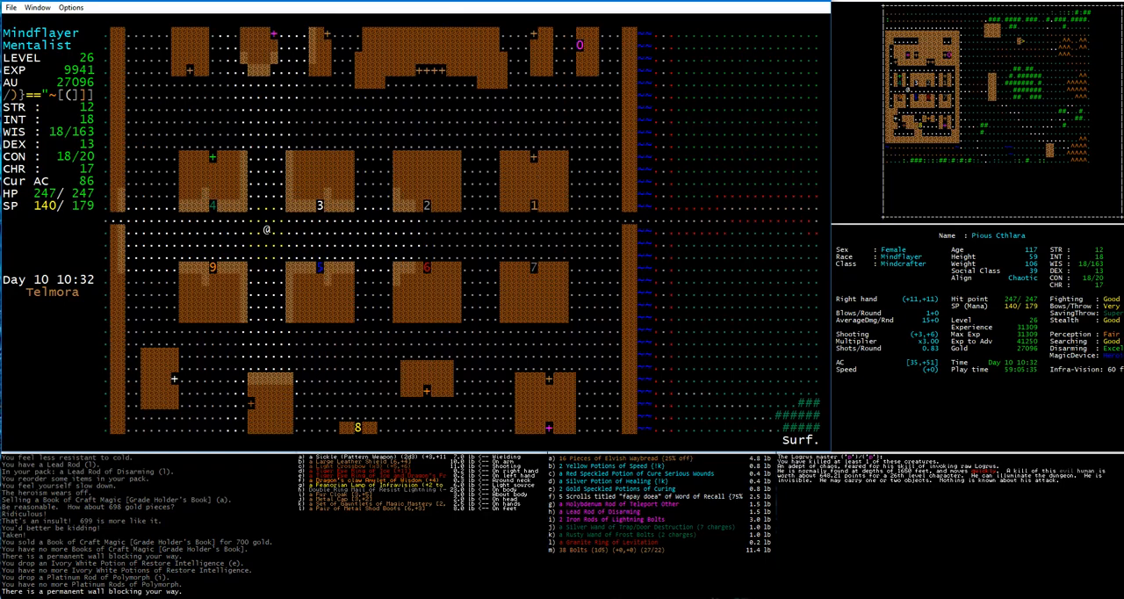
{"action": "key", "text": "Right"}
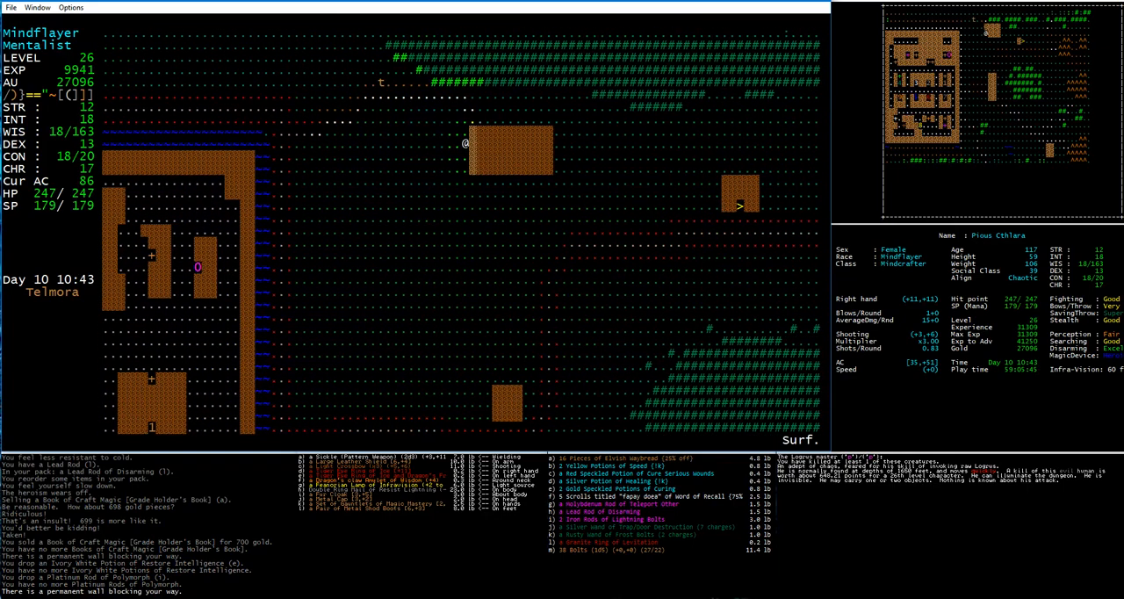
{"action": "key", "text": "Down"}
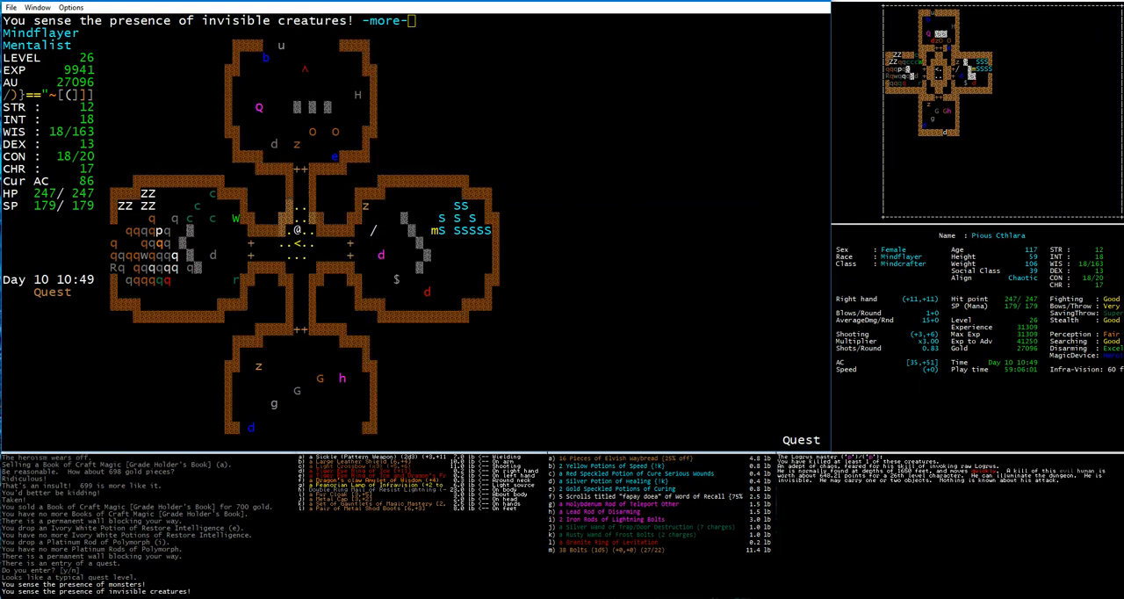
{"action": "key", "text": "space"}
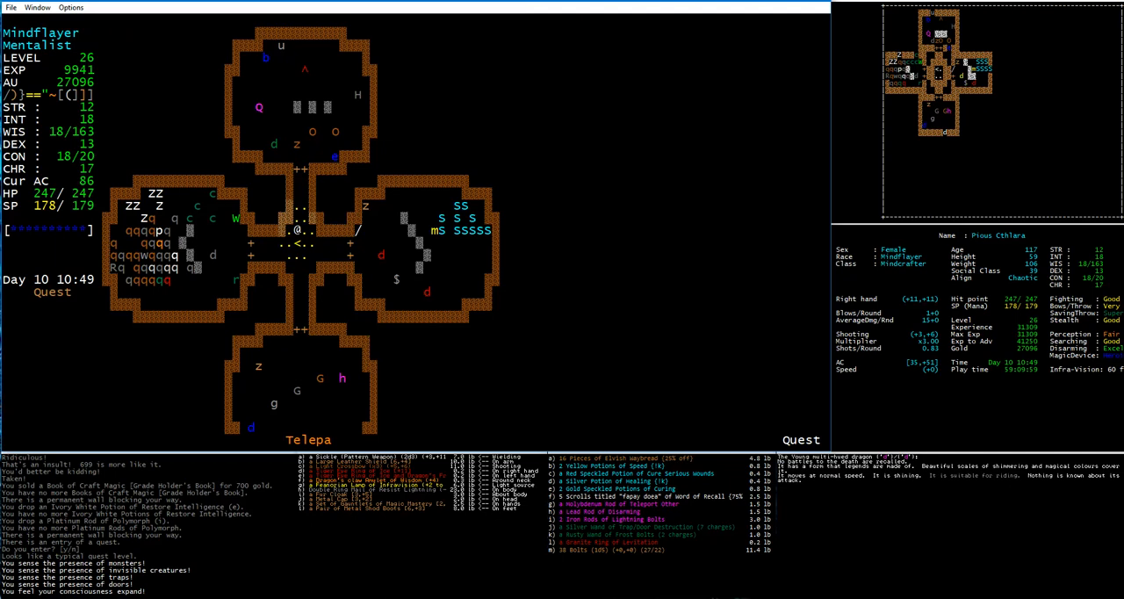
{"action": "key", "text": "a"}
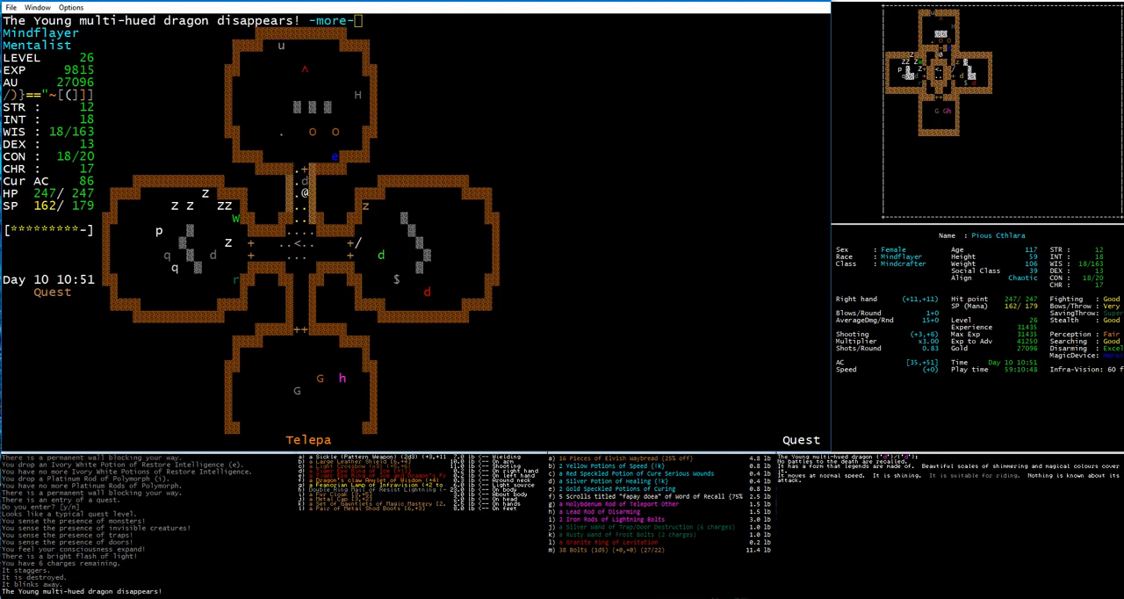
Step: Acknowledge the young dragon vanishing and resist its fearful illusion
{"action": "key", "text": "space"}
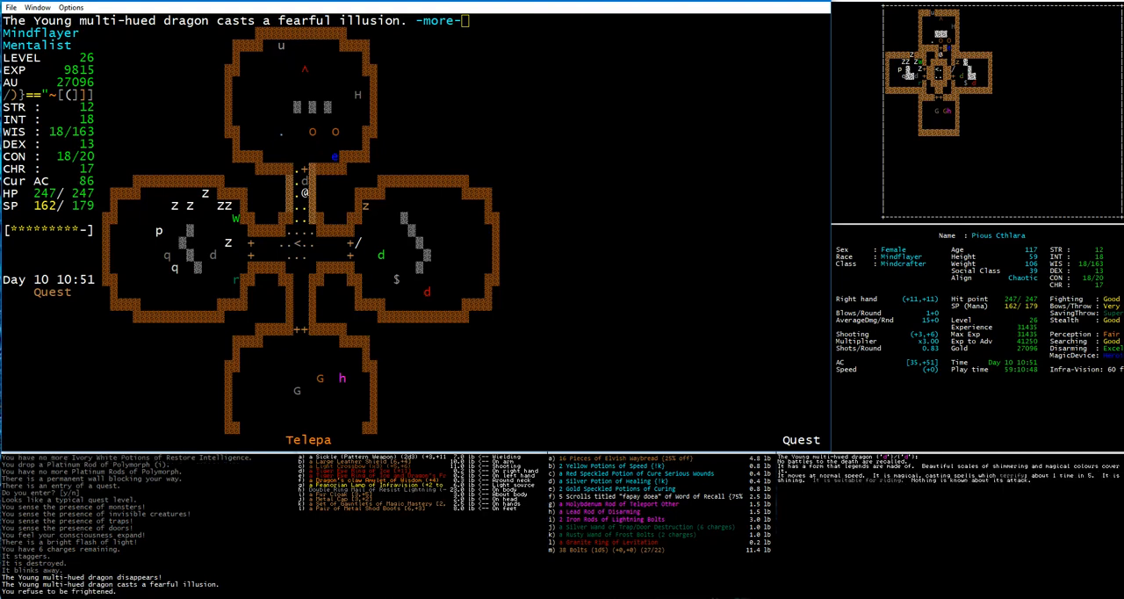
{"action": "key", "text": "space"}
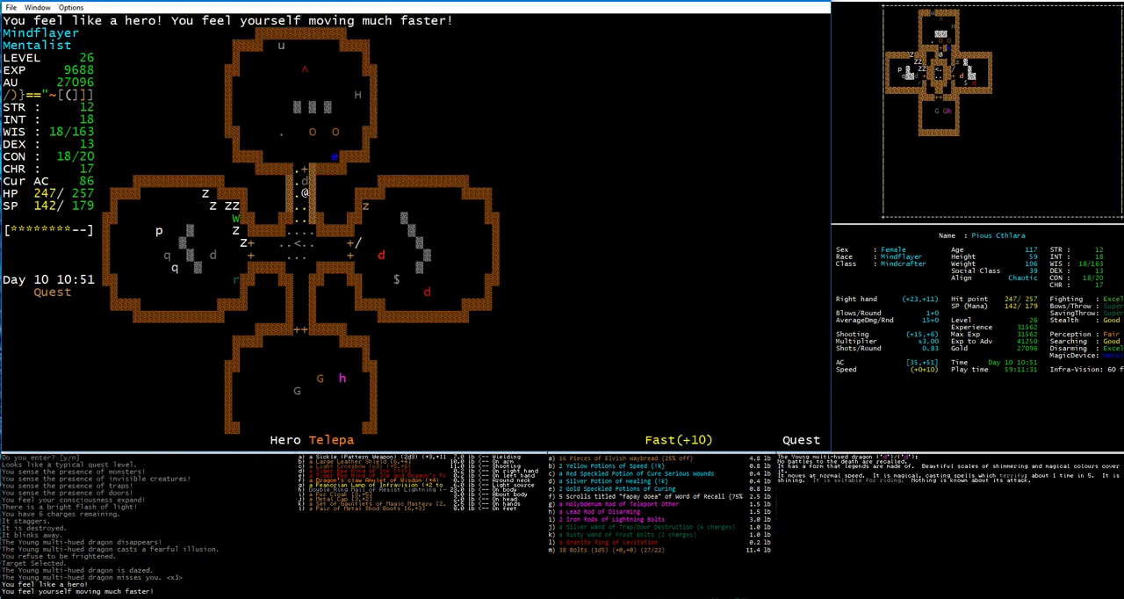
Step: Begin casting a buff spell ahead of the fight with the young multi-hued dragon
{"action": "key", "text": "m"}
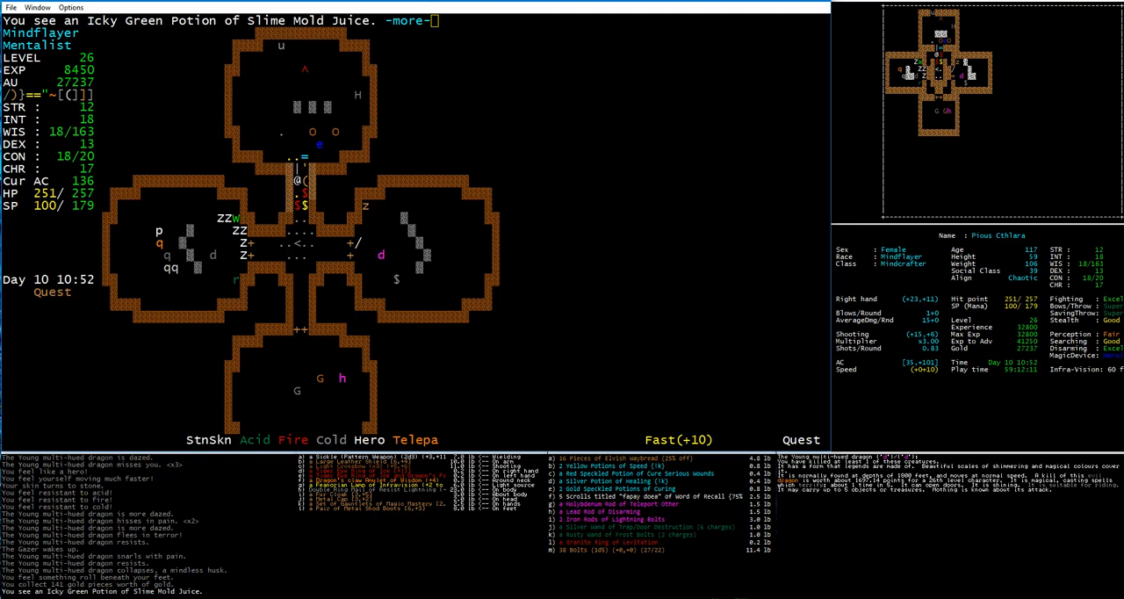
Step: Acknowledge stepping onto the Icky Green Potion of Slime Mold Juice in the central passage
{"action": "key", "text": "space"}
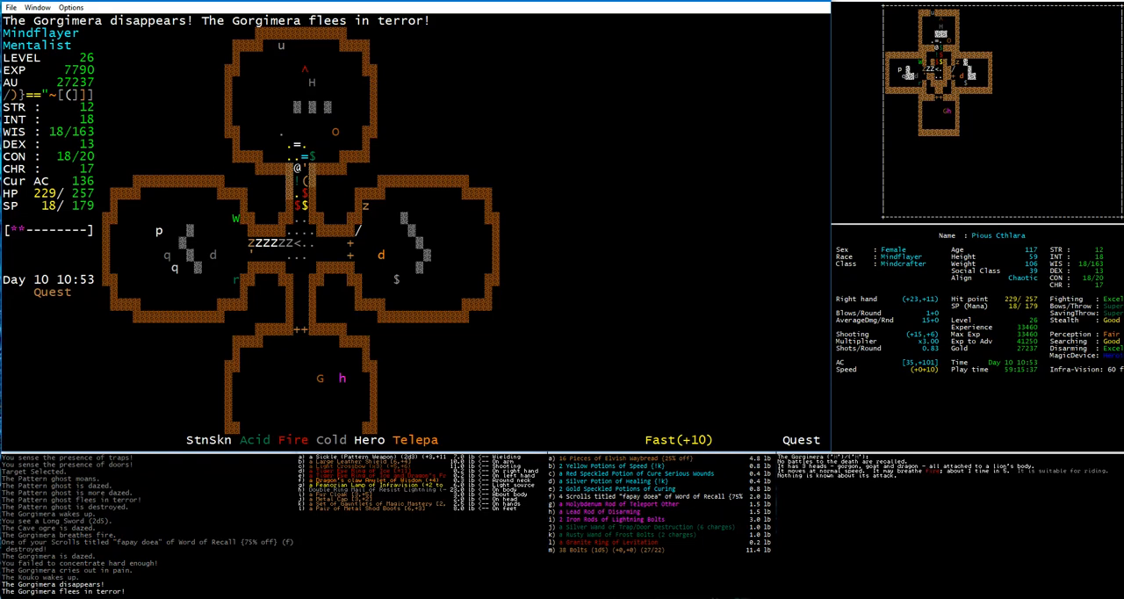
Step: Fight the clear hound to death and acknowledge its death message
{"action": "key", "text": "f"}
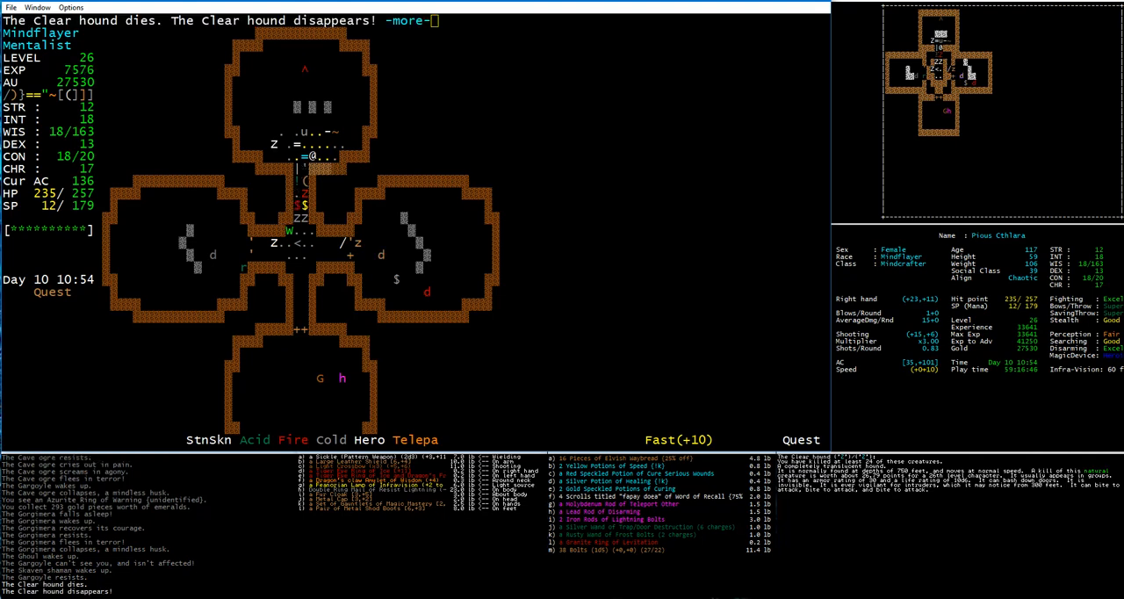
{"action": "key", "text": "space"}
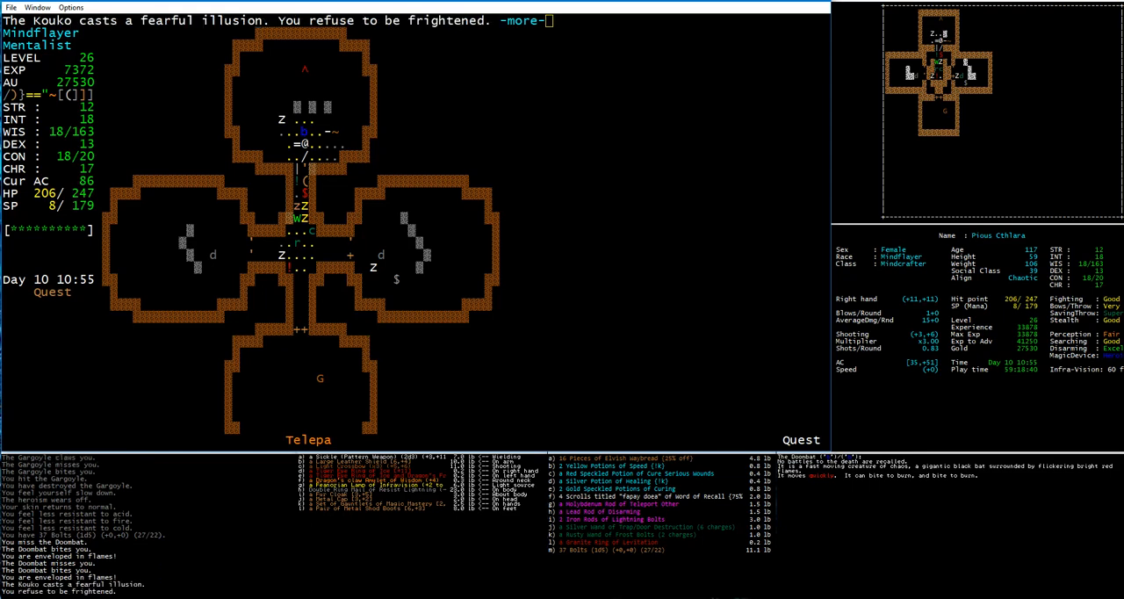
Step: Acknowledge the fearful illusion and the pole axe's miss and crushing hit, HP 183
{"action": "key", "text": "space"}
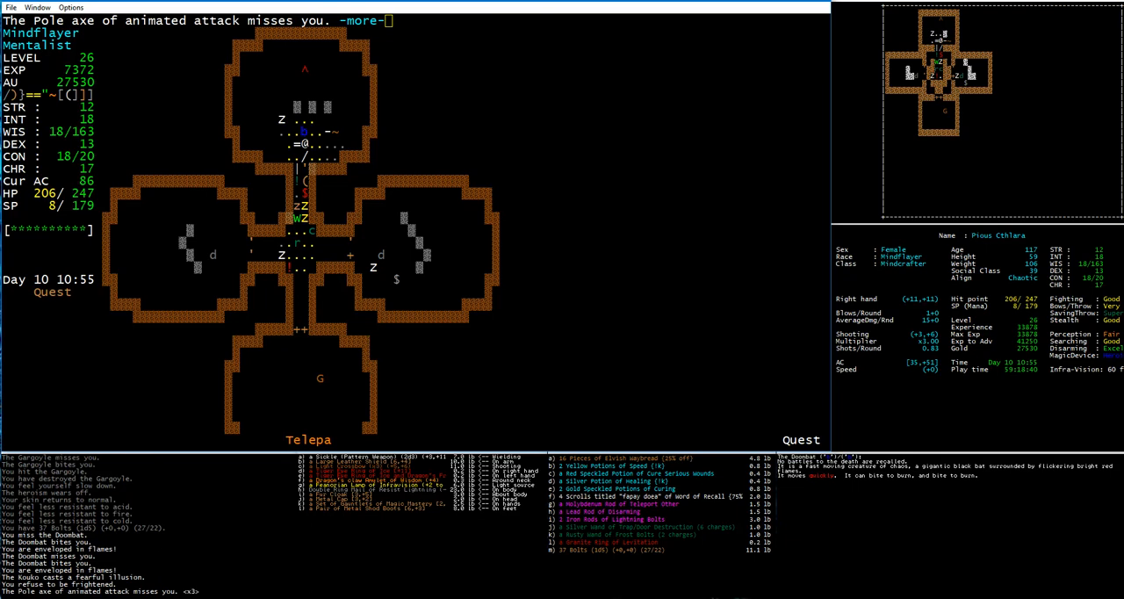
{"action": "key", "text": "space"}
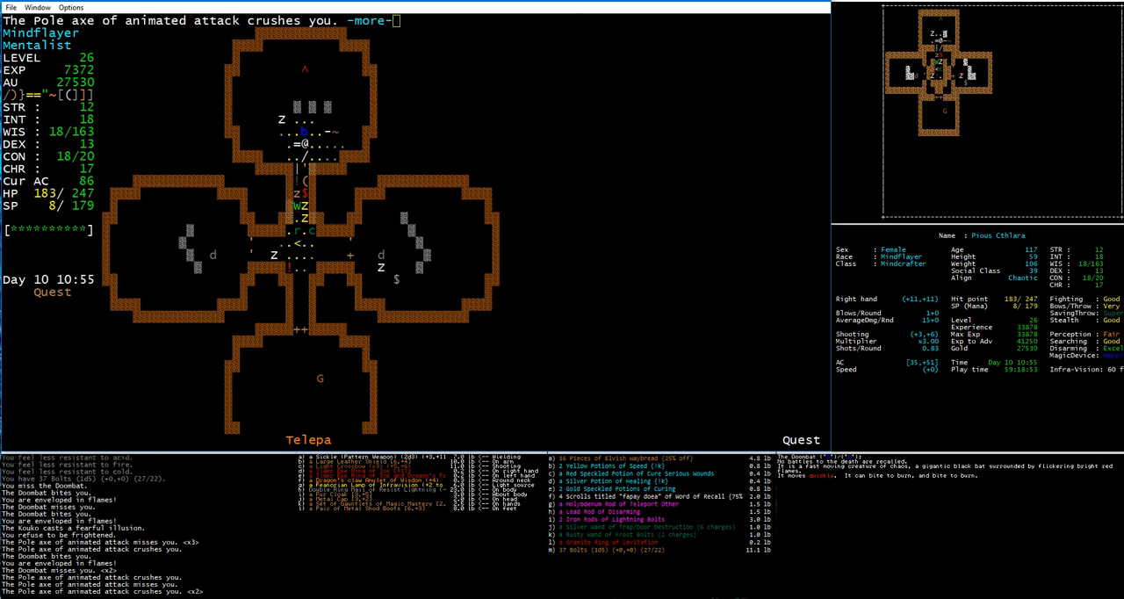
{"action": "key", "text": "space"}
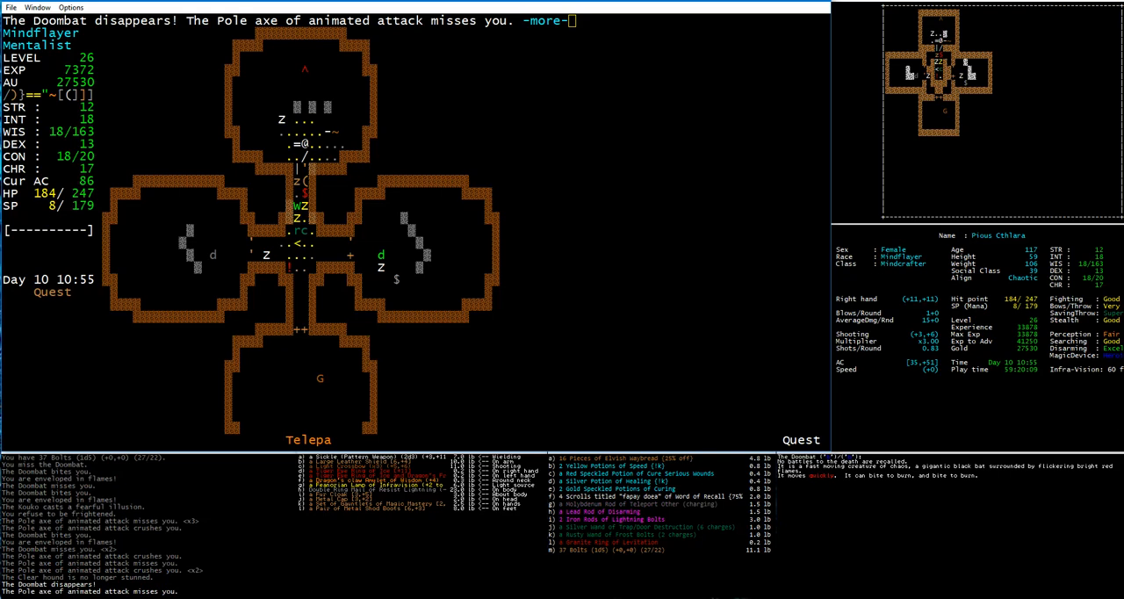
Step: Acknowledge the Doombat vanishing and another pole axe hit, HP down to 174
{"action": "key", "text": "space"}
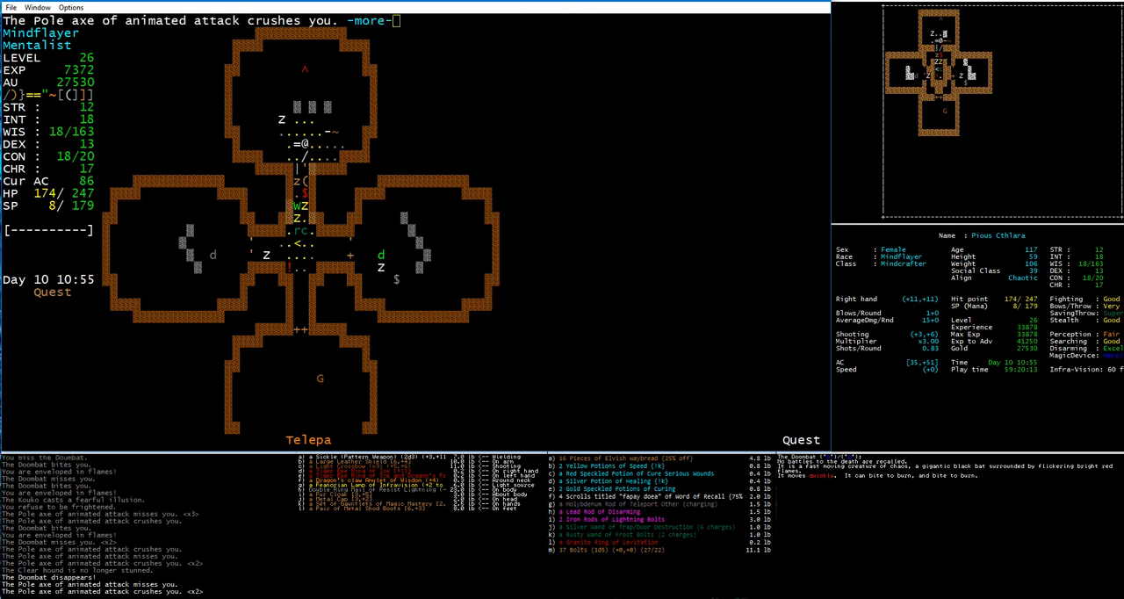
{"action": "key", "text": "space"}
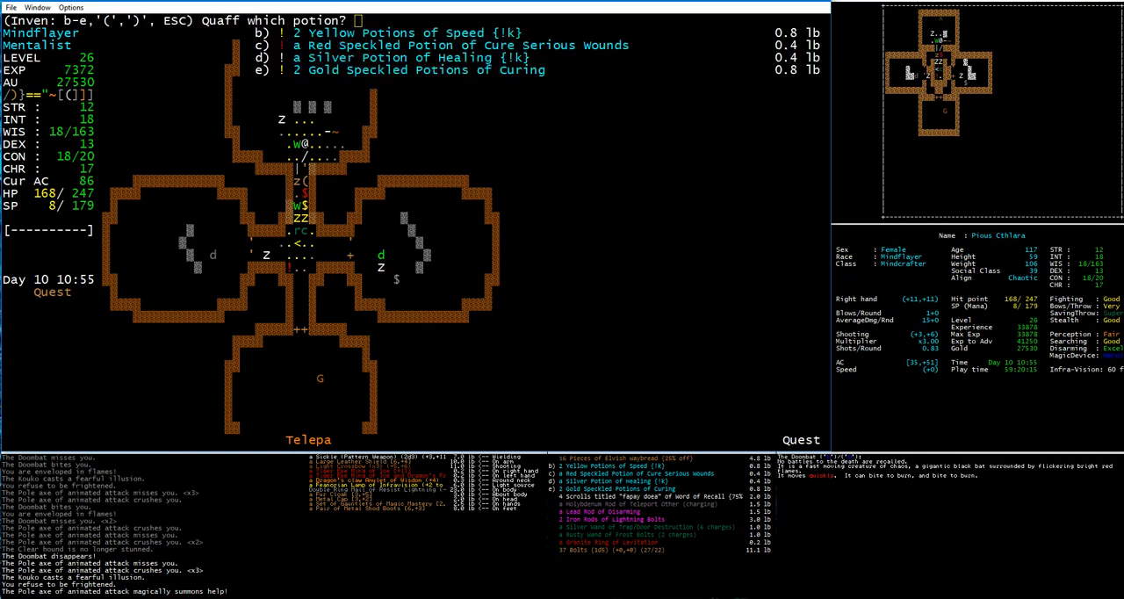
Step: Drink the Yellow Potion of Speed to become hasted and dismiss the illusion message
{"action": "key", "text": "b"}
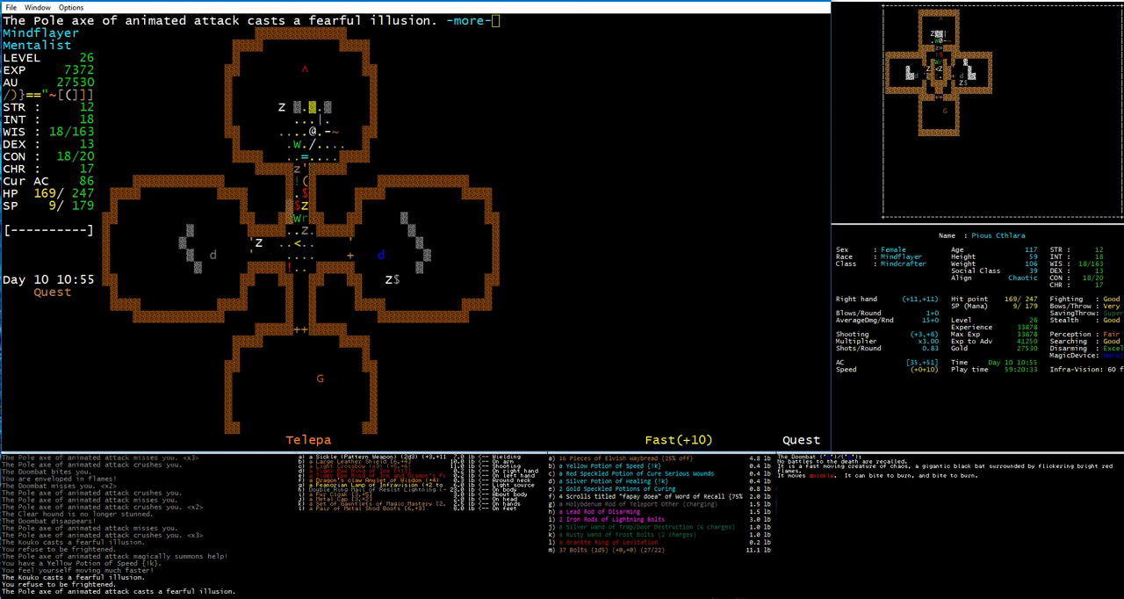
{"action": "key", "text": "space"}
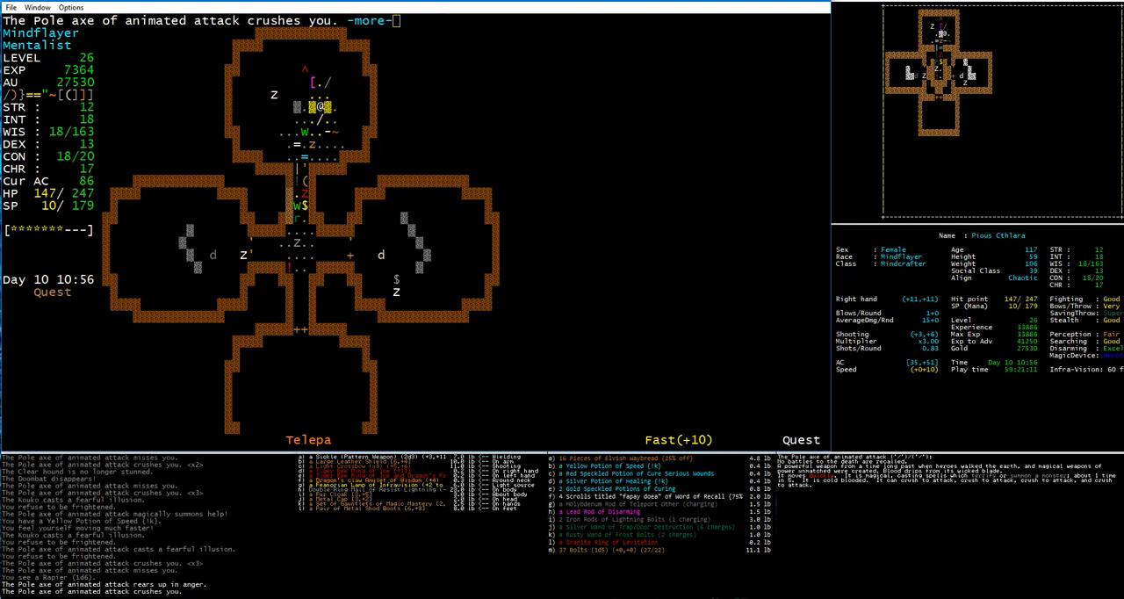
Step: Acknowledge the pole axe's crushing hit while hasted, HP 144
{"action": "key", "text": "space"}
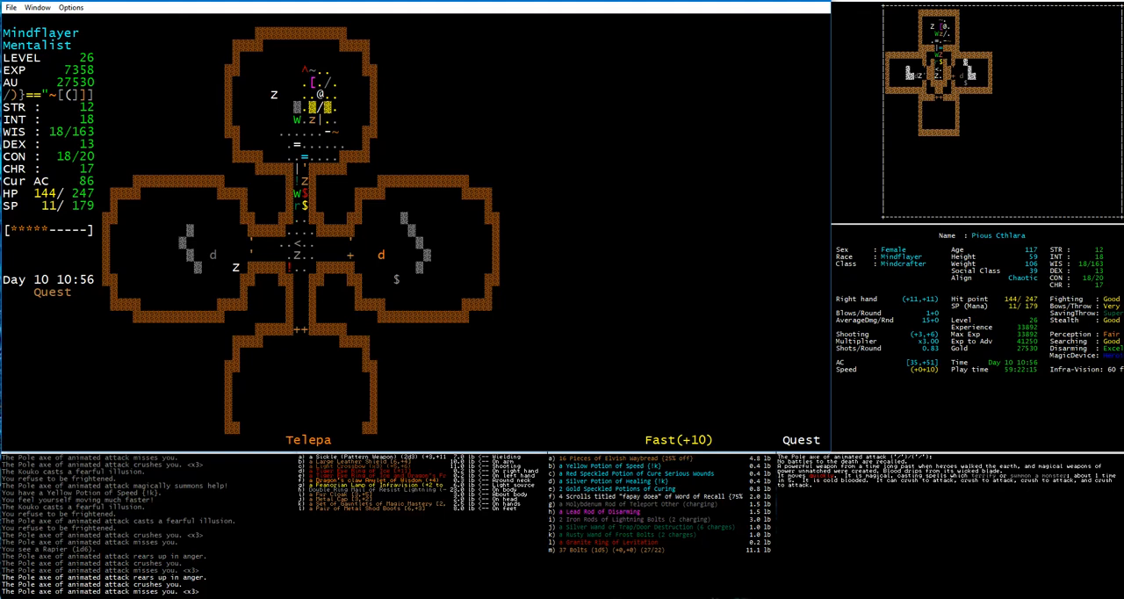
Step: Keep attacking the animated pole axe and acknowledge its crushing hit
{"action": "key", "text": "a"}
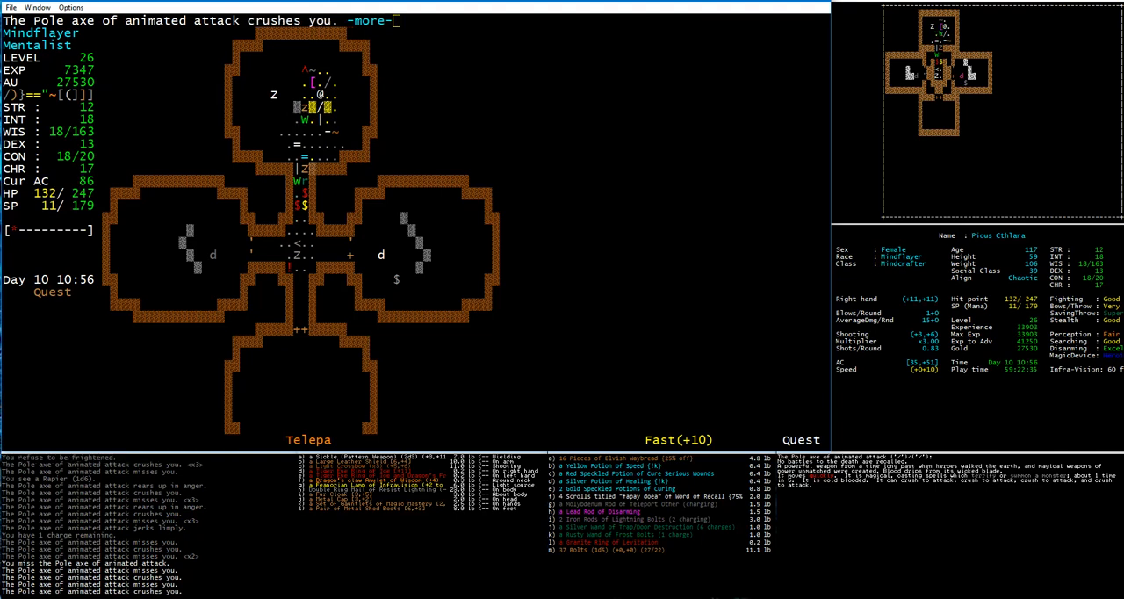
{"action": "key", "text": "space"}
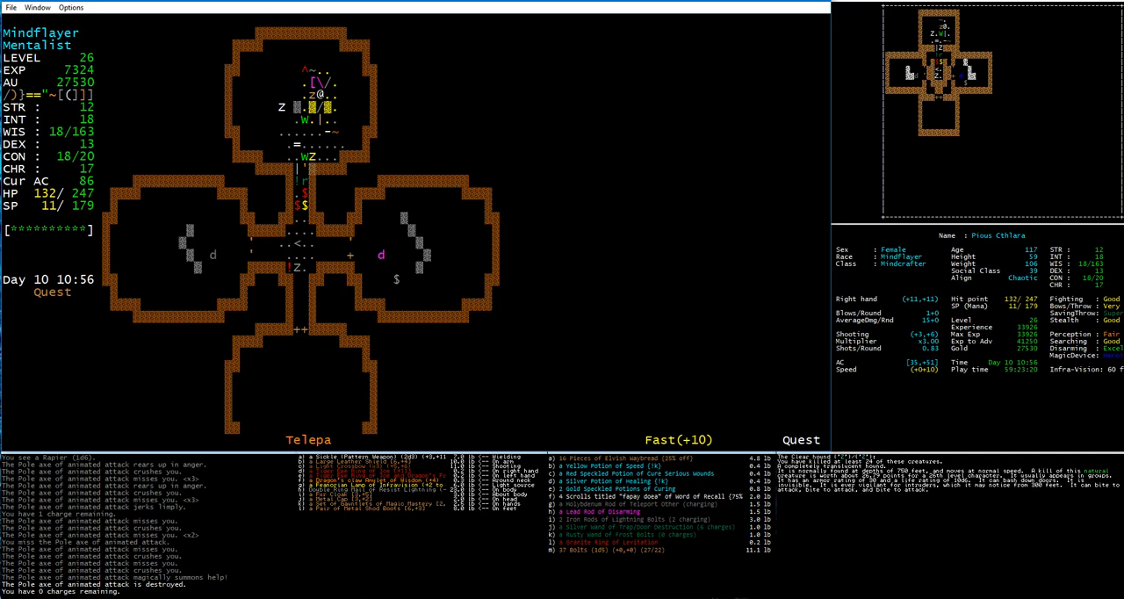
Step: Zap rod h, then cast spells as the pole axe is destroyed and a Mind flayer engaged
{"action": "key", "text": "z"}
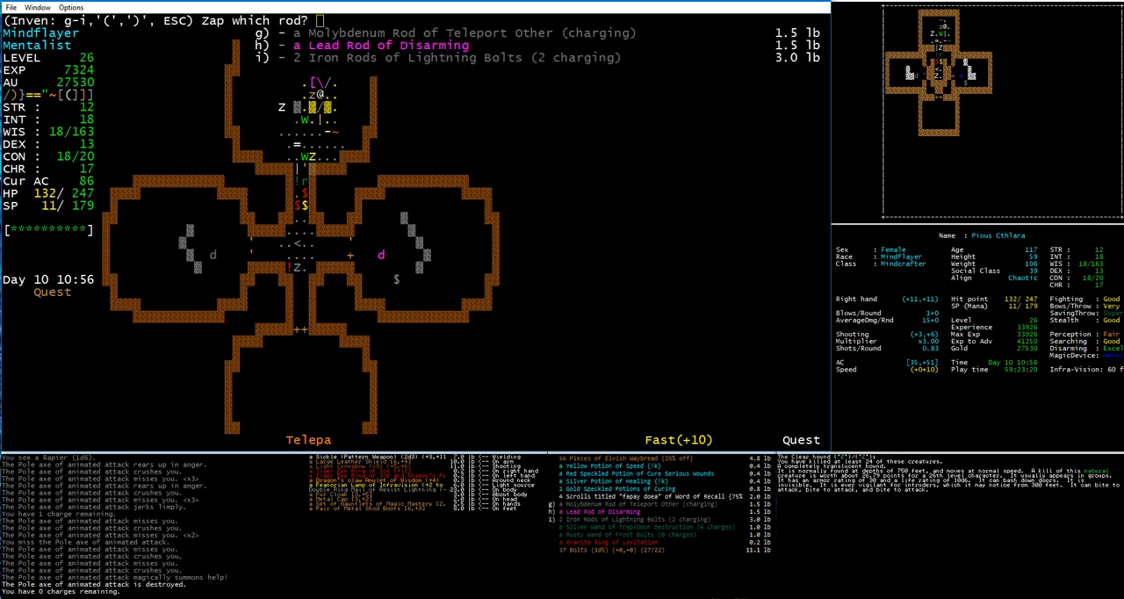
{"action": "key", "text": "h"}
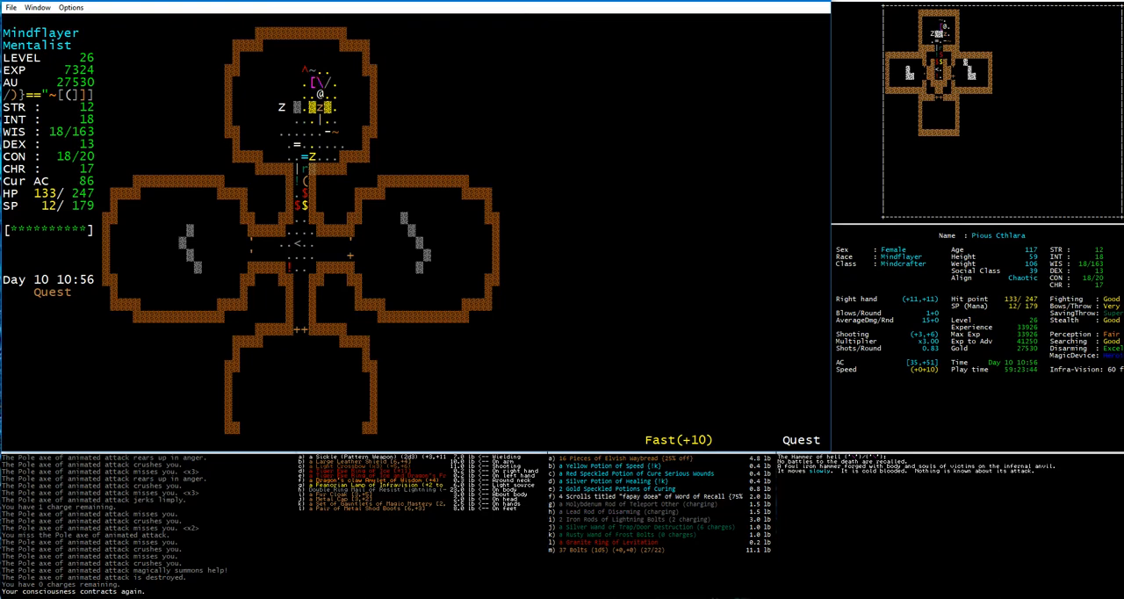
{"action": "key", "text": "m"}
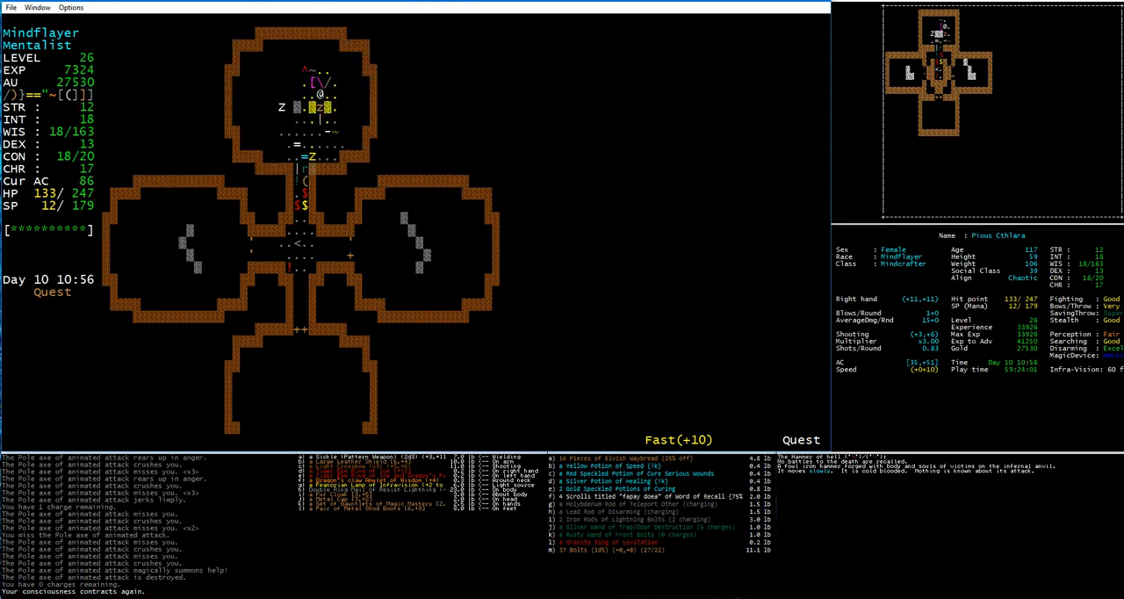
{"action": "key", "text": "m"}
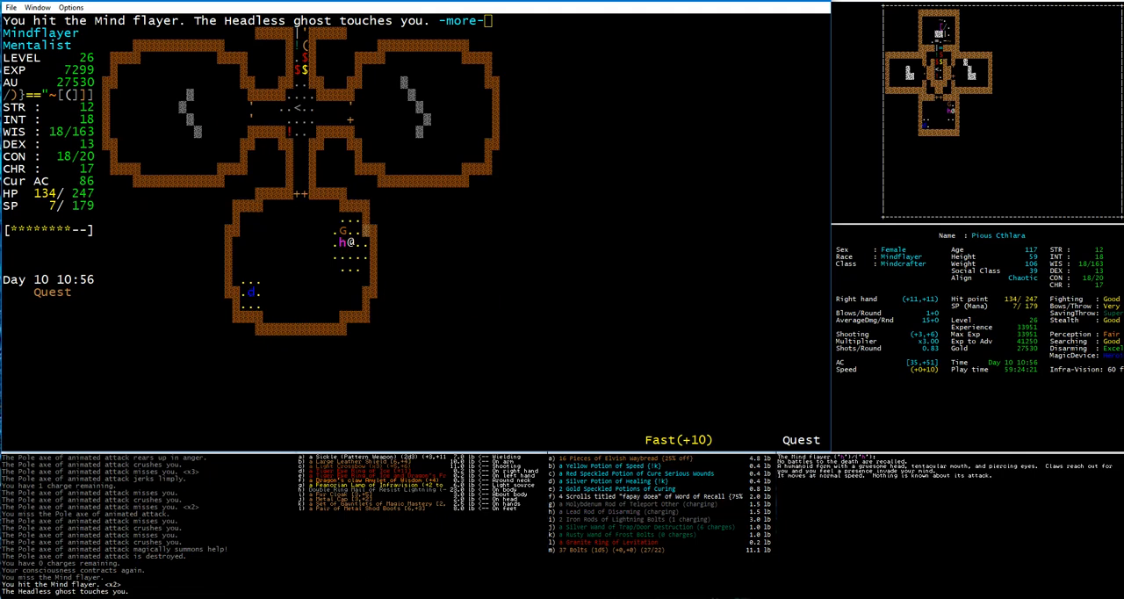
Step: Dismiss the Mind flayer combat and ghost-touch stupidity messages, HP 116
{"action": "key", "text": "space"}
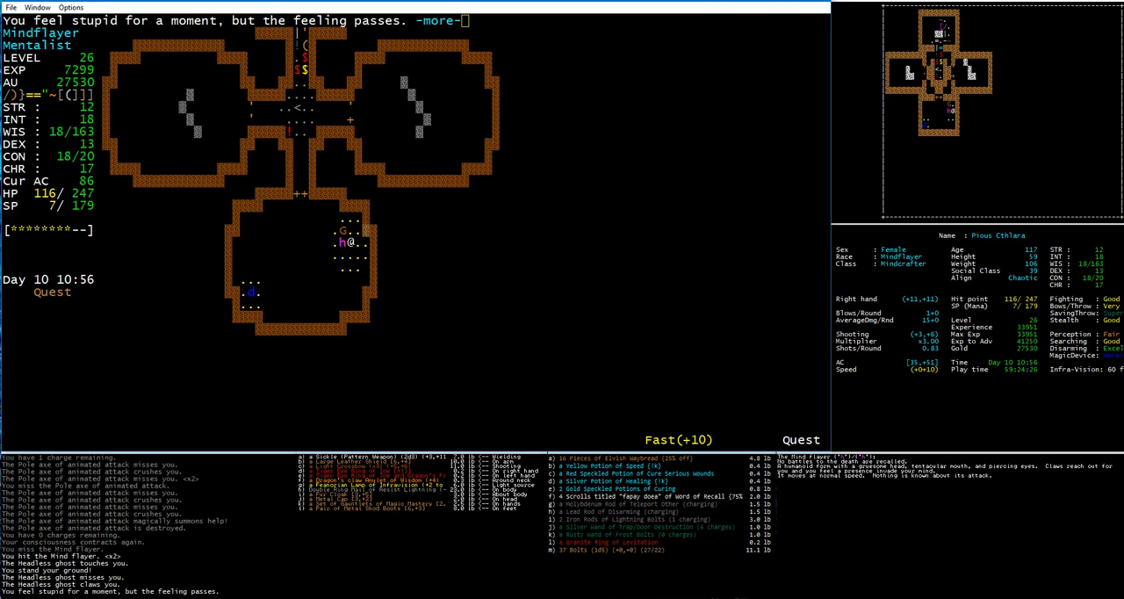
{"action": "key", "text": "space"}
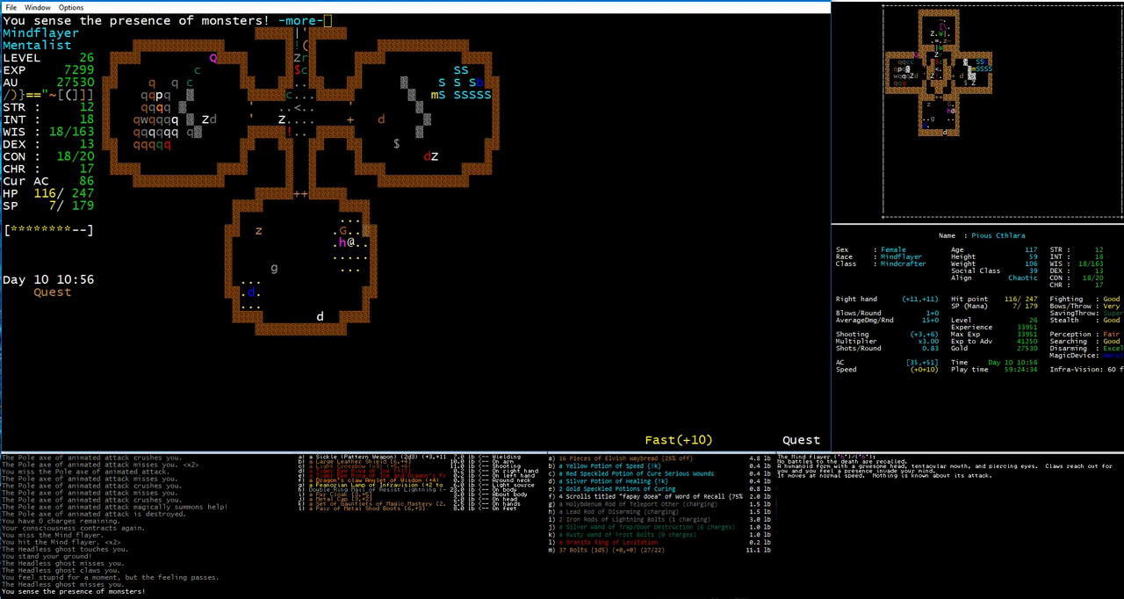
Step: Dismiss the monster-sensing and Carrion crawler messages as HP falls to 73
{"action": "key", "text": "space"}
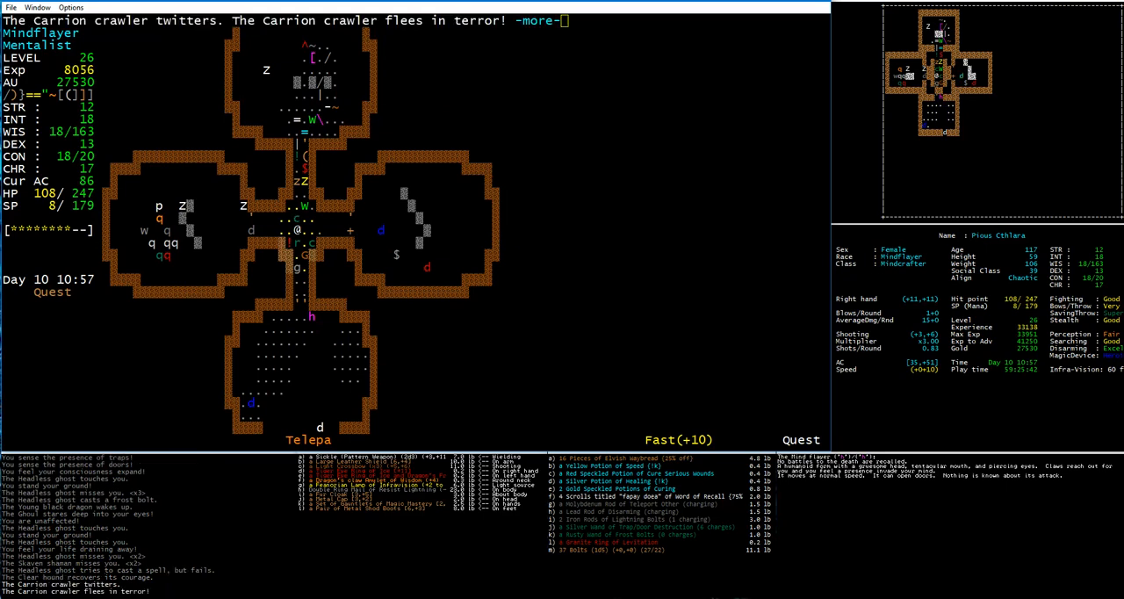
{"action": "key", "text": "space"}
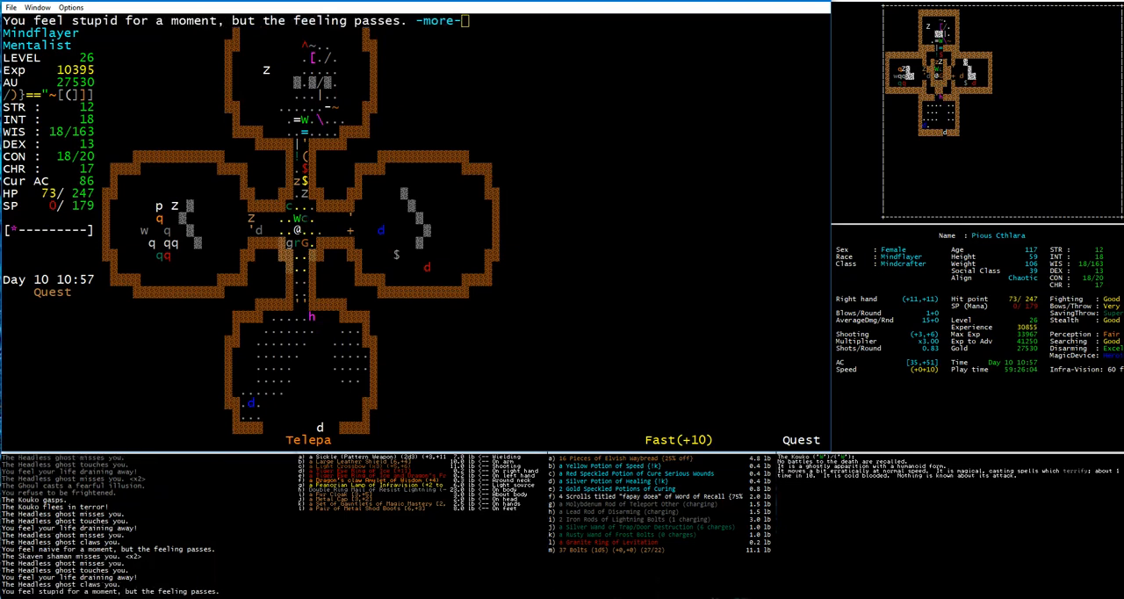
Step: Drink the Silver Potion of Healing and clear the stupidity and dragon illusion messages
{"action": "key", "text": "space"}
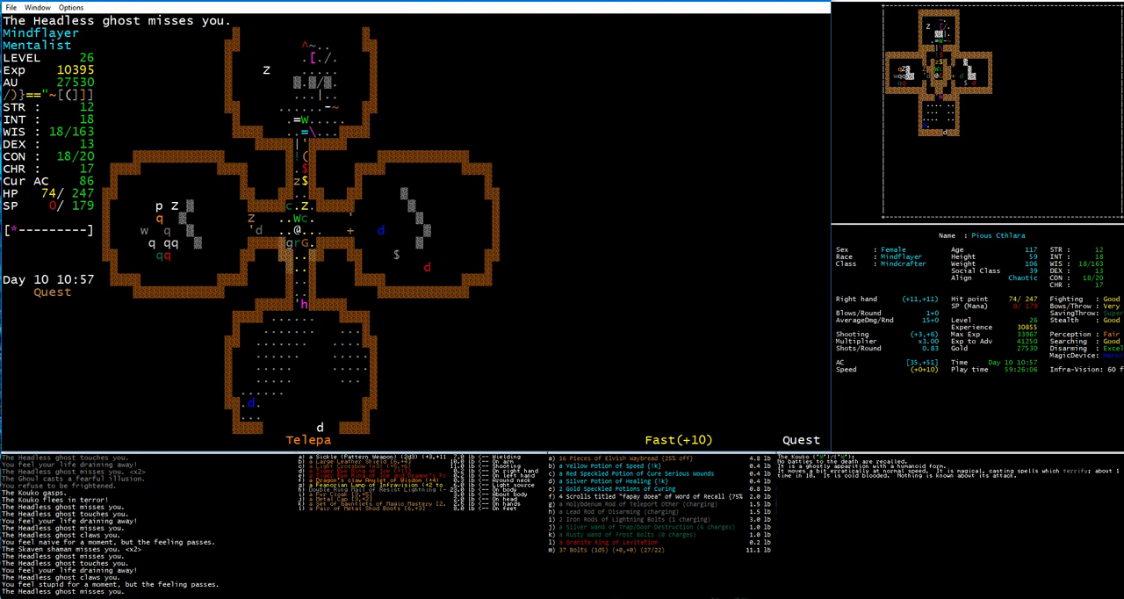
{"action": "key", "text": "q"}
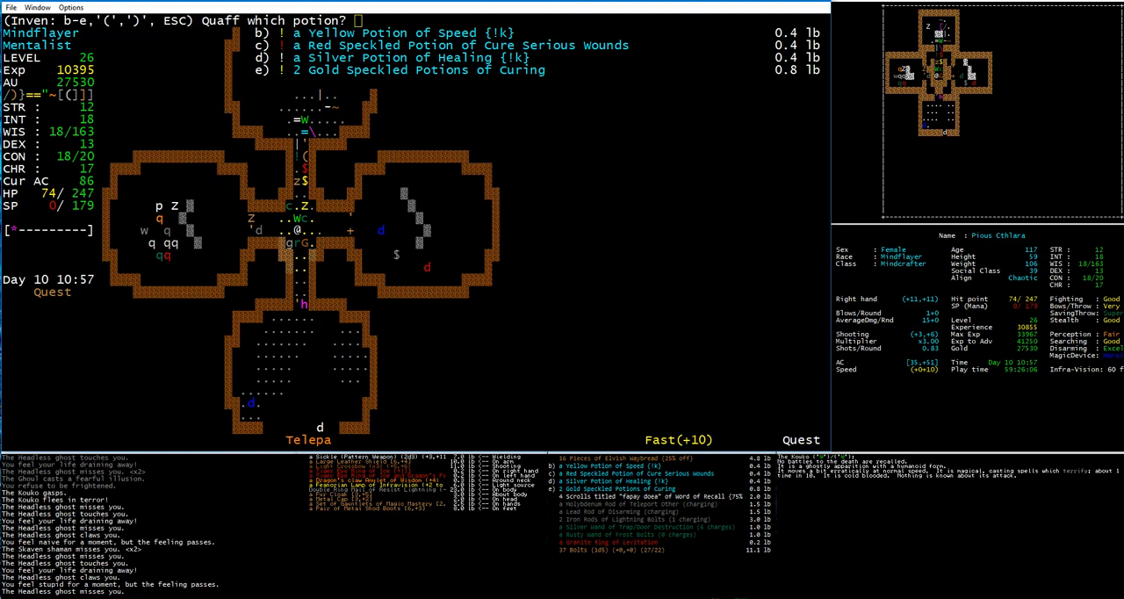
{"action": "key", "text": "d"}
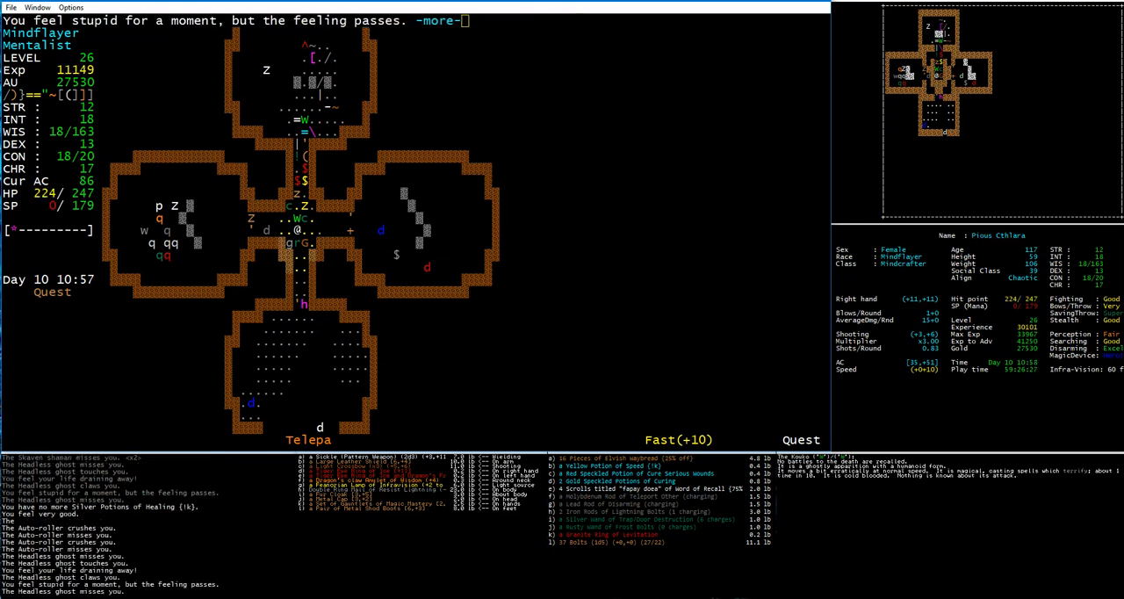
{"action": "key", "text": "space"}
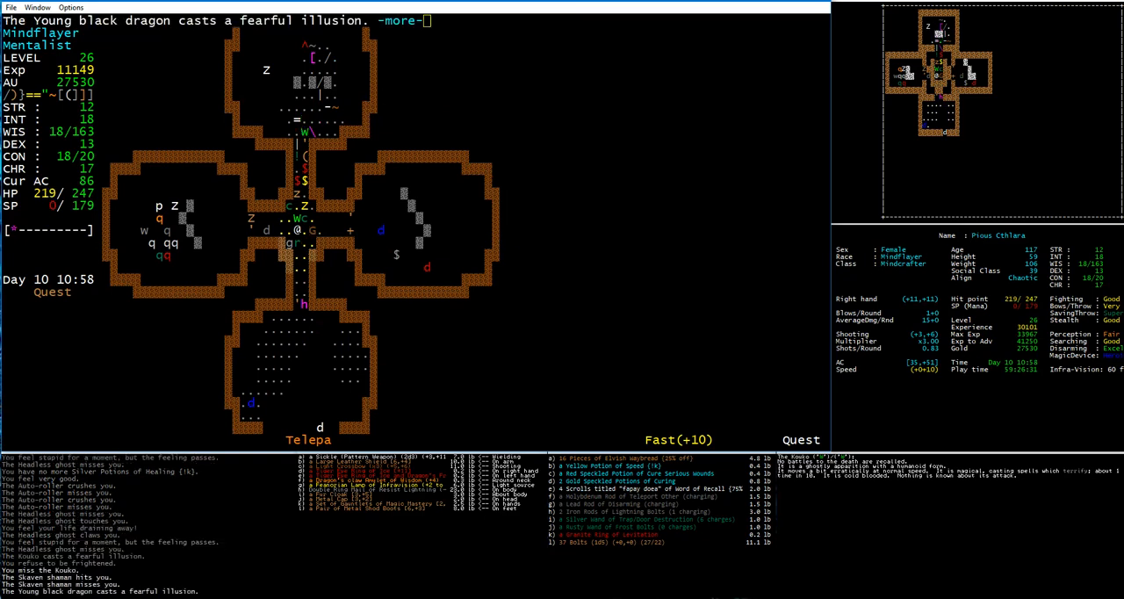
{"action": "key", "text": "space"}
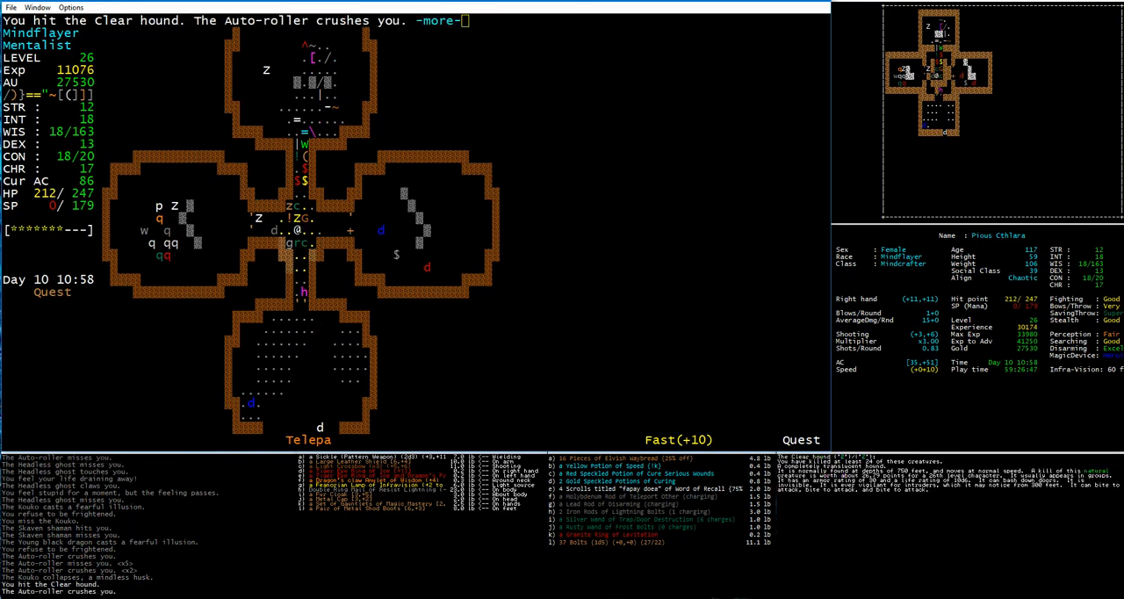
Step: Fight off the Clear hound and attackers until the 'Really leave this floor?' prompt
{"action": "key", "text": "space"}
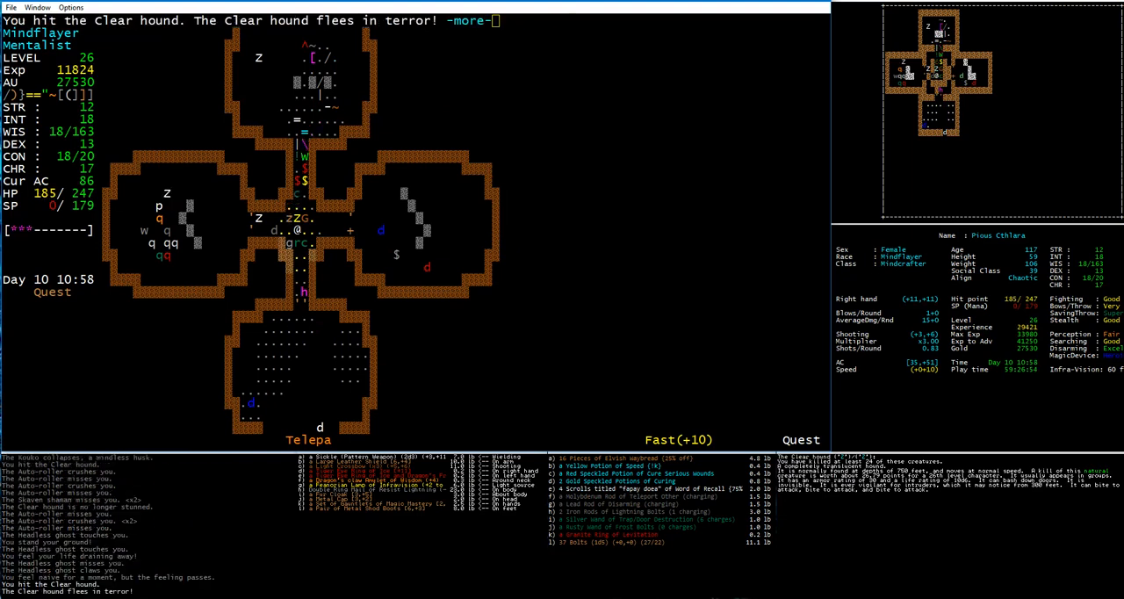
{"action": "key", "text": "space"}
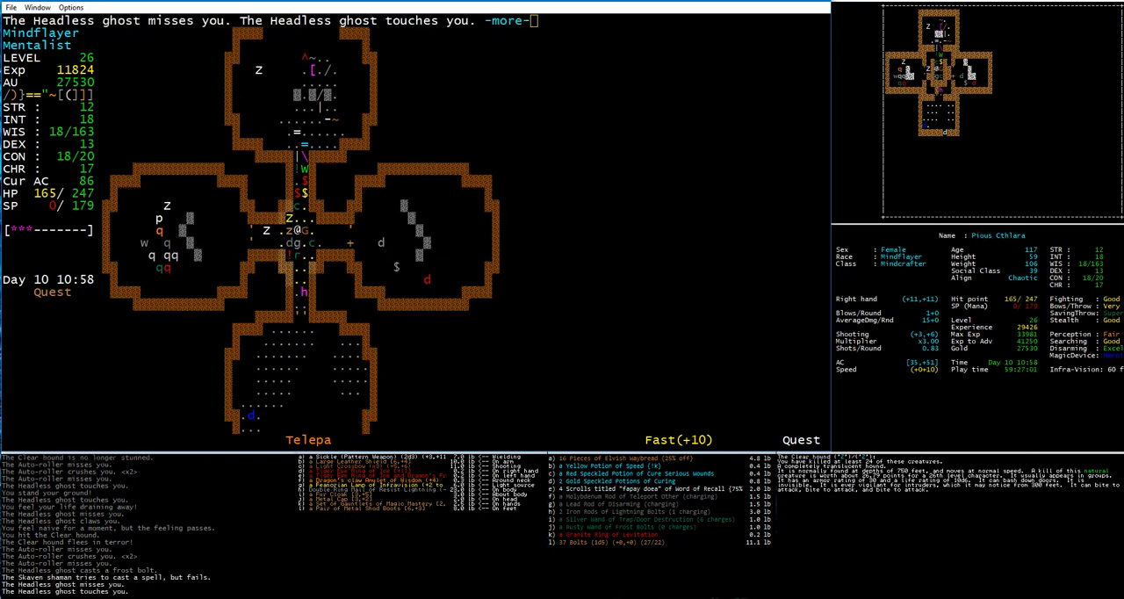
{"action": "key", "text": "space"}
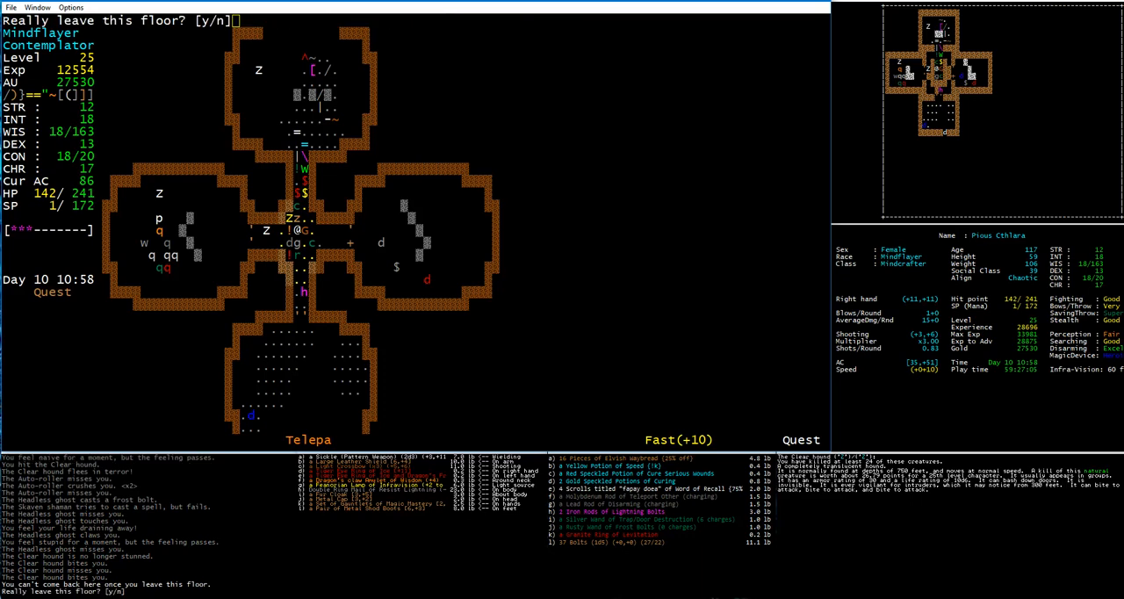
Step: Confirm leaving the vault floor and return to Yelmora
{"action": "key", "text": "y"}
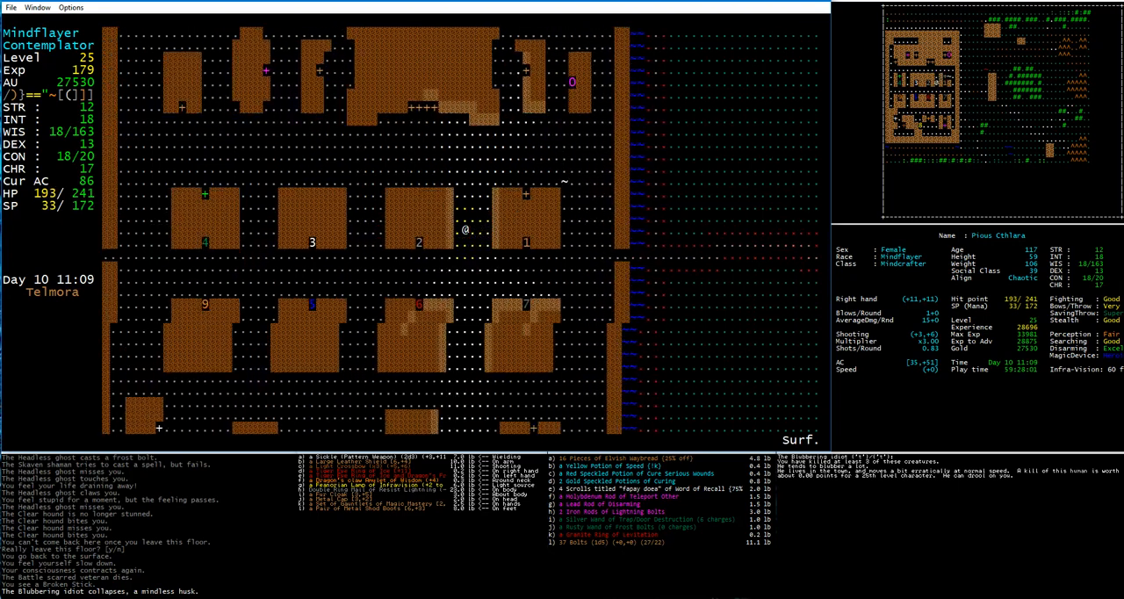
Step: Buy the Restore Life Levels potion at the Temple, haggling with offers of 450 then 500
{"action": "key", "text": "Down"}
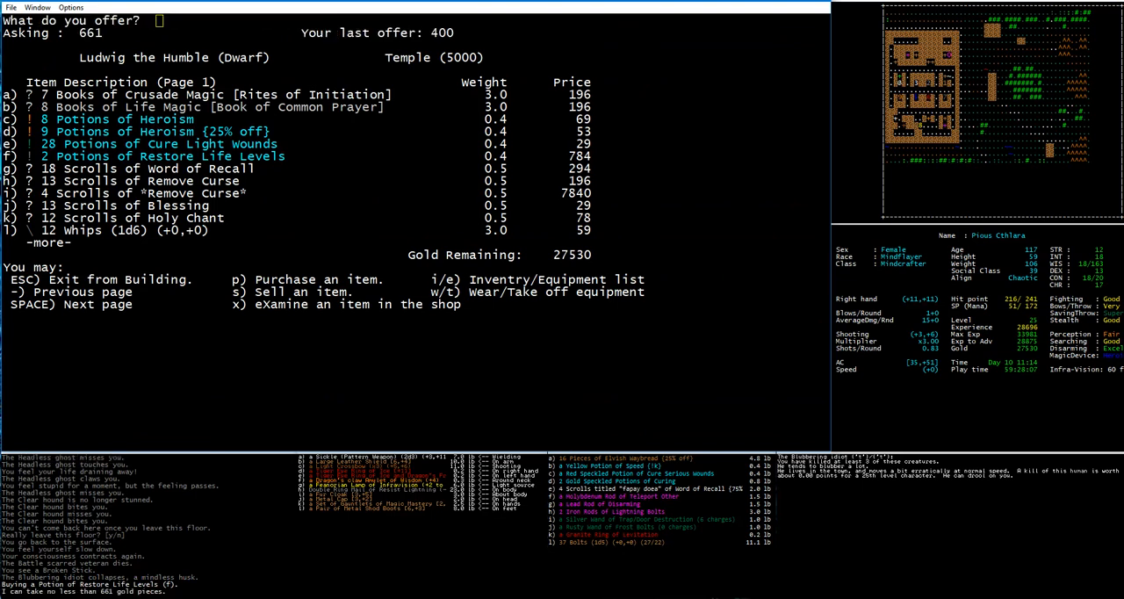
{"action": "type", "text": "450"}
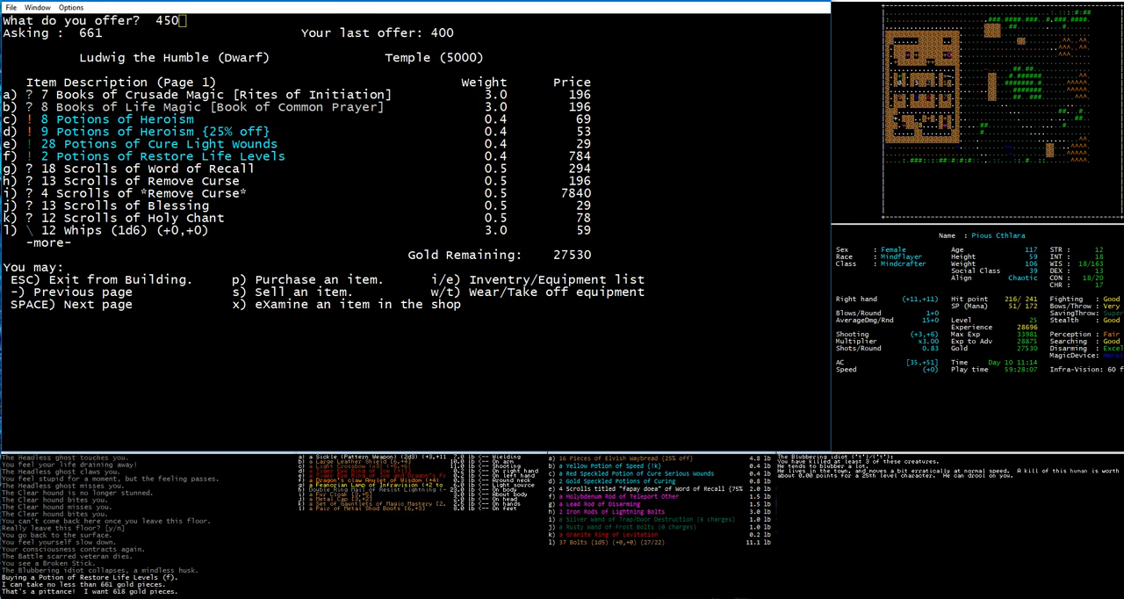
{"action": "type", "text": "500"}
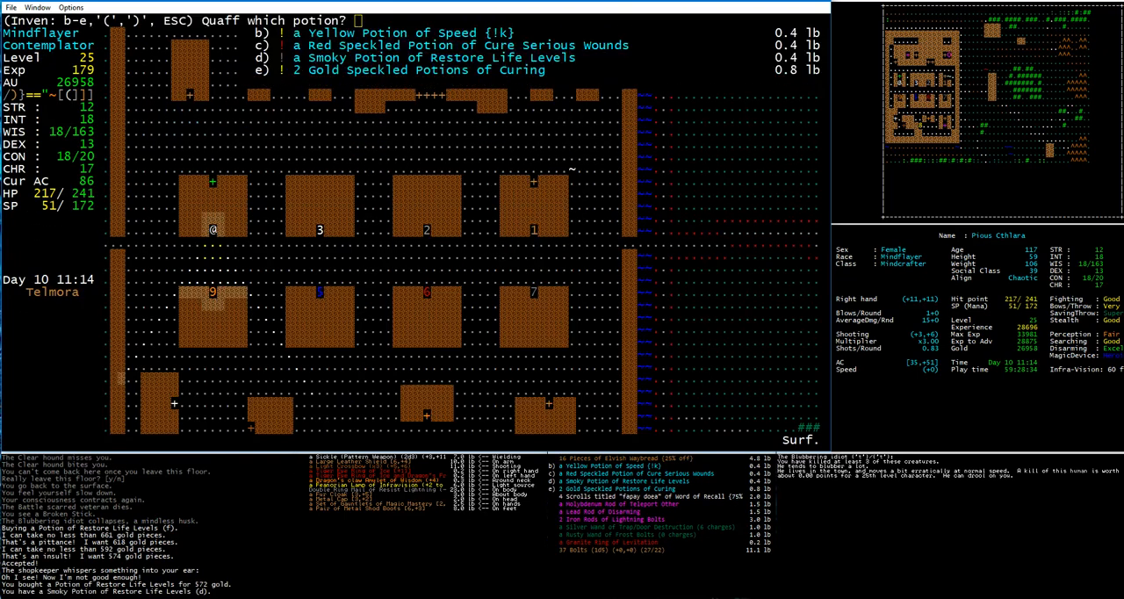
Step: Quaff the Smoky Potion of Restore Life Levels (d), restoring level 26
{"action": "key", "text": "d"}
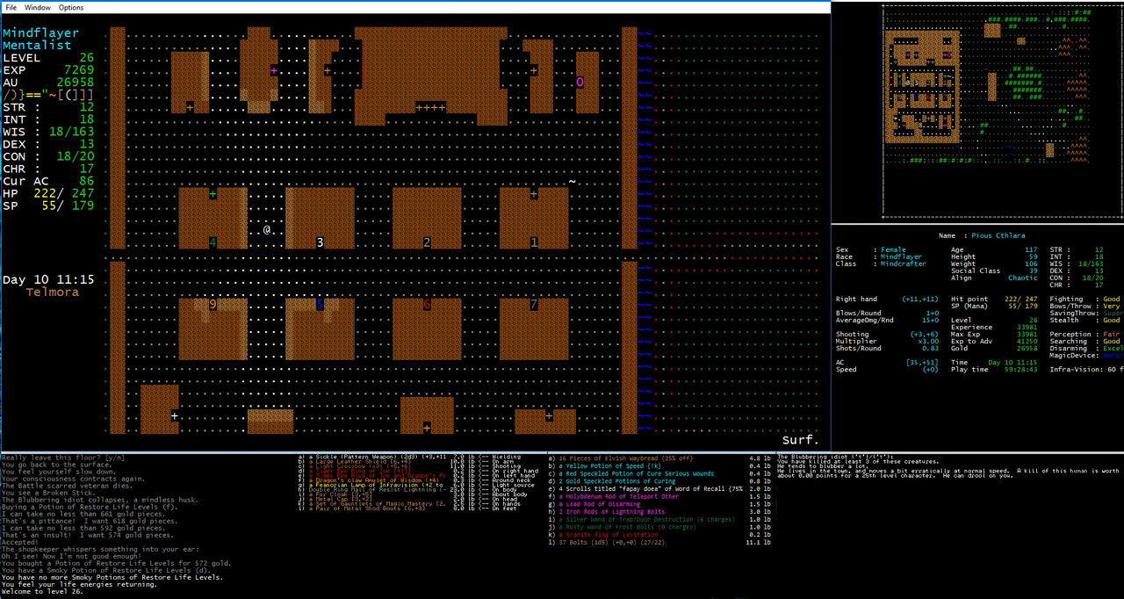
Step: Walk to the Castle, receive The Tower quest (danger level 30), and leave the building
{"action": "key", "text": "up"}
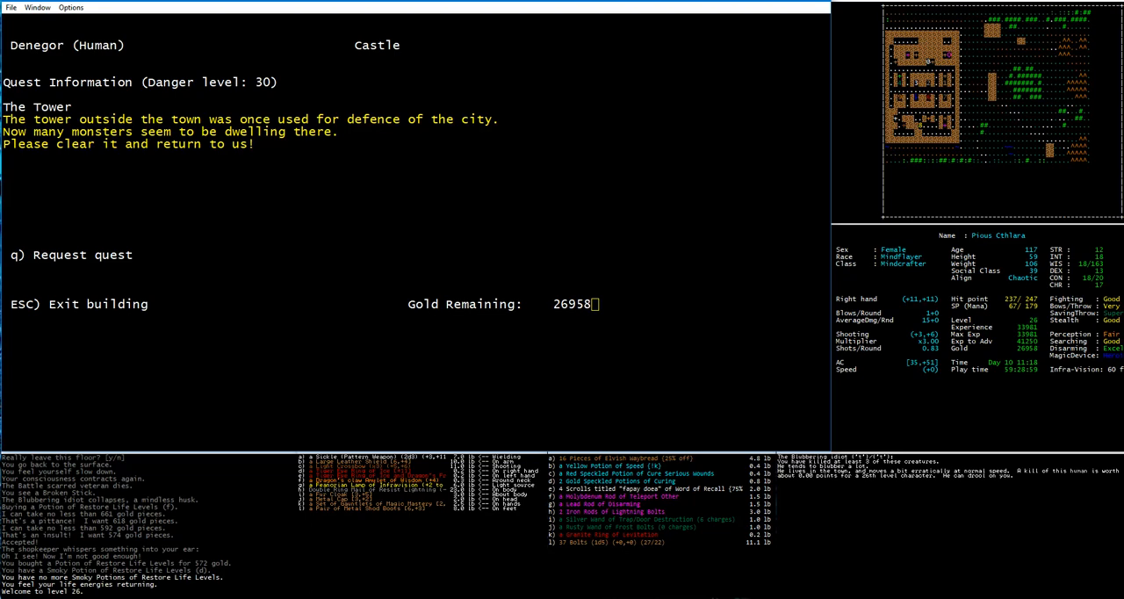
{"action": "key", "text": "Escape"}
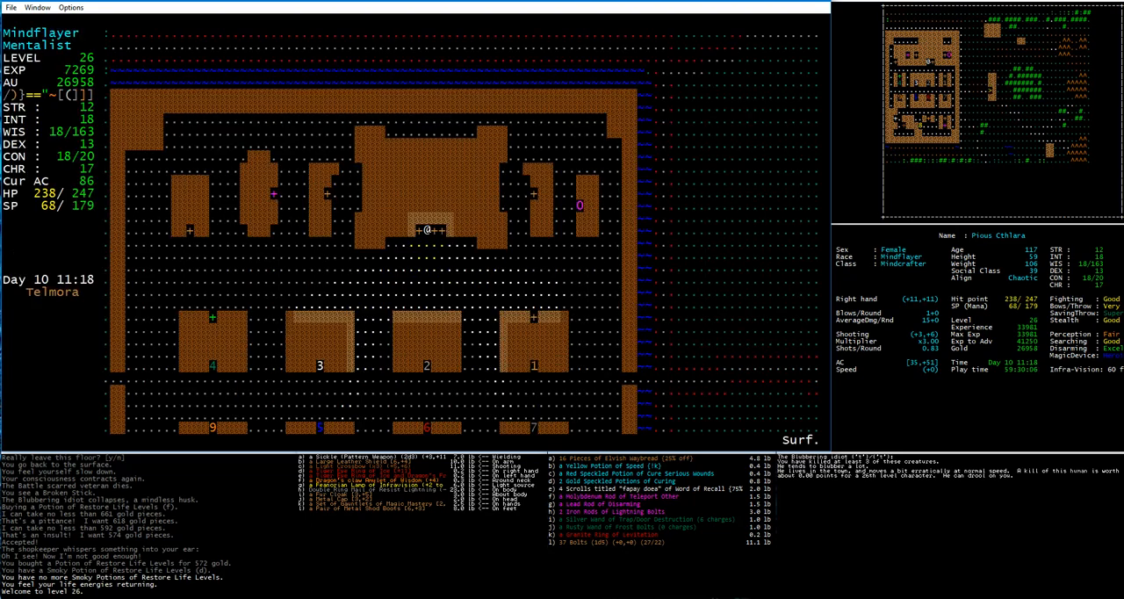